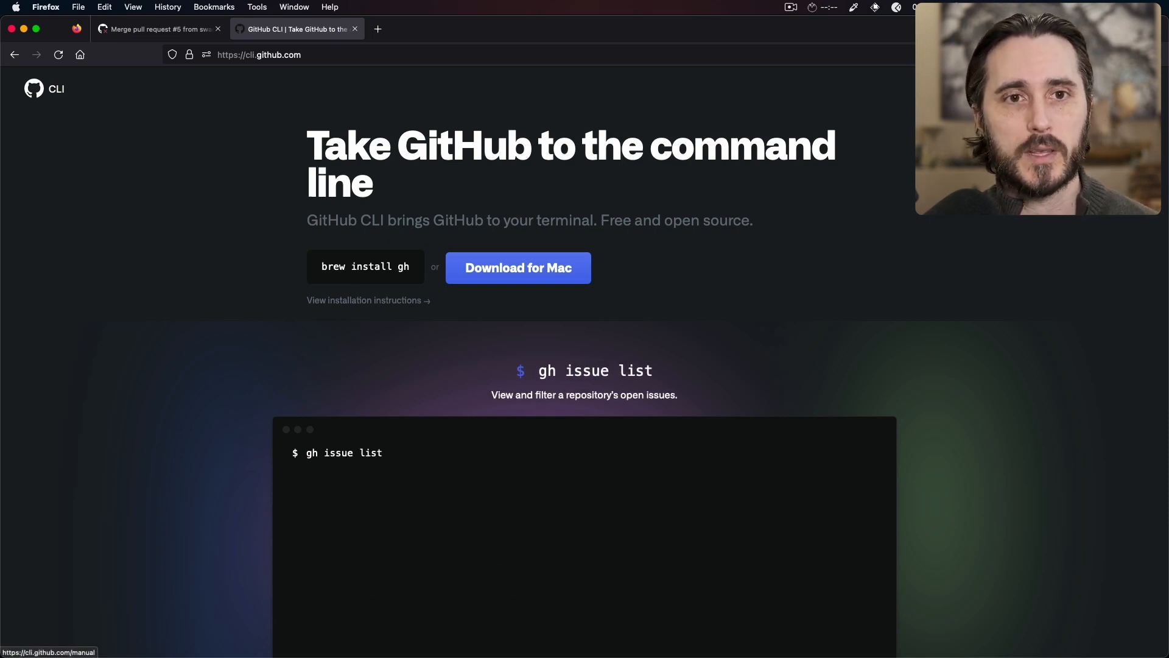
Step: Open the GitHub CLI manual and go to the gh pr checkout page's options
{"action": "left_click", "coordinate": [364, 300]}
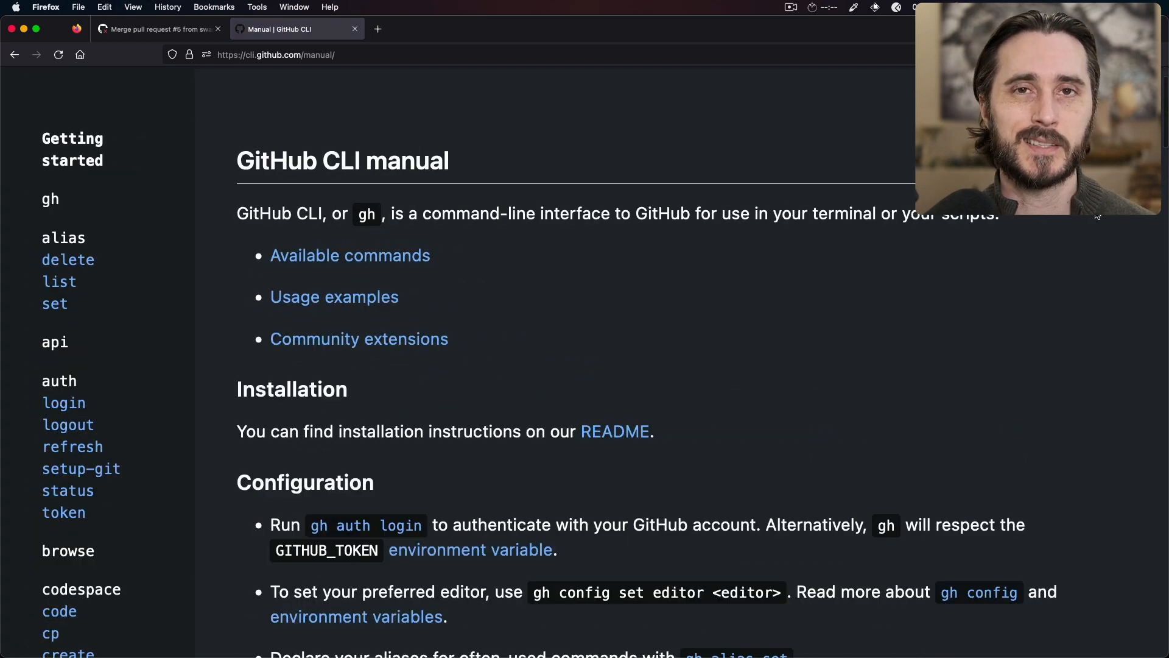
{"action": "scroll", "scroll_direction": "down", "scroll_amount": 3}
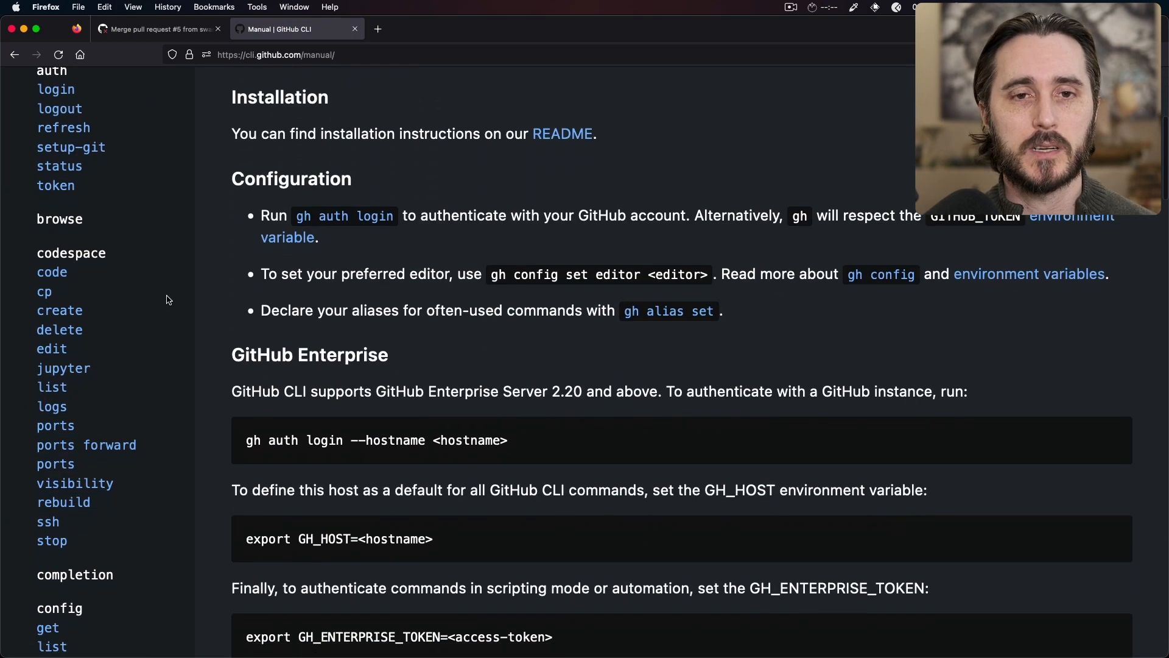
{"action": "scroll", "scroll_direction": "down", "scroll_amount": 3}
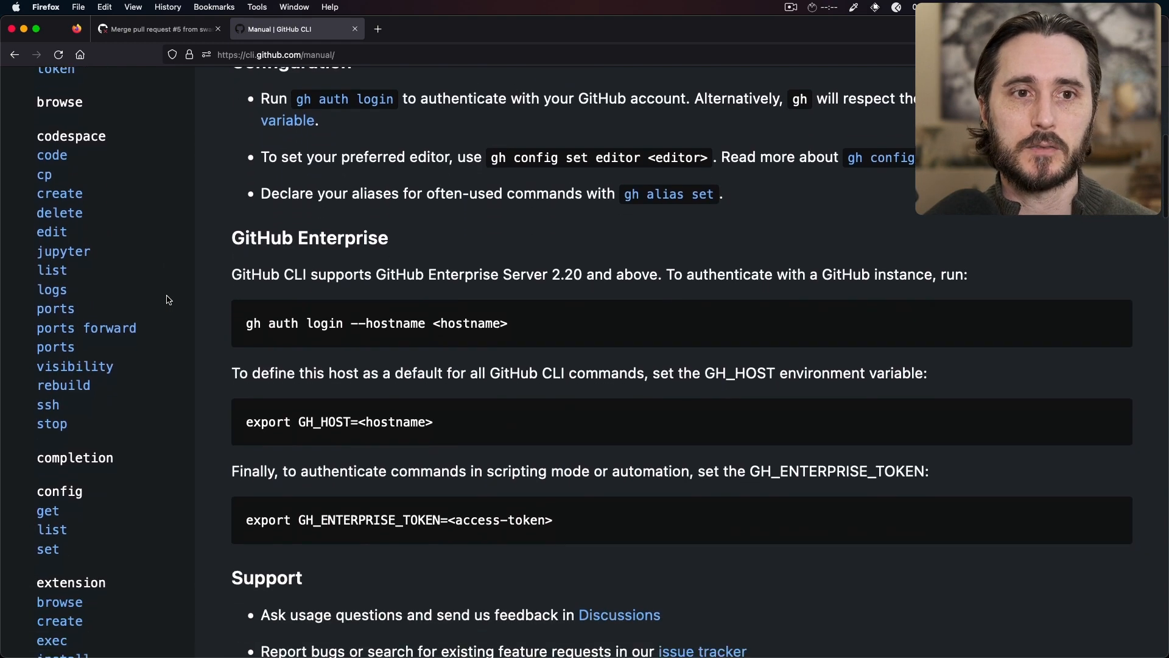
{"action": "scroll", "scroll_direction": "down", "scroll_amount": 3}
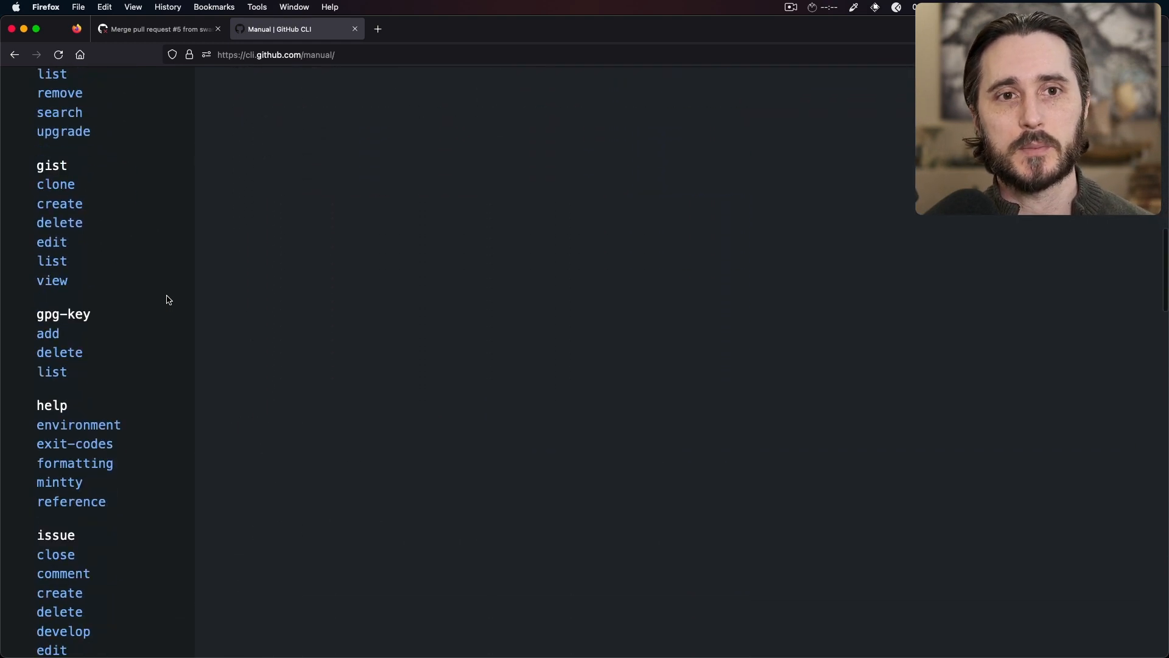
{"action": "scroll", "scroll_direction": "down", "scroll_amount": 3}
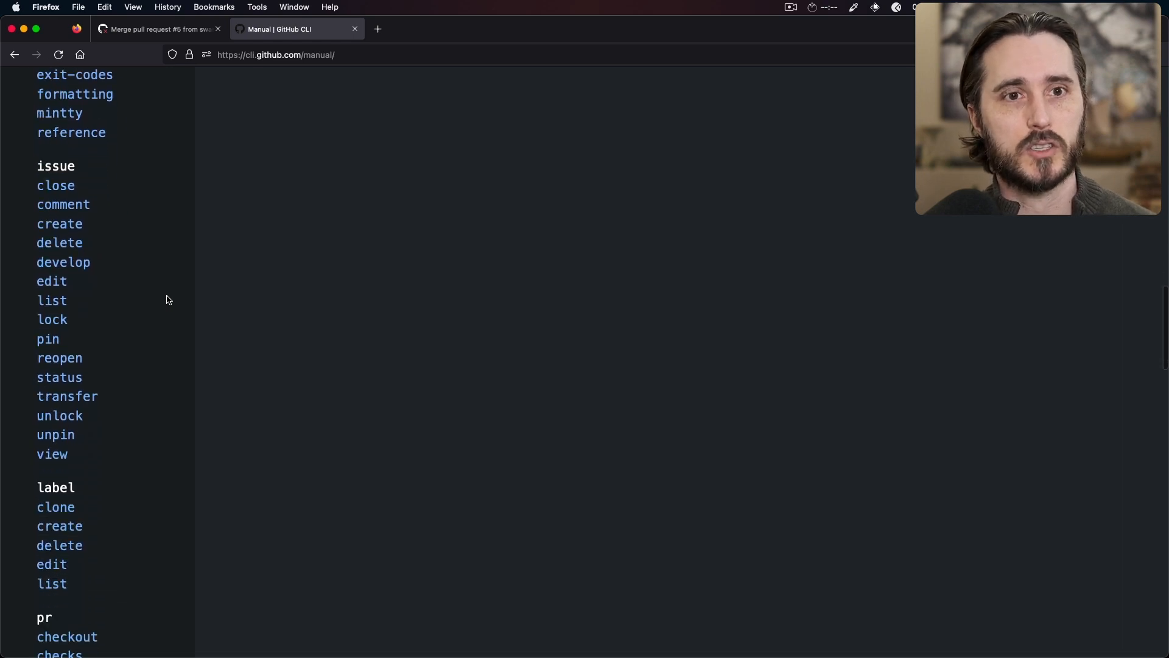
{"action": "scroll", "scroll_direction": "down", "scroll_amount": 3}
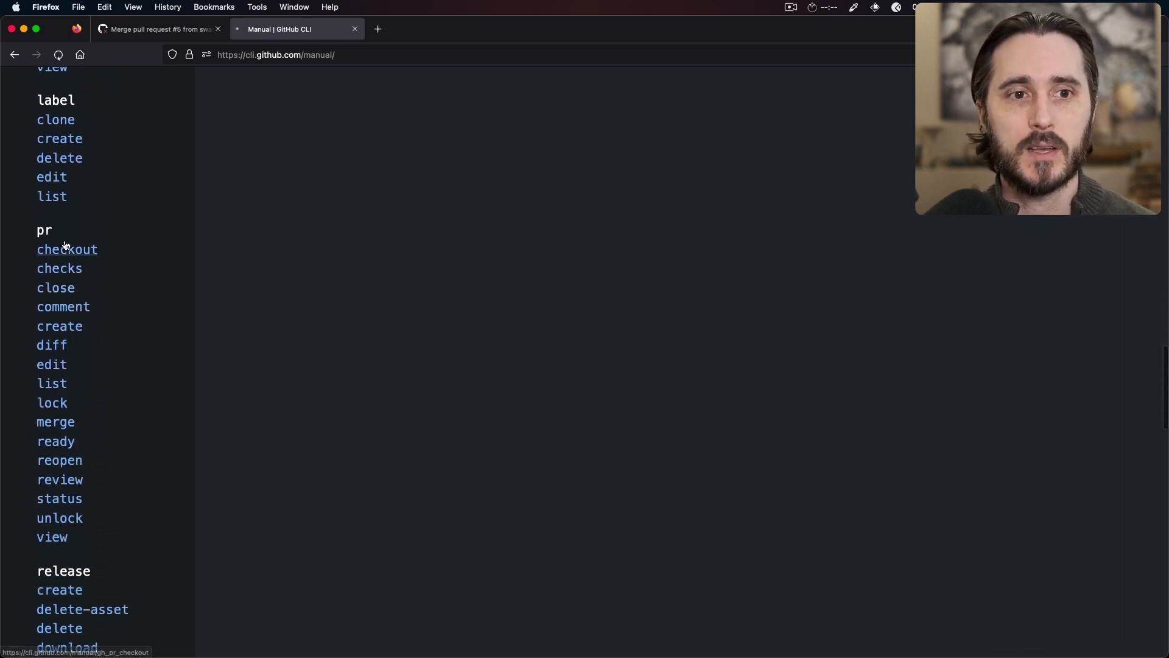
{"action": "left_click", "coordinate": [66, 250]}
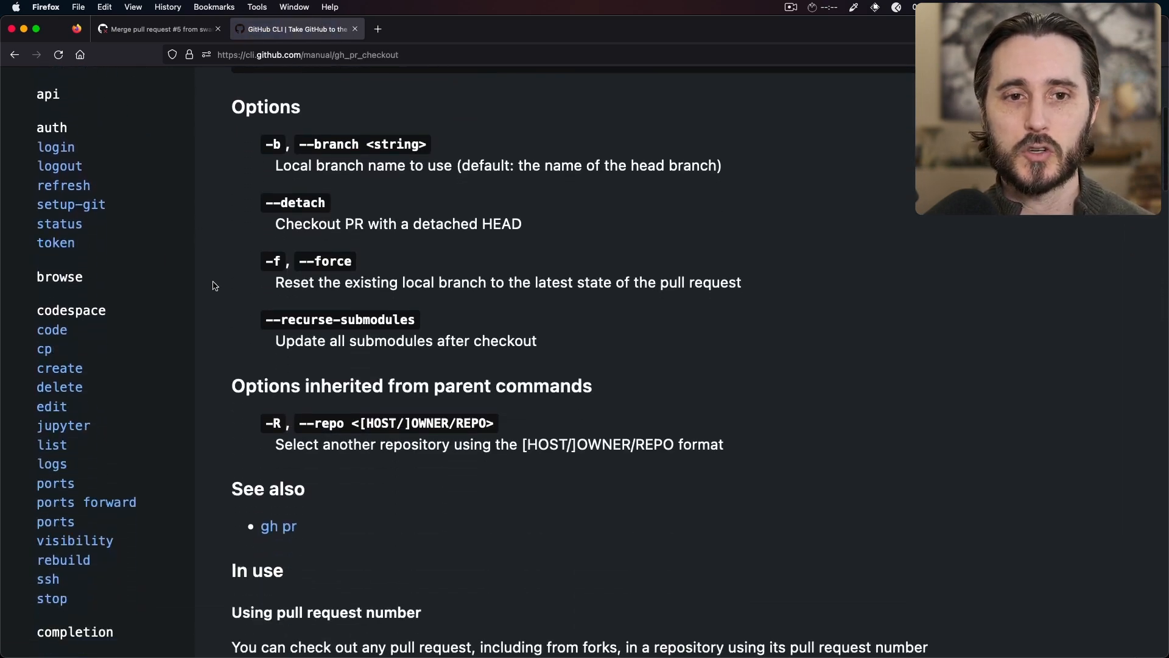
{"action": "scroll", "scroll_direction": "down", "scroll_amount": 3}
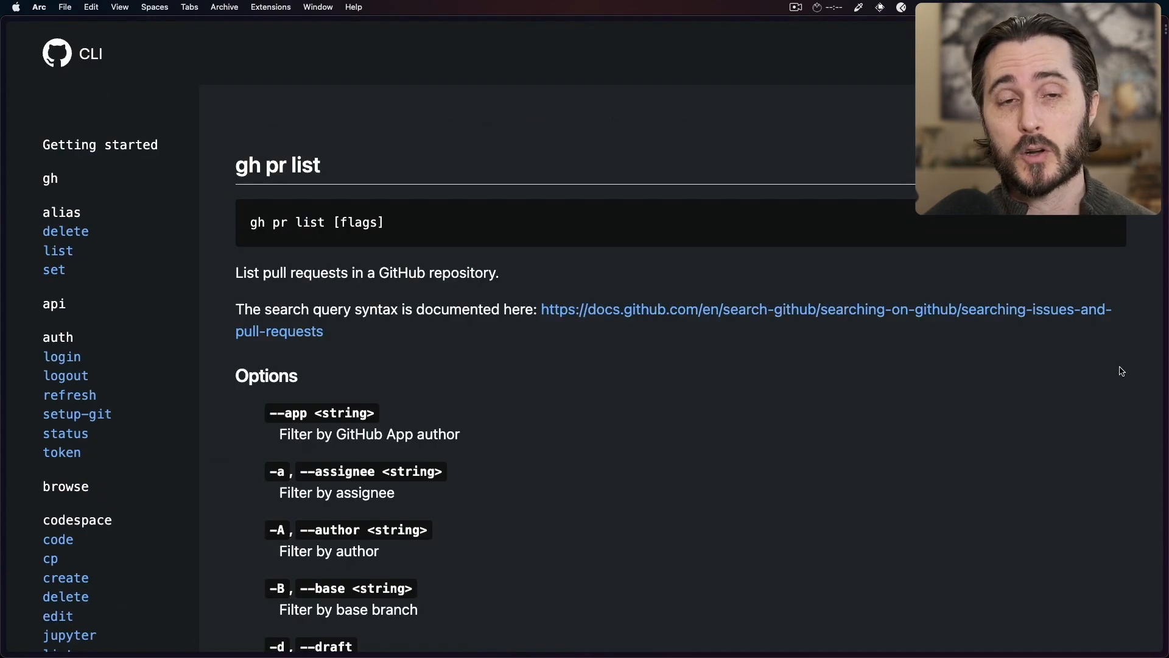
{"action": "scroll", "scroll_direction": "down", "scroll_amount": 3}
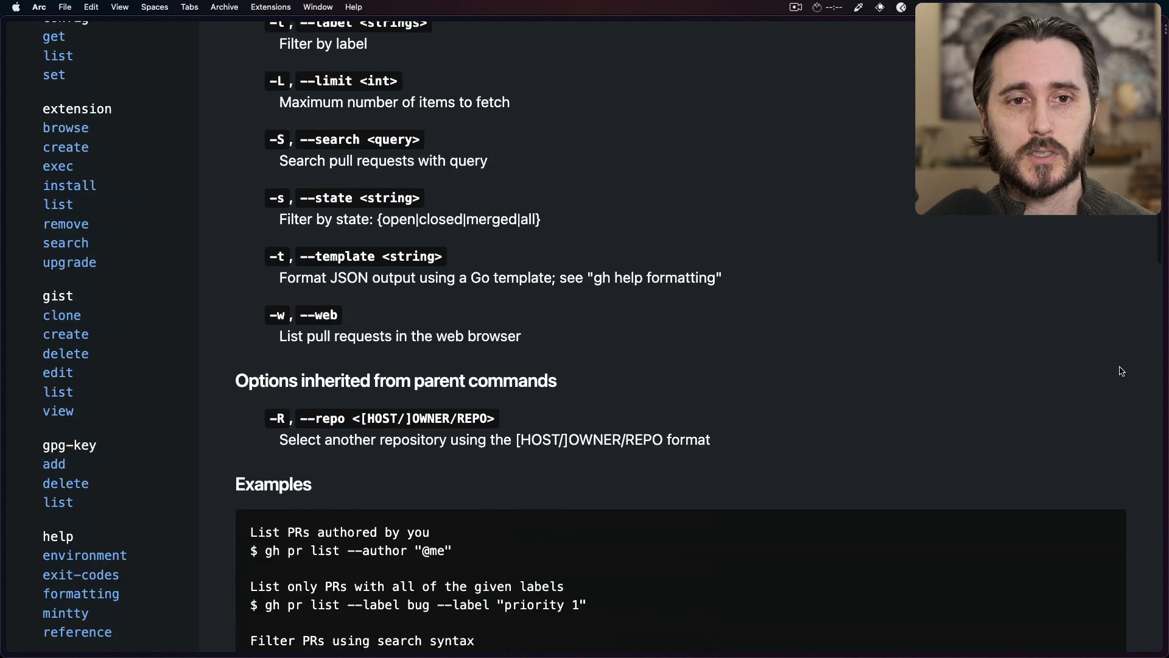
{"action": "scroll", "scroll_direction": "down", "scroll_amount": 3}
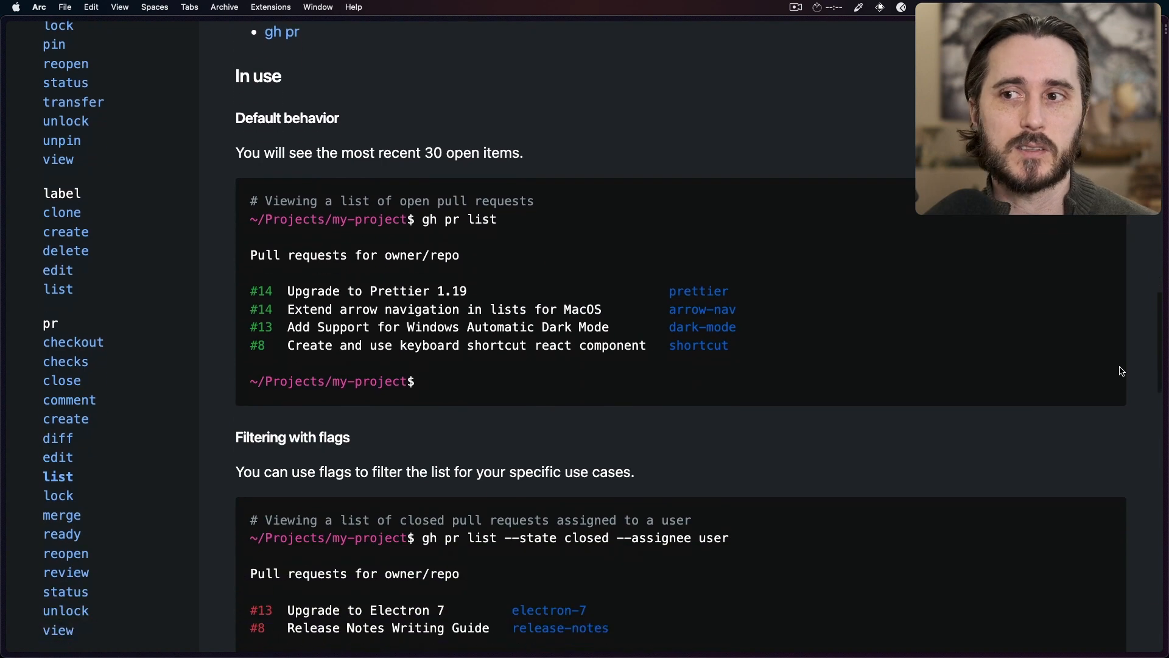
{"action": "scroll", "scroll_direction": "down", "scroll_amount": 3}
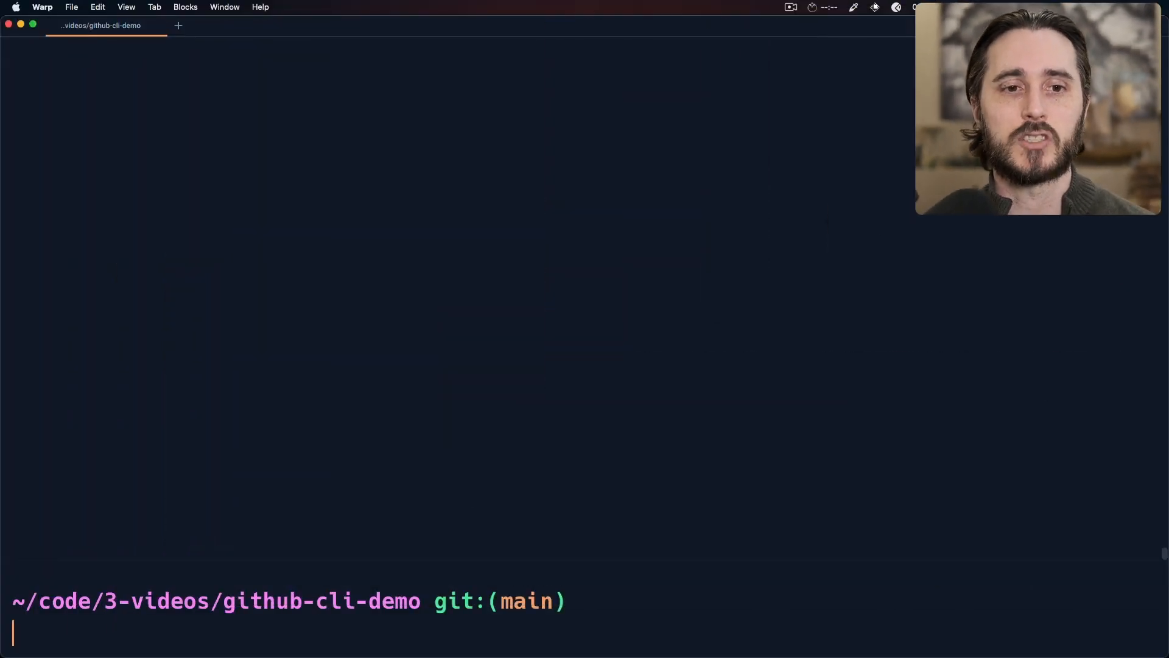
Step: Create private repo github-cli-demo with an origin remote, then push main upstream
{"action": "type", "text": "gh repo create  --private --source=. --remote=origin"}
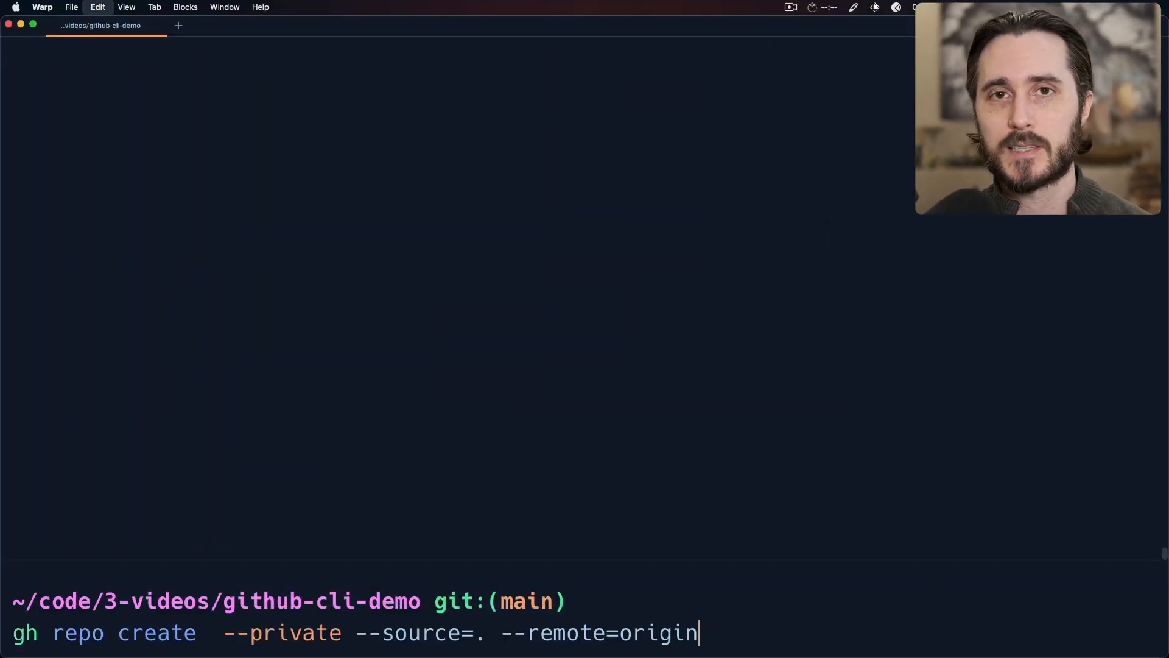
{"action": "type", "text": "github-cli-demo"}
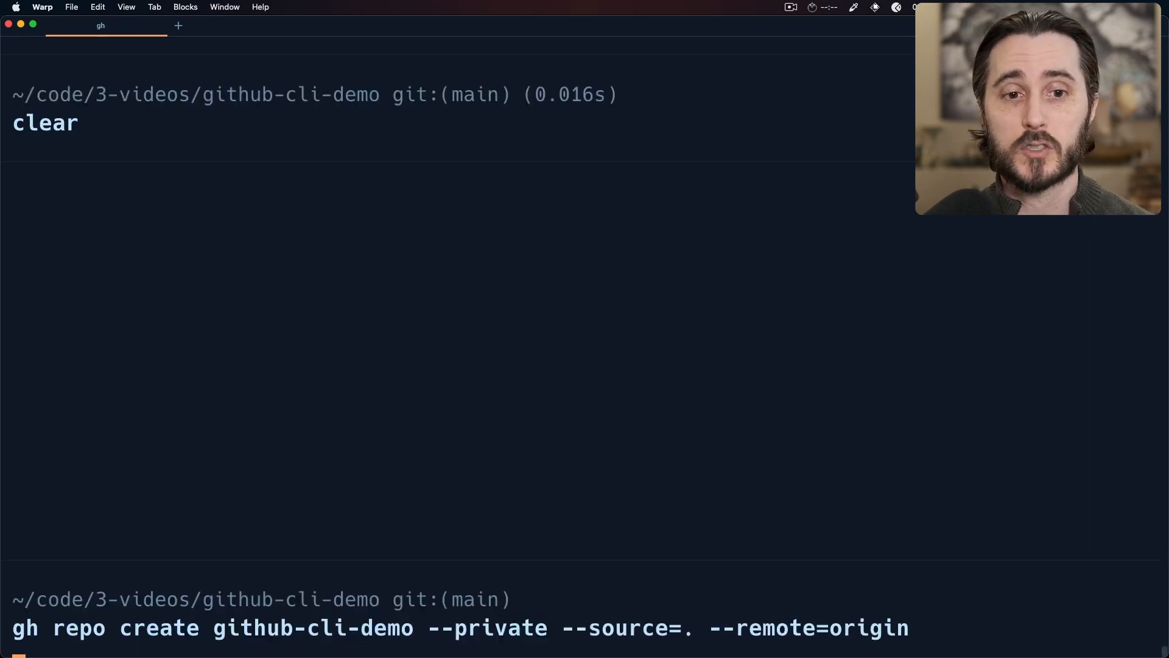
{"action": "key", "text": "Enter"}
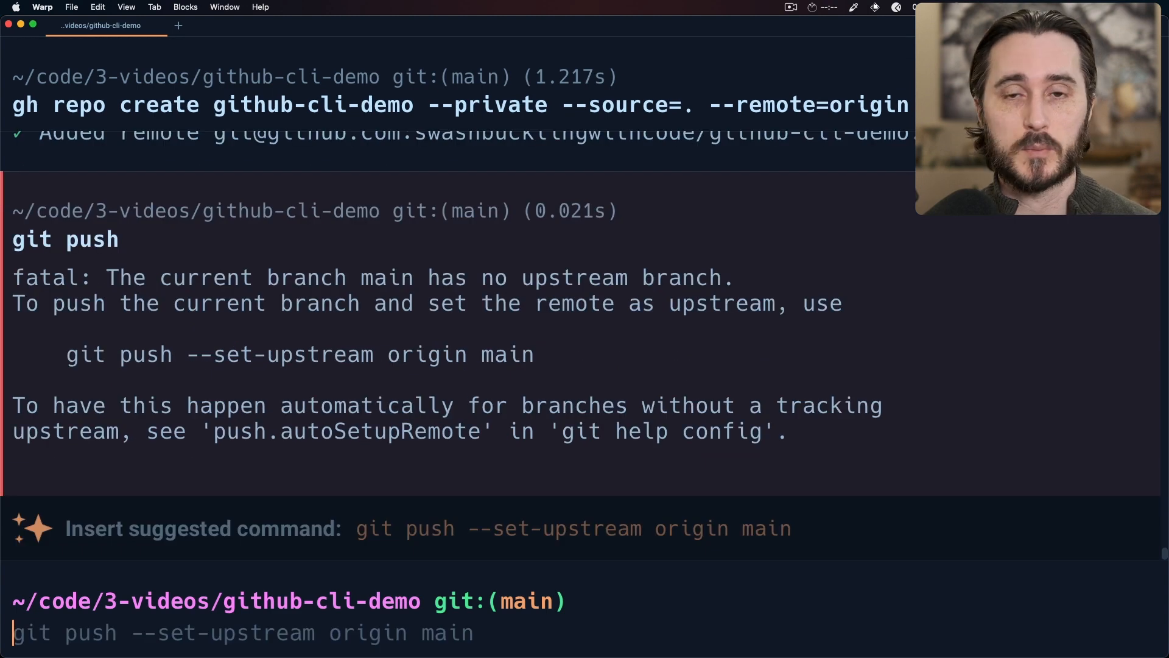
{"action": "key", "text": "Return"}
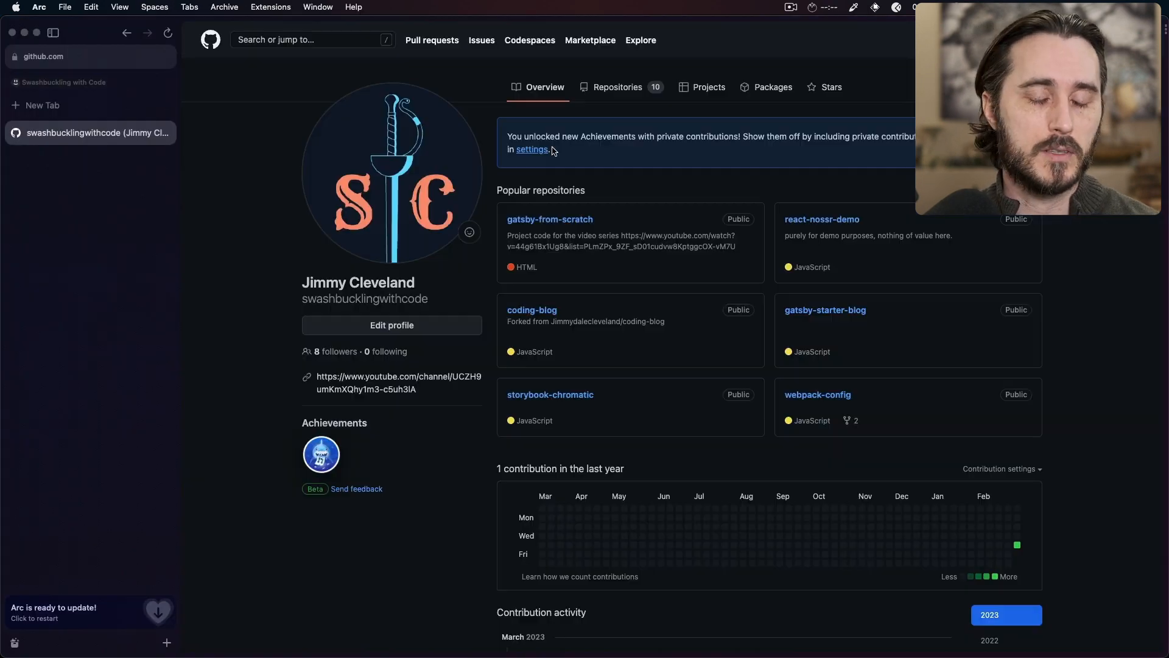
Step: Open github-cli-demo from the profile's Repositories list and browse its files
{"action": "left_click", "coordinate": [617, 87]}
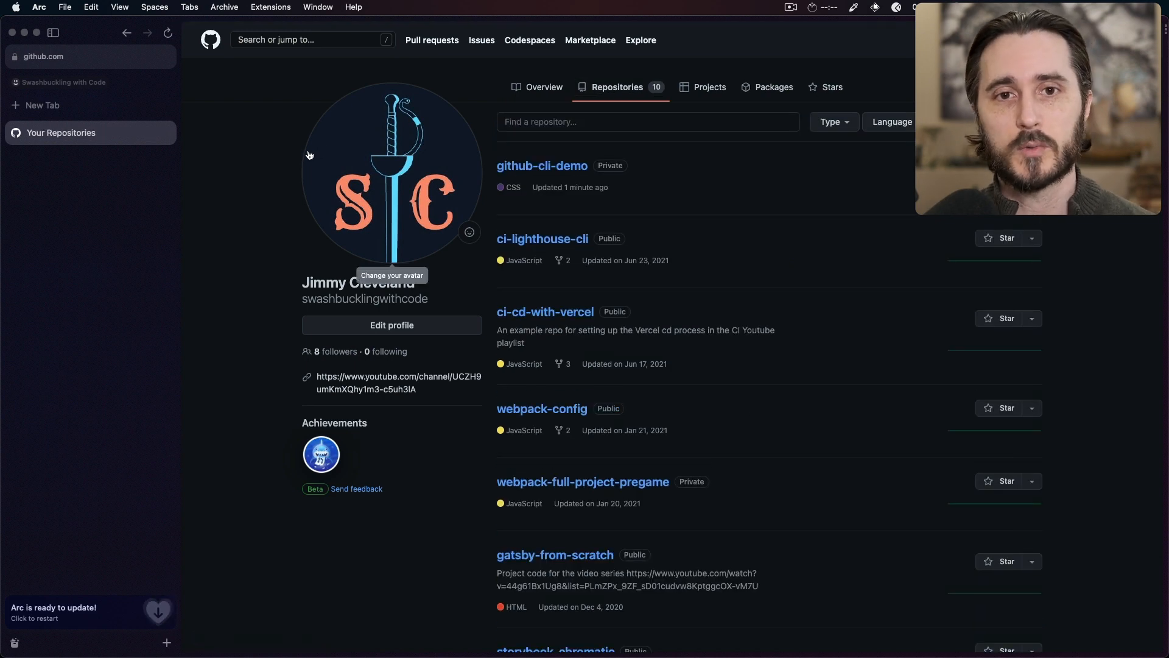
{"action": "mouse_move", "coordinate": [562, 159]}
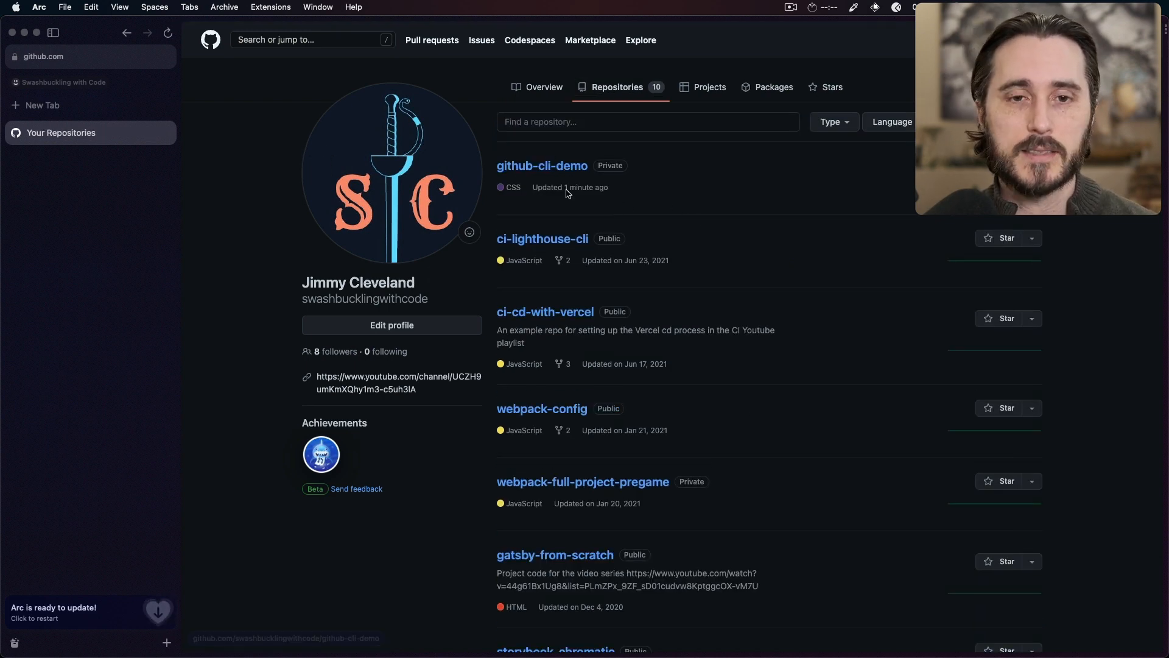
{"action": "left_click", "coordinate": [543, 166]}
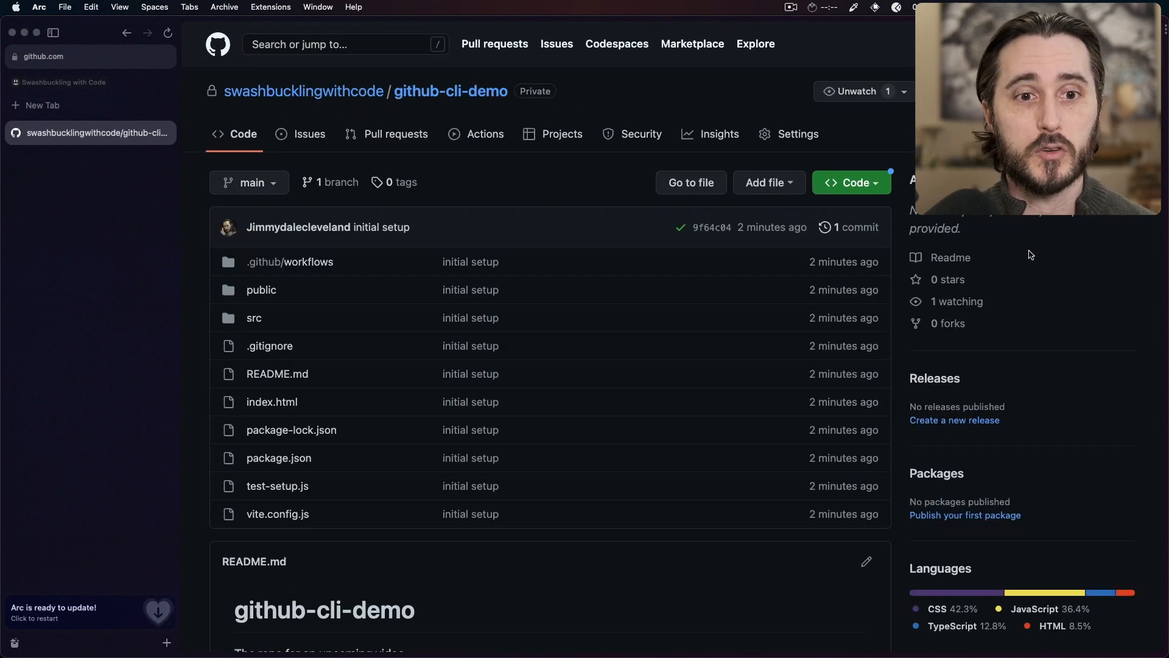
{"action": "scroll", "scroll_direction": "down", "scroll_amount": 3}
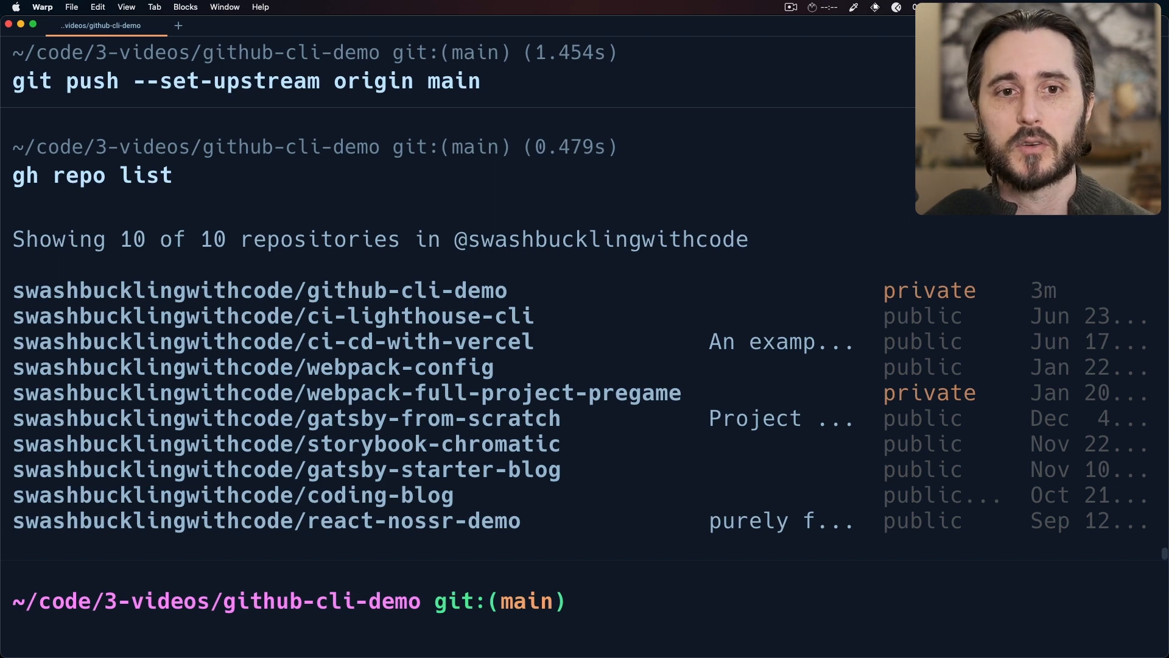
Step: Switch github-cli-demo's visibility to public with gh repo edit and re-list repositories
{"action": "type", "text": "gh repo list"}
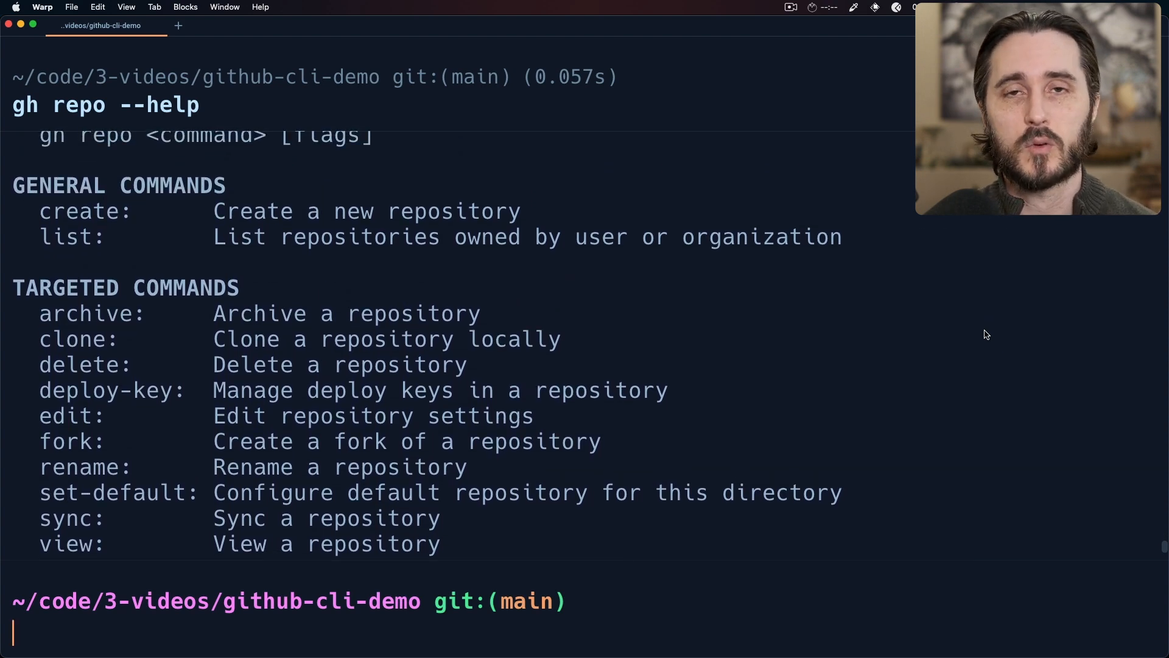
{"action": "type", "text": "gh repo --help"}
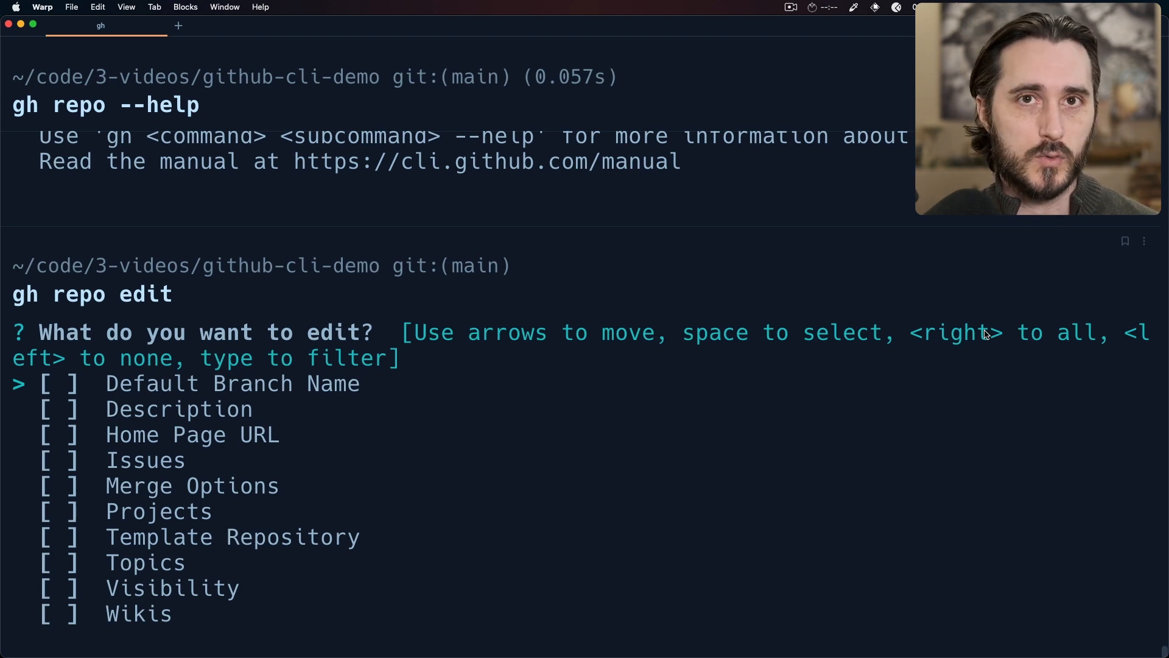
{"action": "key", "text": "down"}
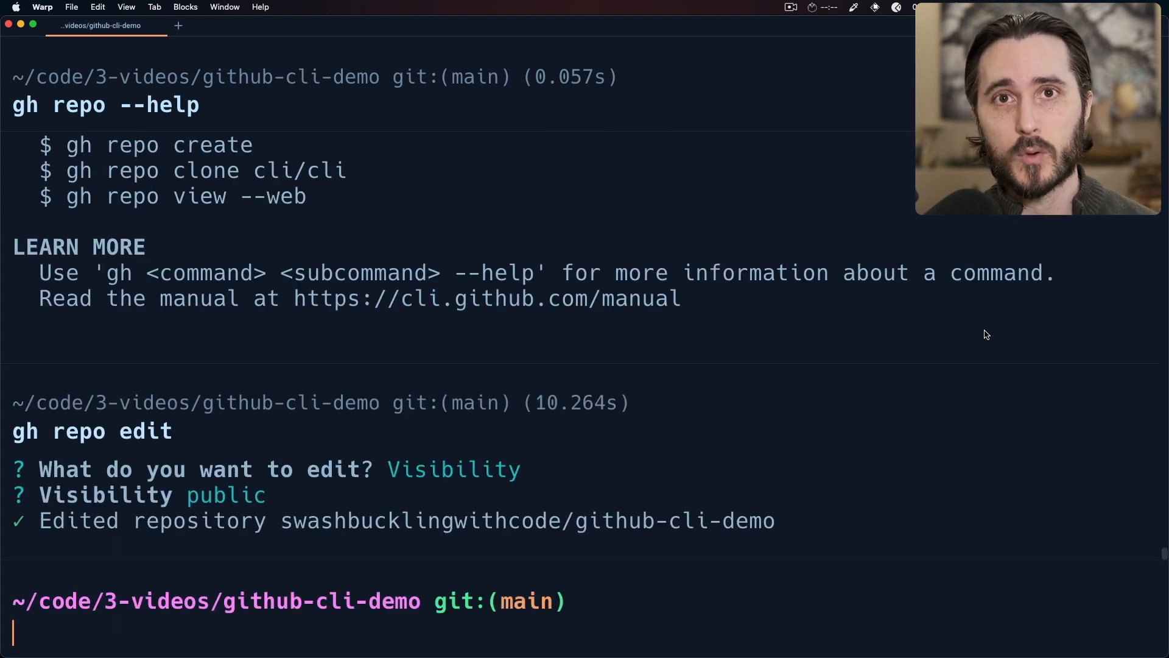
{"action": "type", "text": "gh repo list"}
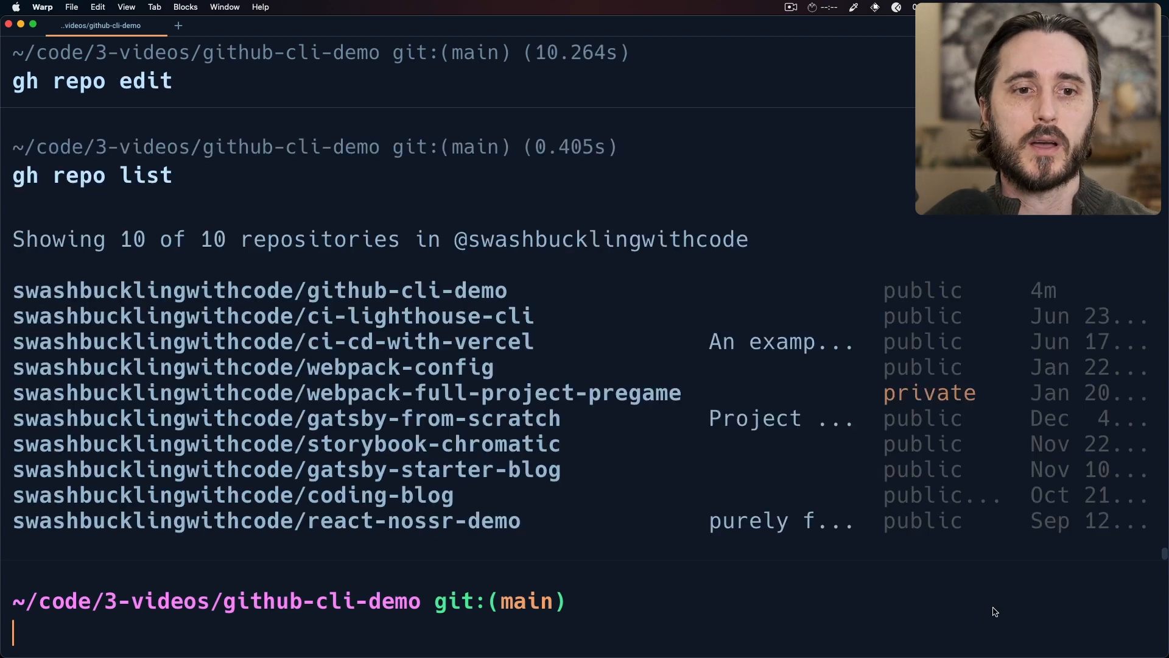
Step: Search Raycast for 'sni' and open Search Snippets
{"action": "type", "text": "sni"}
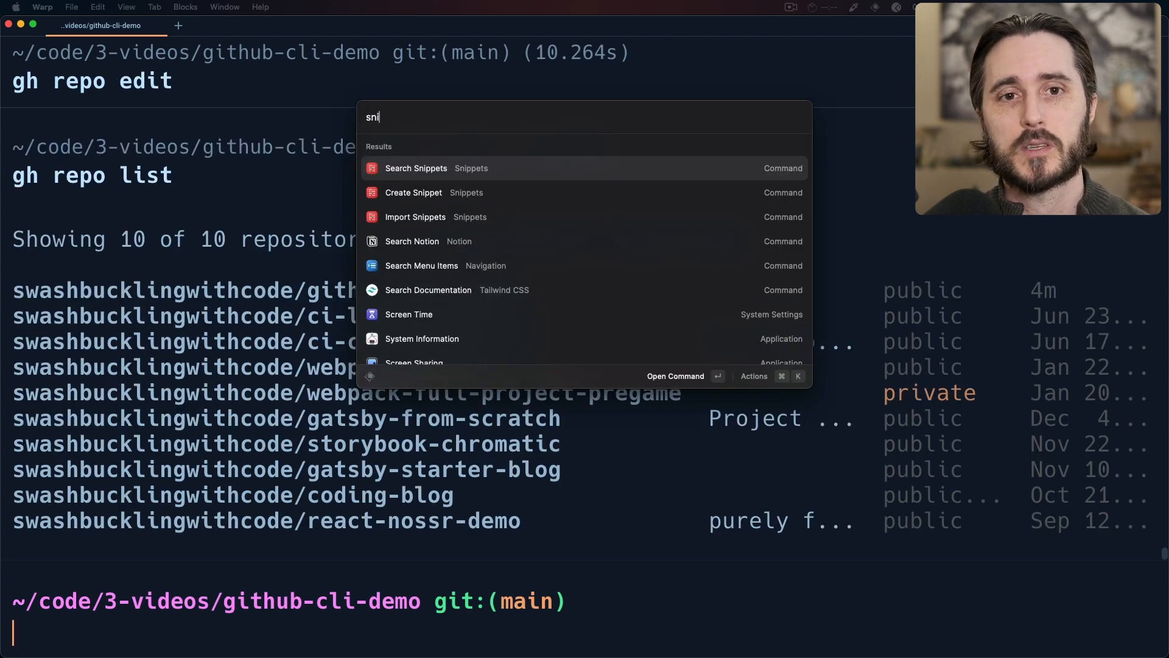
{"action": "left_click", "coordinate": [415, 168]}
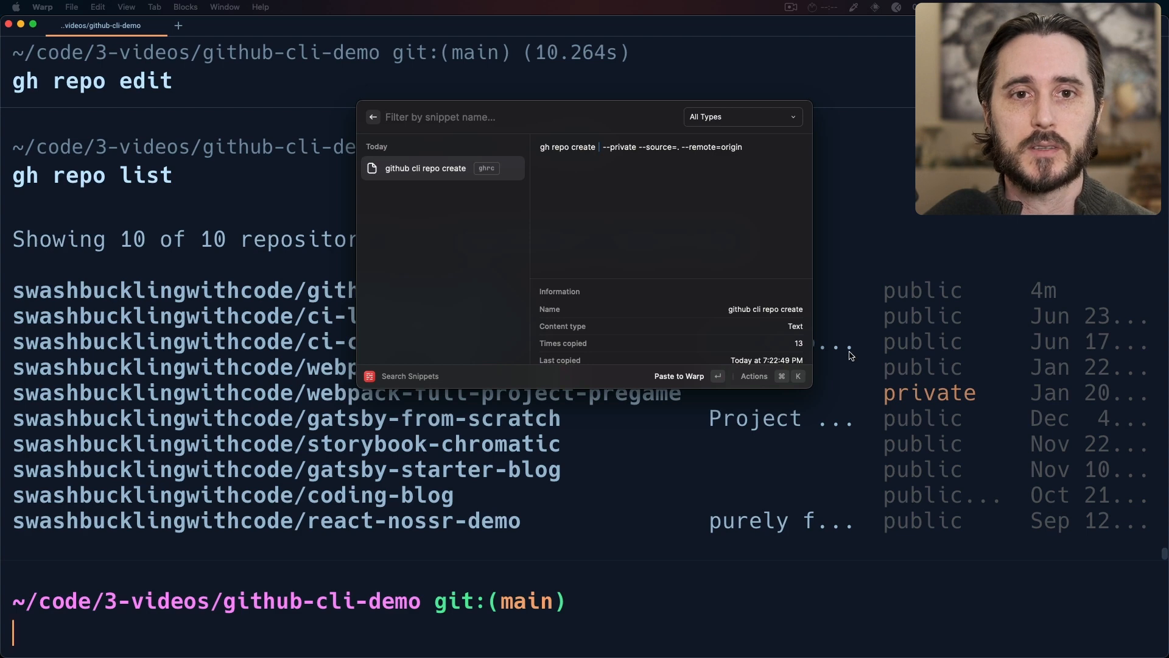
{"action": "mouse_move", "coordinate": [525, 179]}
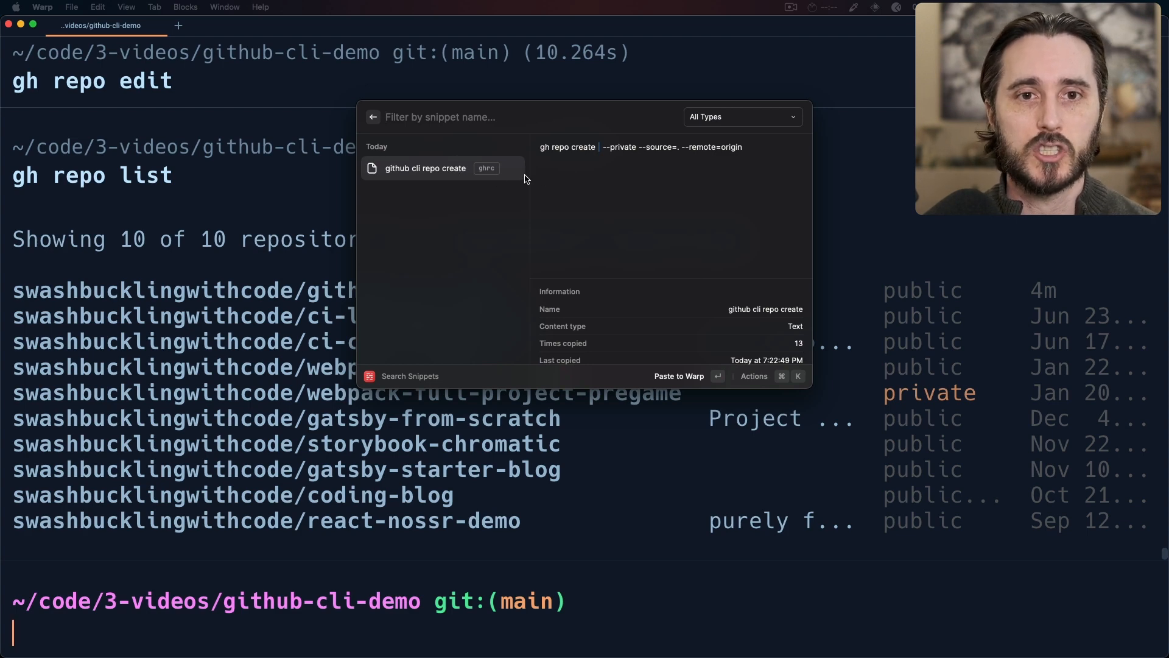
{"action": "mouse_move", "coordinate": [625, 229]}
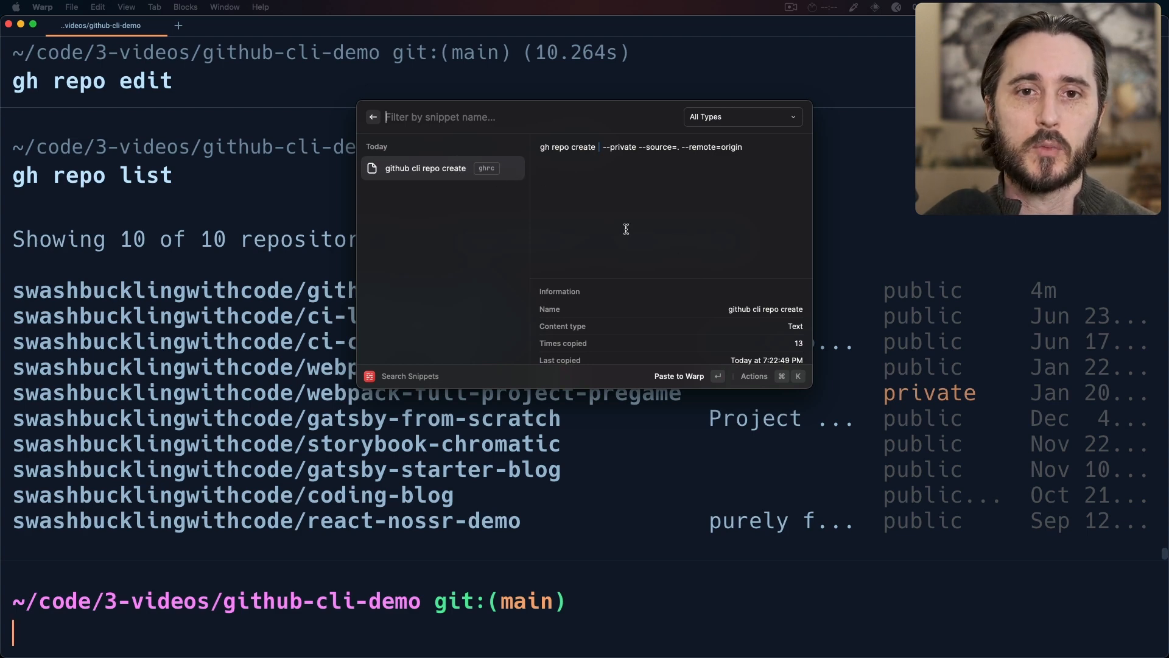
{"action": "mouse_move", "coordinate": [724, 321]}
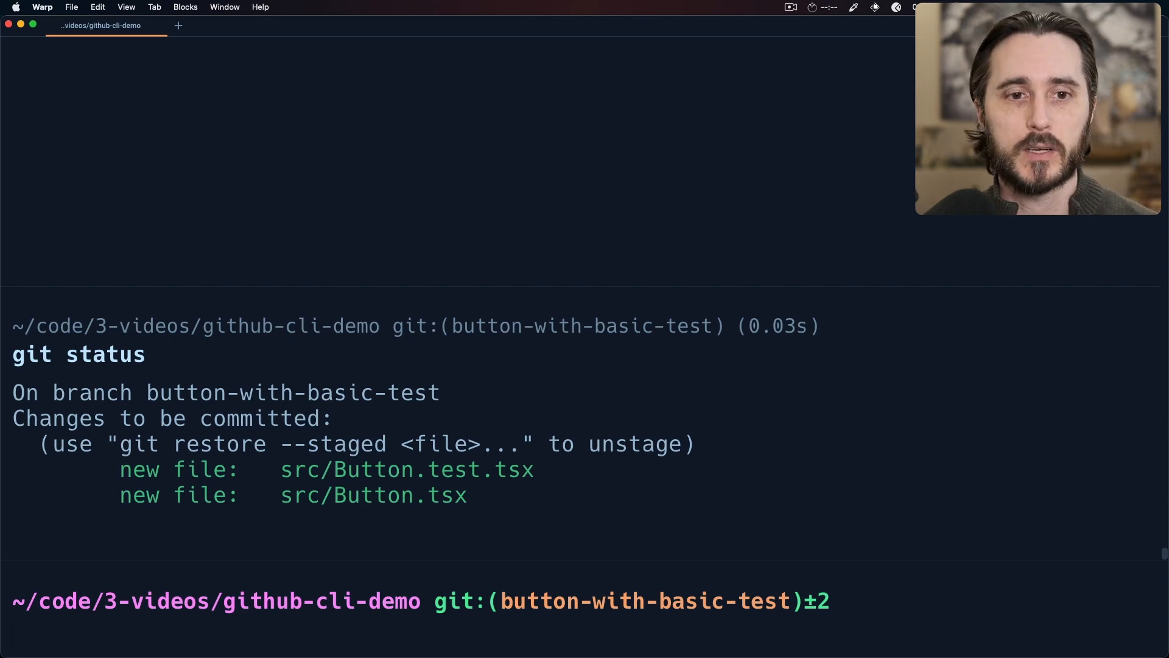
Step: Commit the Button component and test, then start gh pr create
{"action": "type", "text": "git commit -m \"vite initial setup\""}
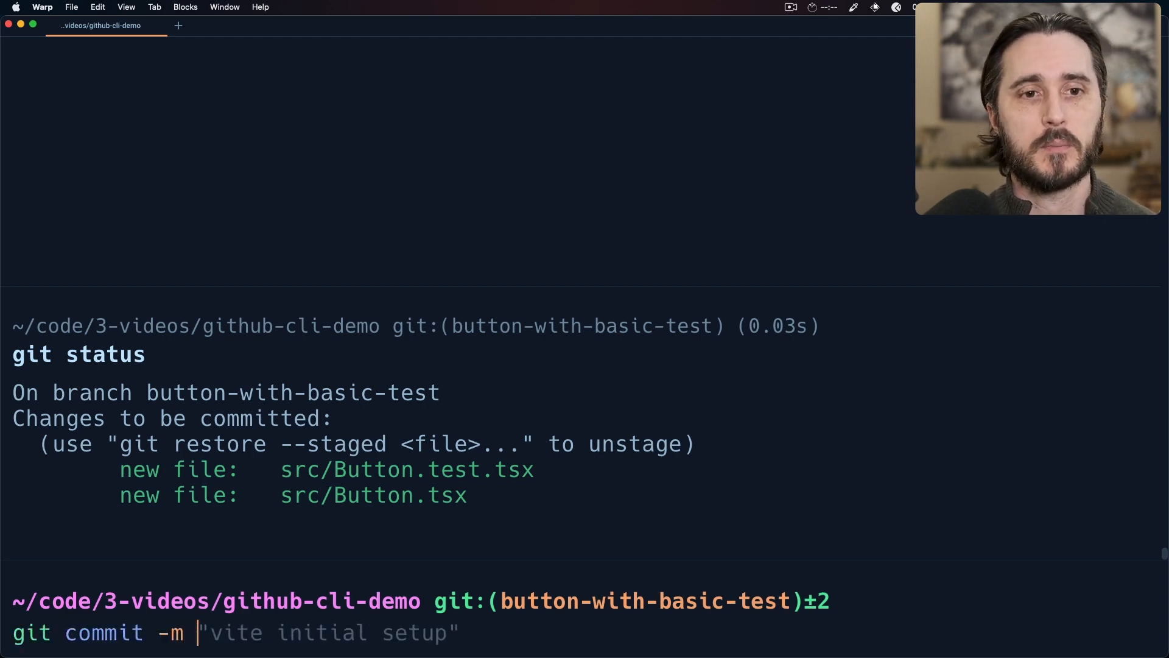
{"action": "type", "text": "bu"}
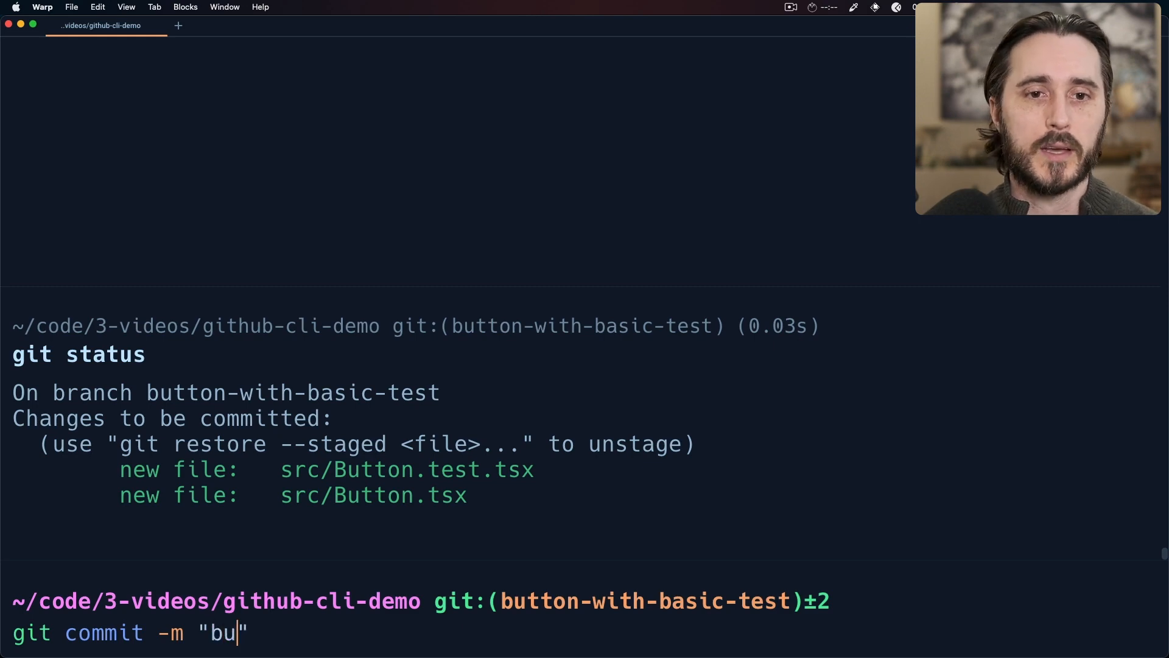
{"action": "type", "text": "add Button com"}
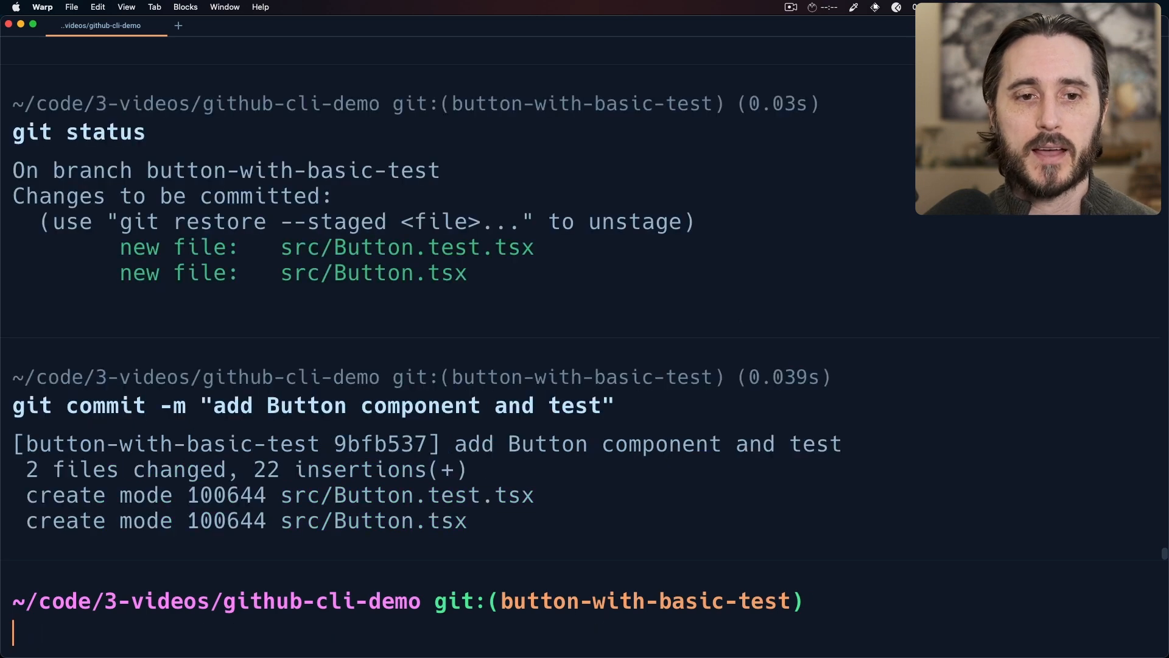
{"action": "type", "text": "gh pr create"}
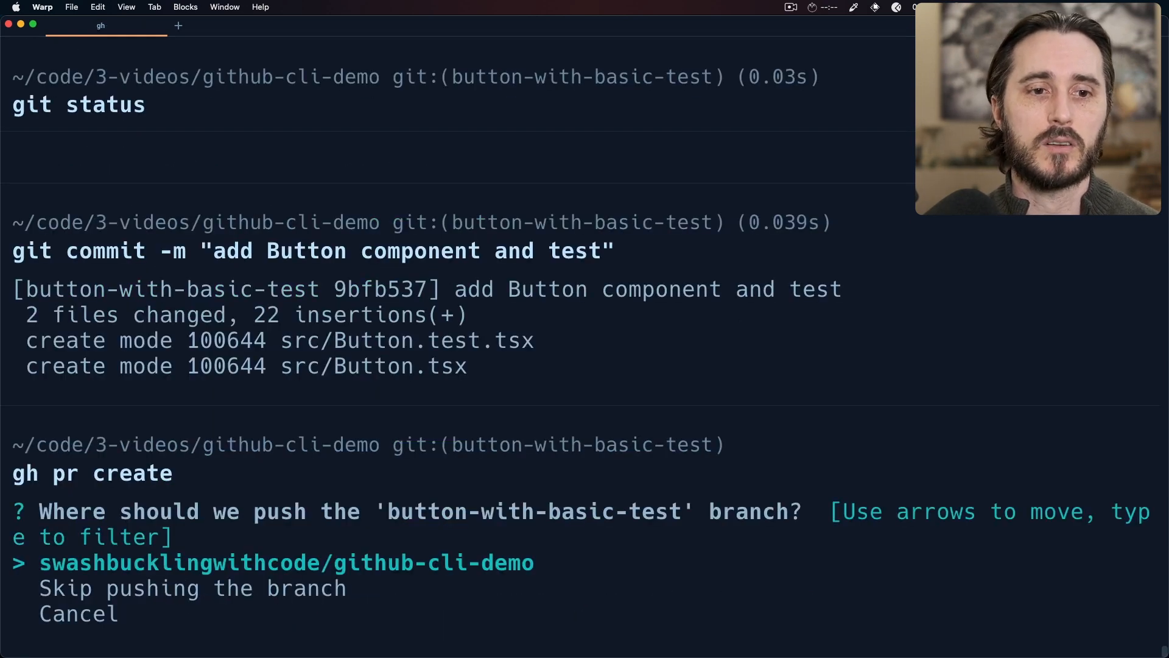
Step: Push to the demo repo and submit PR #5 with default title and no body
{"action": "key", "text": "enter"}
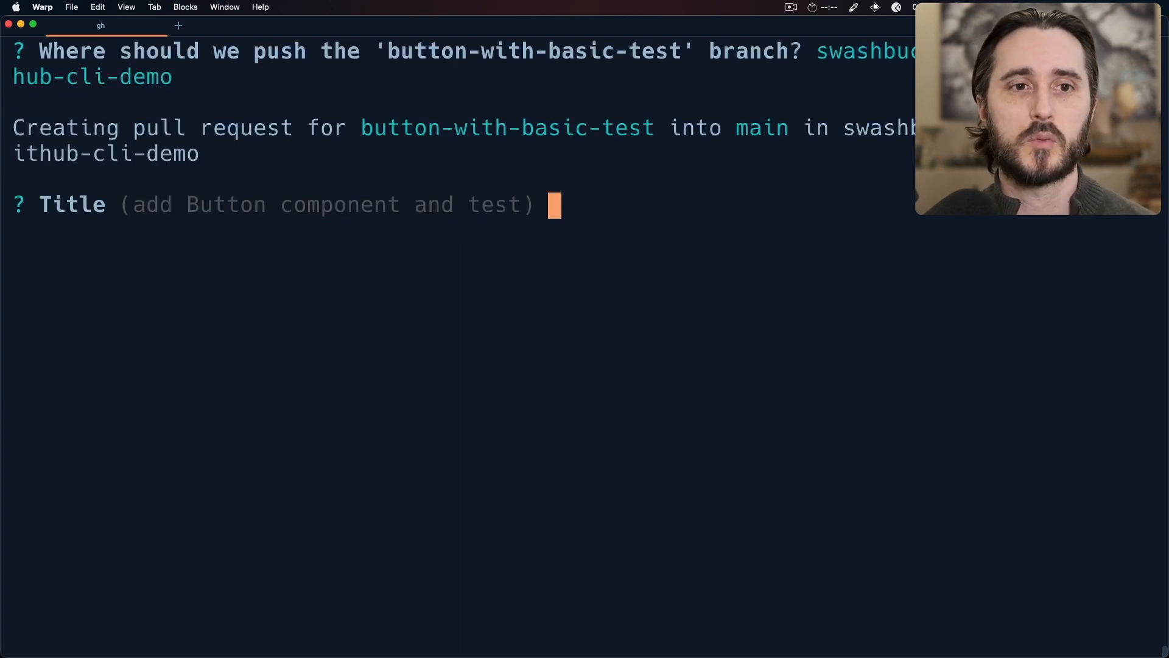
{"action": "key", "text": "enter"}
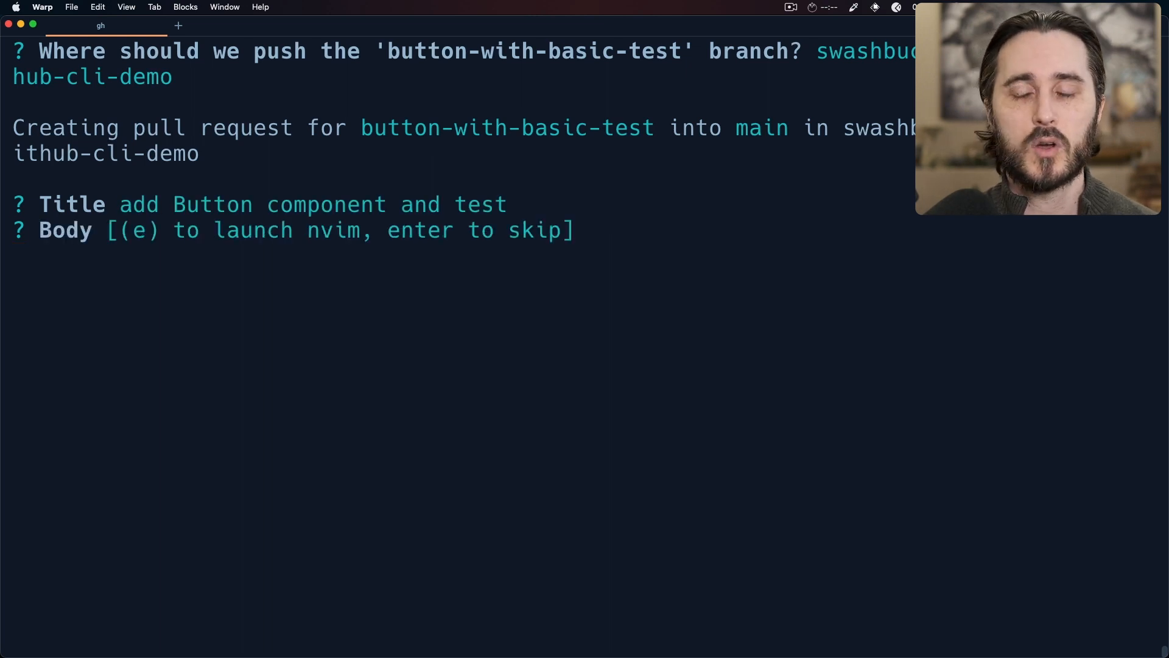
{"action": "key", "text": "enter"}
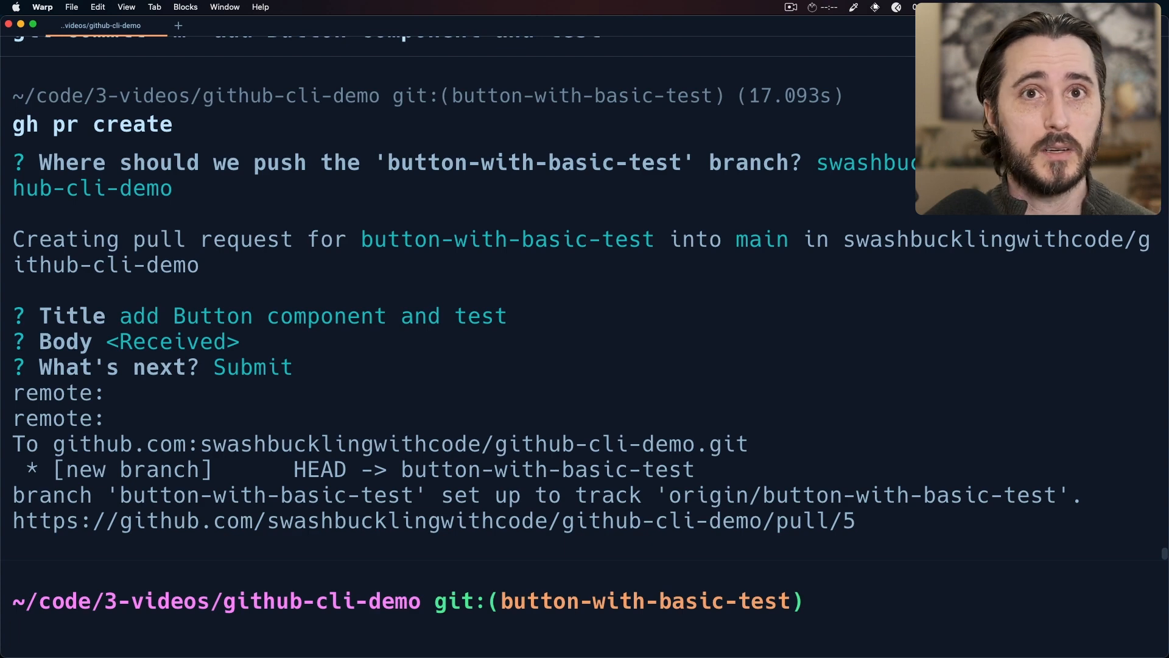
{"action": "type", "text": "gh pr create"}
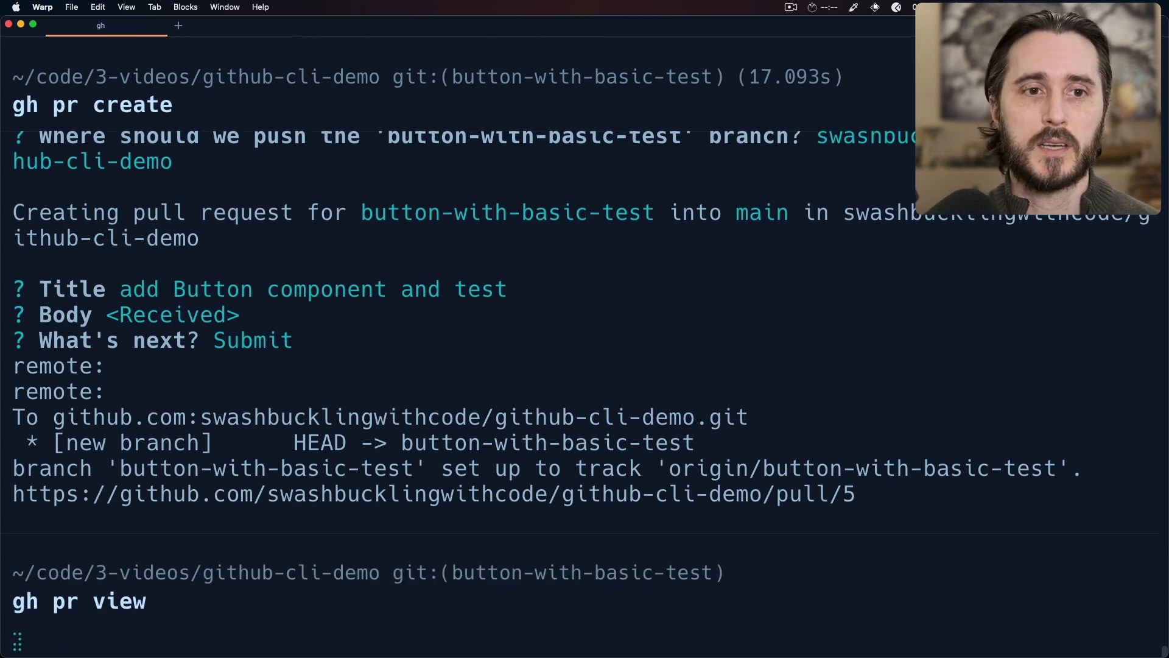
{"action": "key", "text": "enter"}
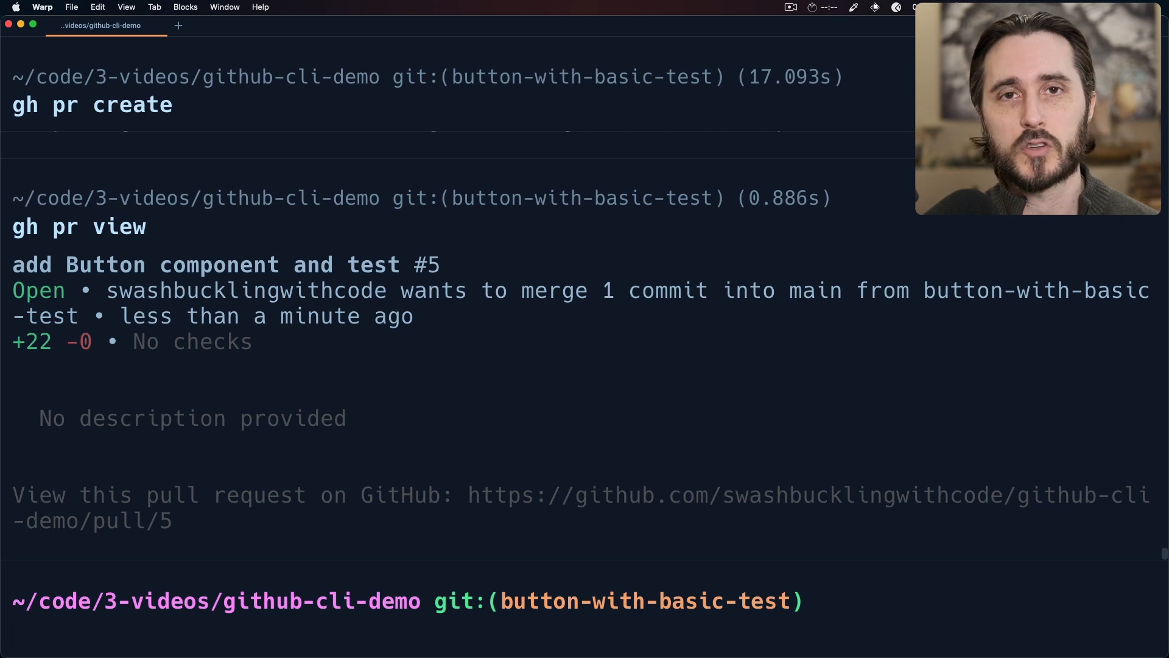
{"action": "type", "text": "gh pr view"}
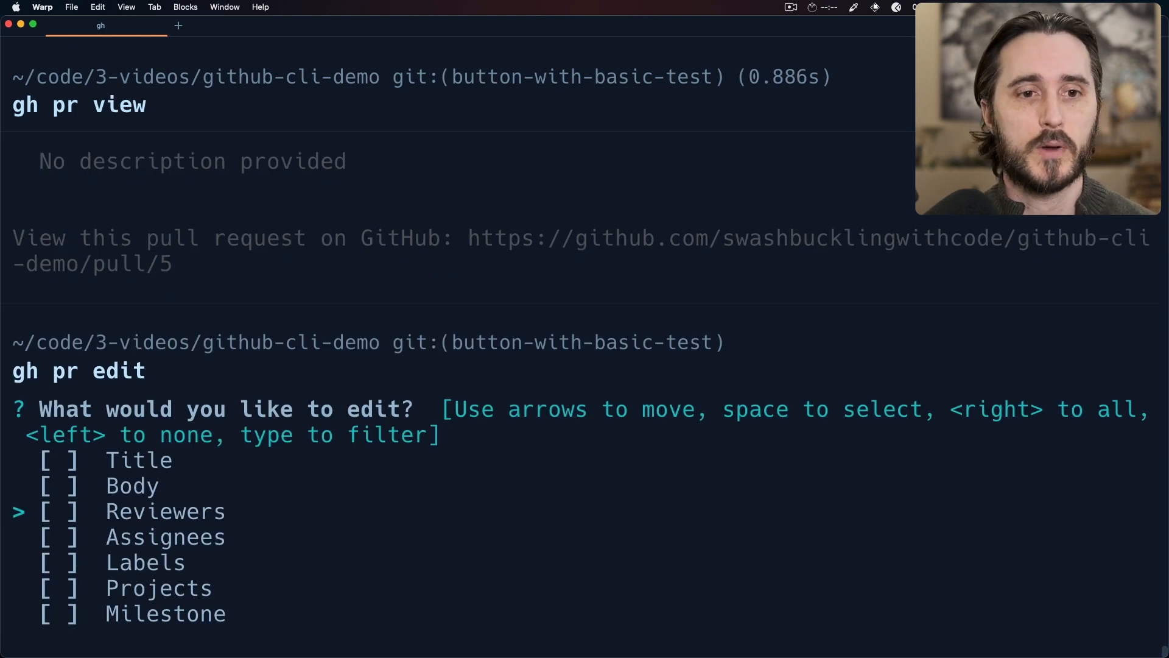
{"action": "key", "text": "enter"}
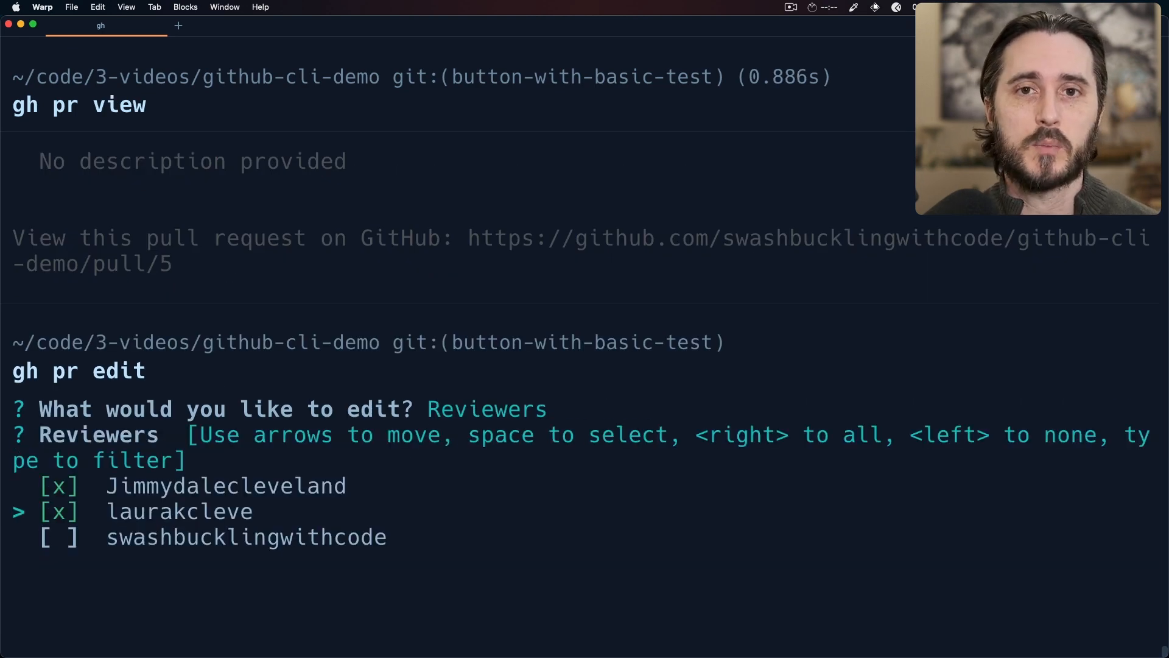
{"action": "key", "text": "enter"}
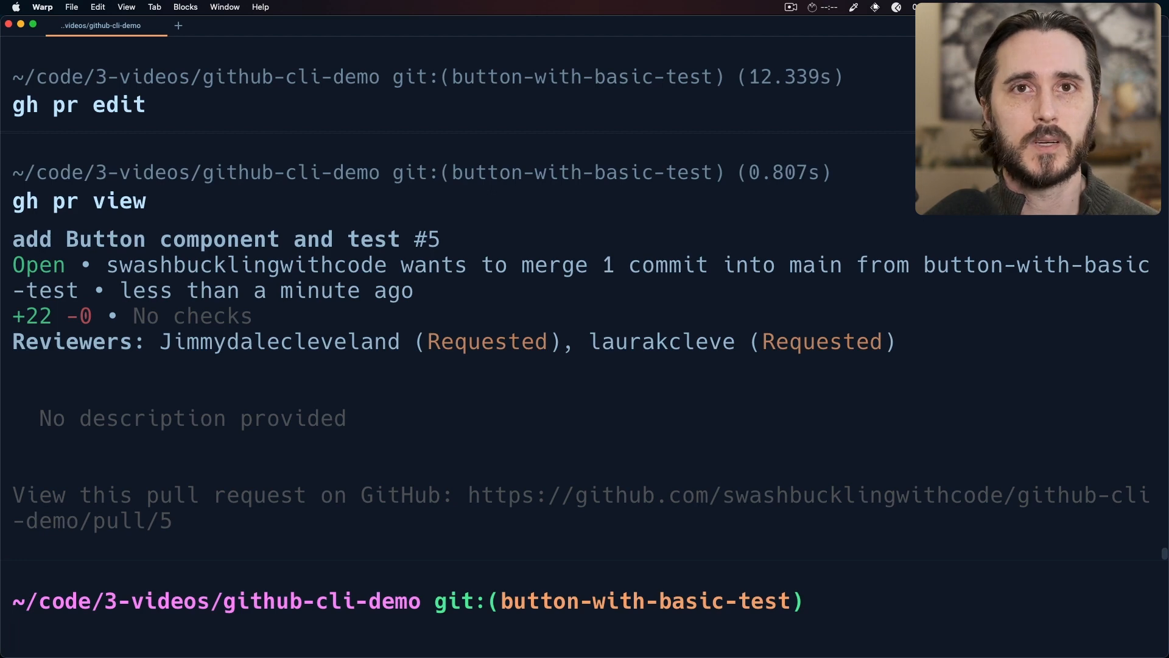
Step: List open pull requests #5 and README #4 with gh pr list and gh pr ls
{"action": "type", "text": "gh pr list"}
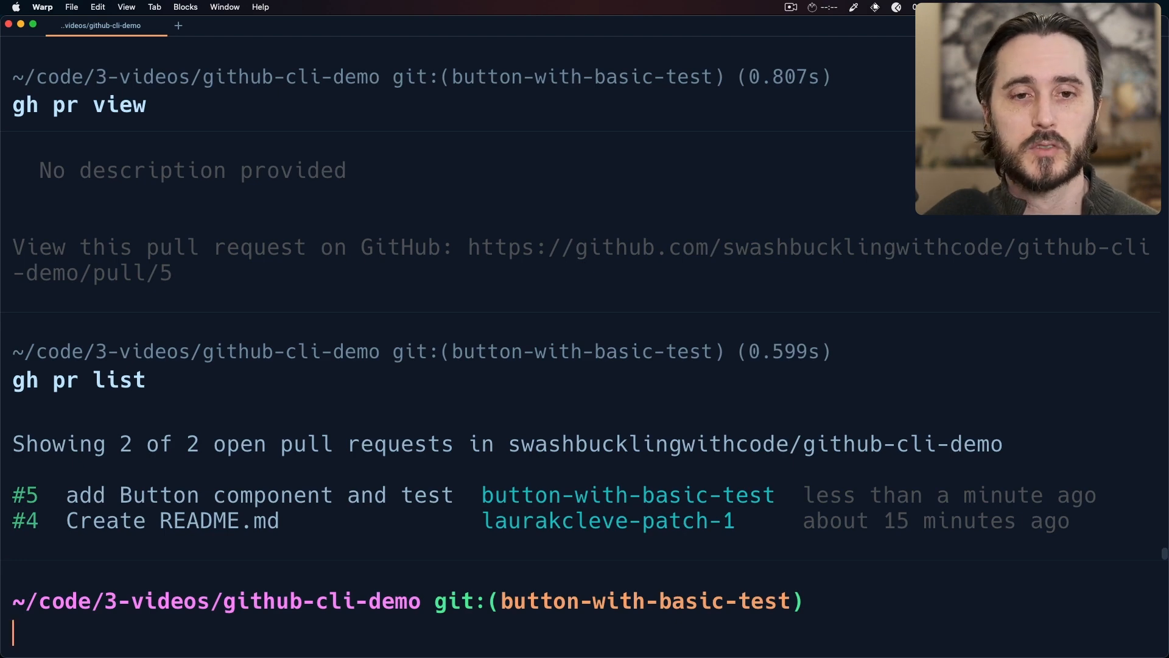
{"action": "type", "text": "gh pr ls"}
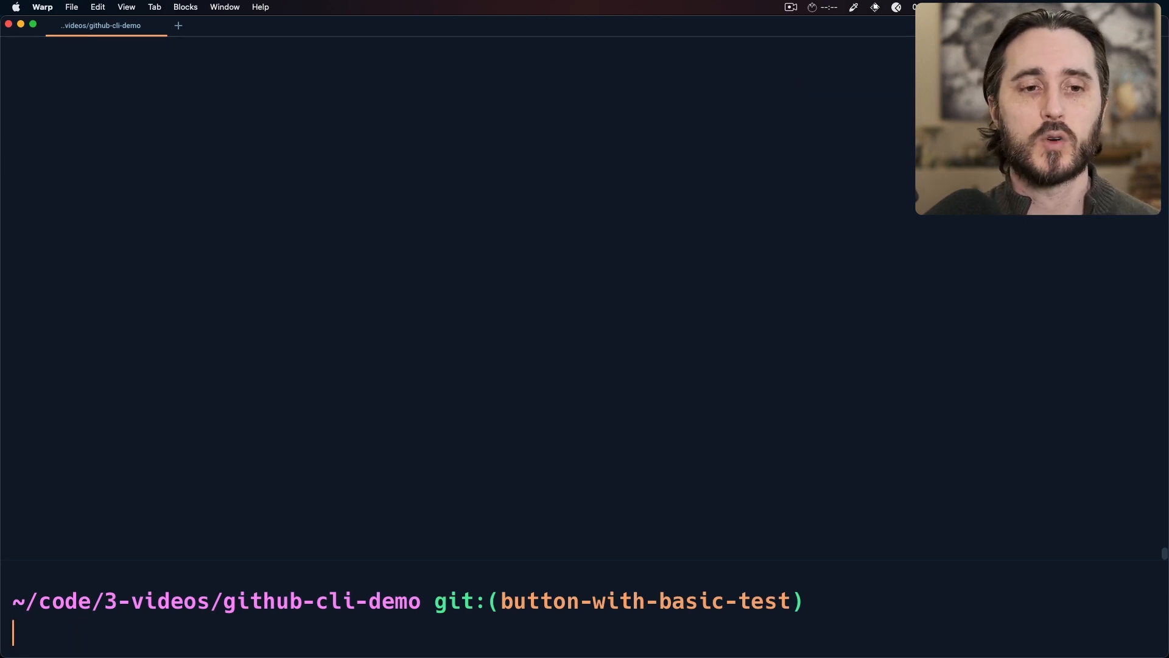
Step: Merge PR #5 with a merge commit, deleting its branch, then clear the terminal
{"action": "type", "text": "gh pr merge 4"}
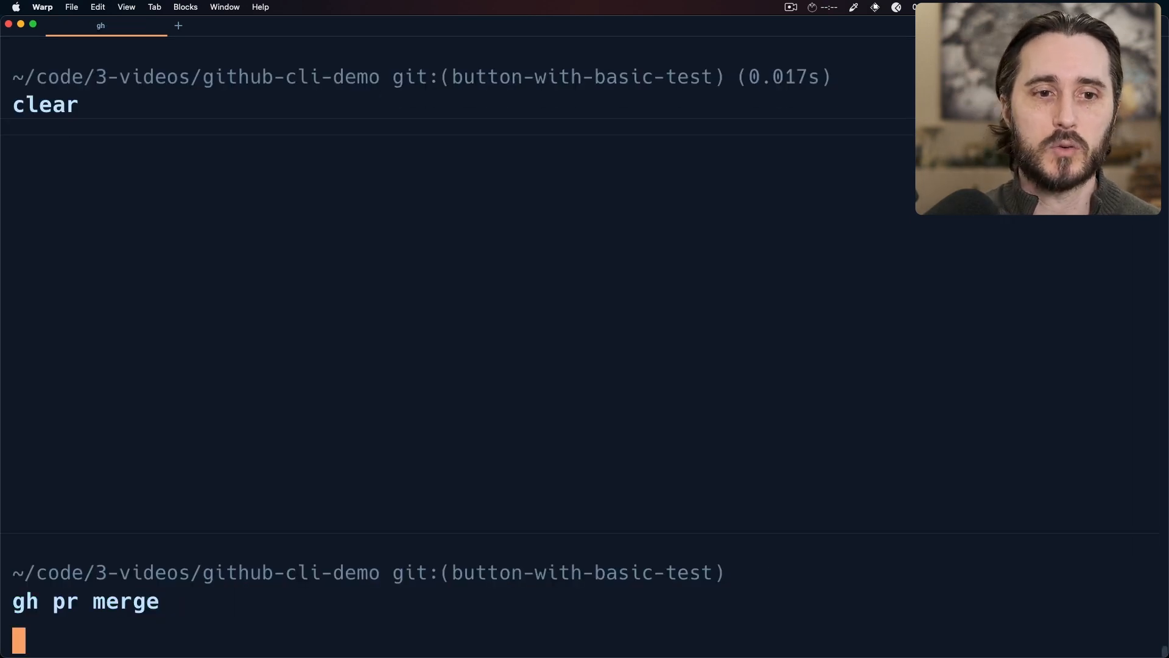
{"action": "key", "text": "Enter"}
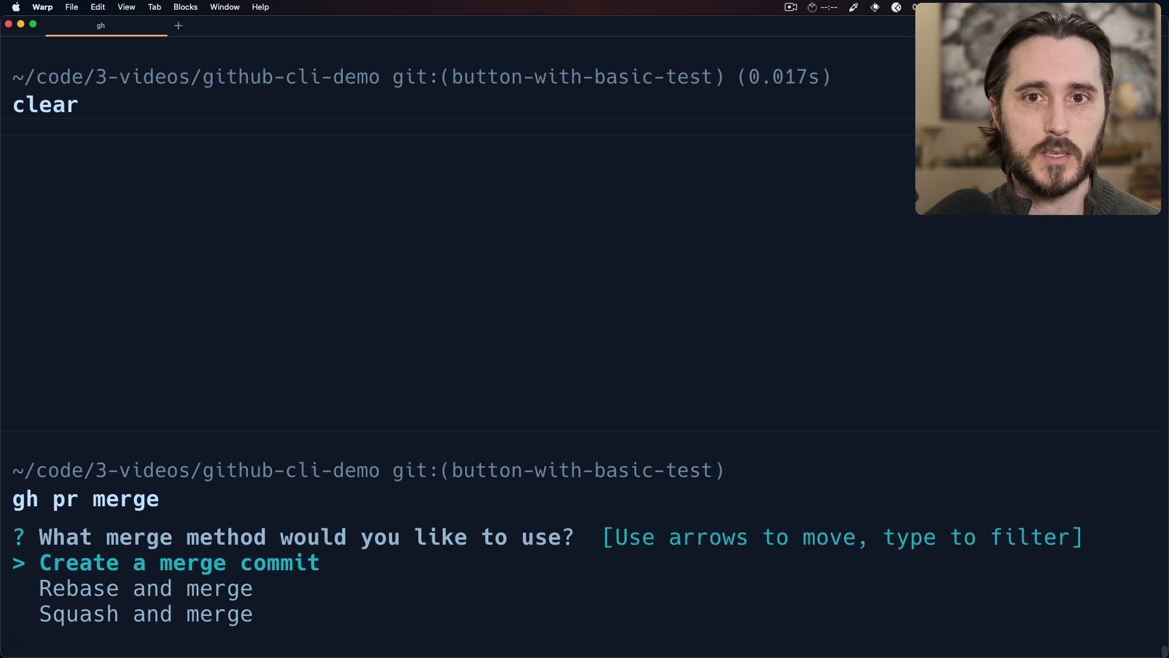
{"action": "key", "text": "enter"}
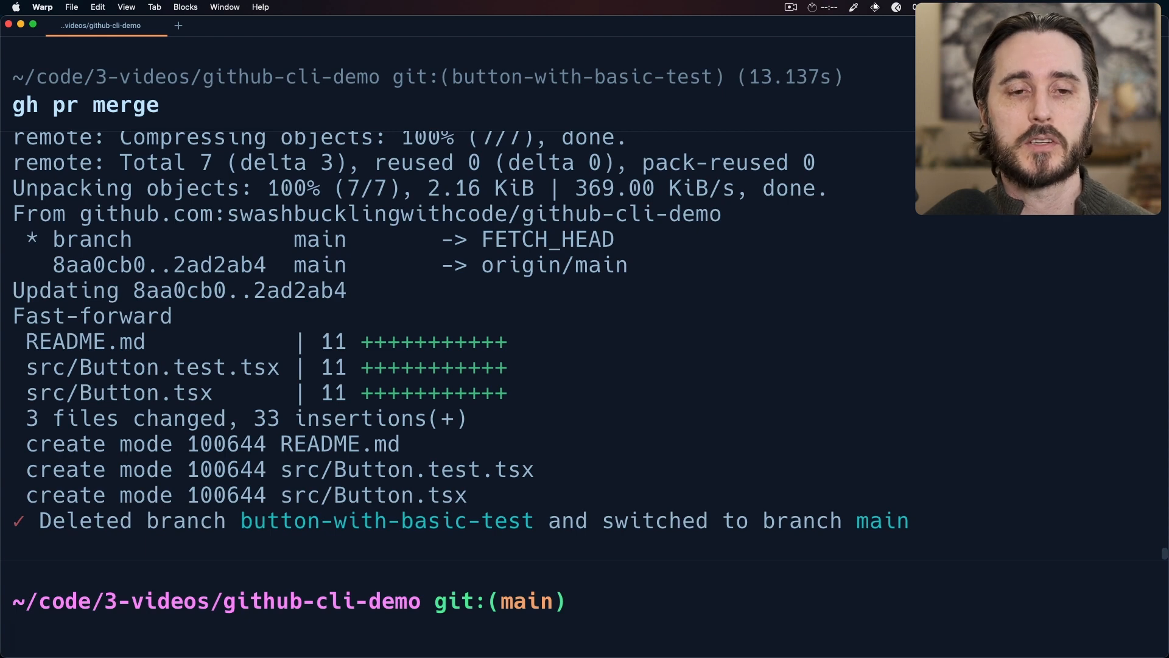
{"action": "type", "text": "clear"}
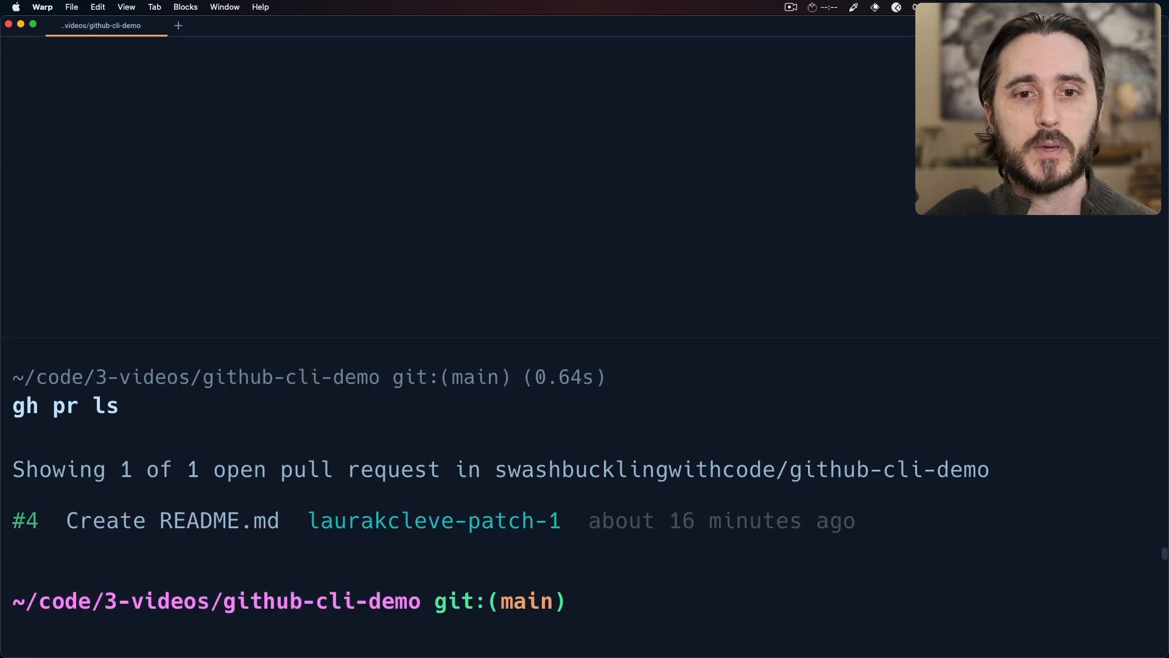
Step: Attempt a merge commit for PR #4, then fetch all and commit the resolved README.md merge
{"action": "type", "text": "gh pr merge 4"}
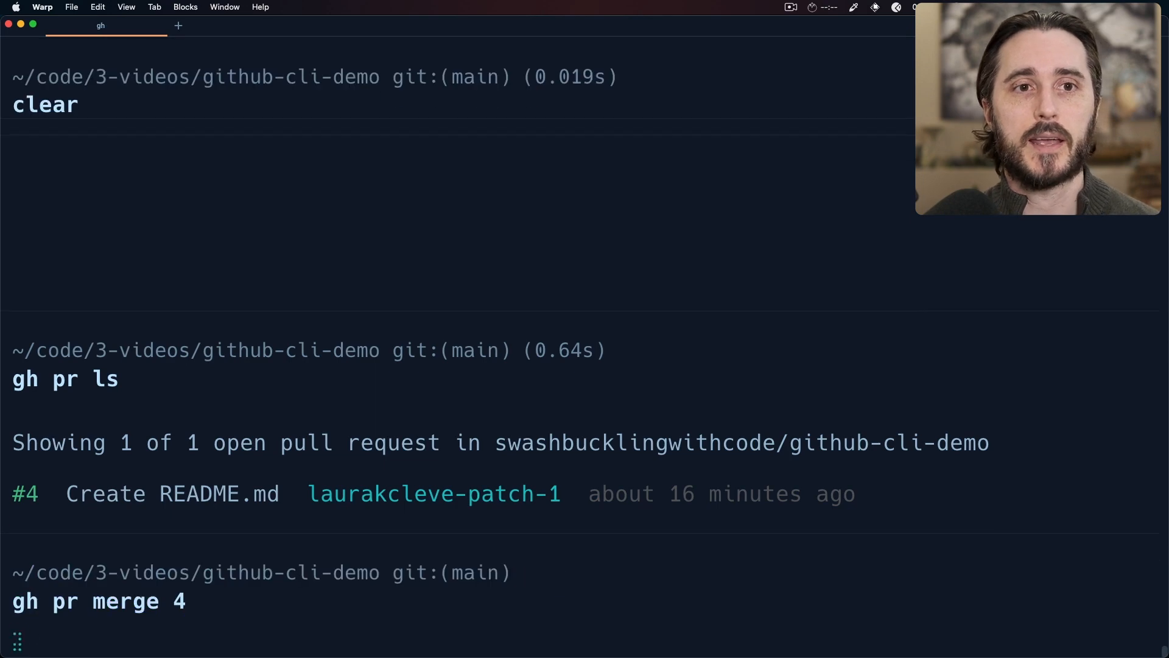
{"action": "key", "text": "enter"}
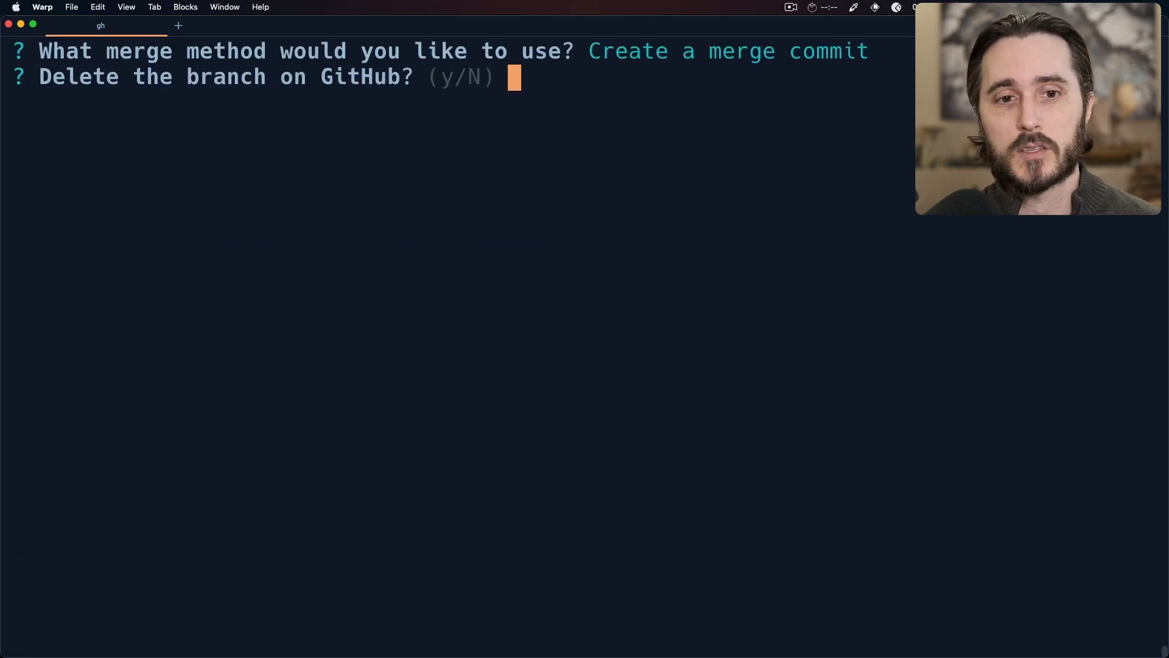
{"action": "type", "text": "y"}
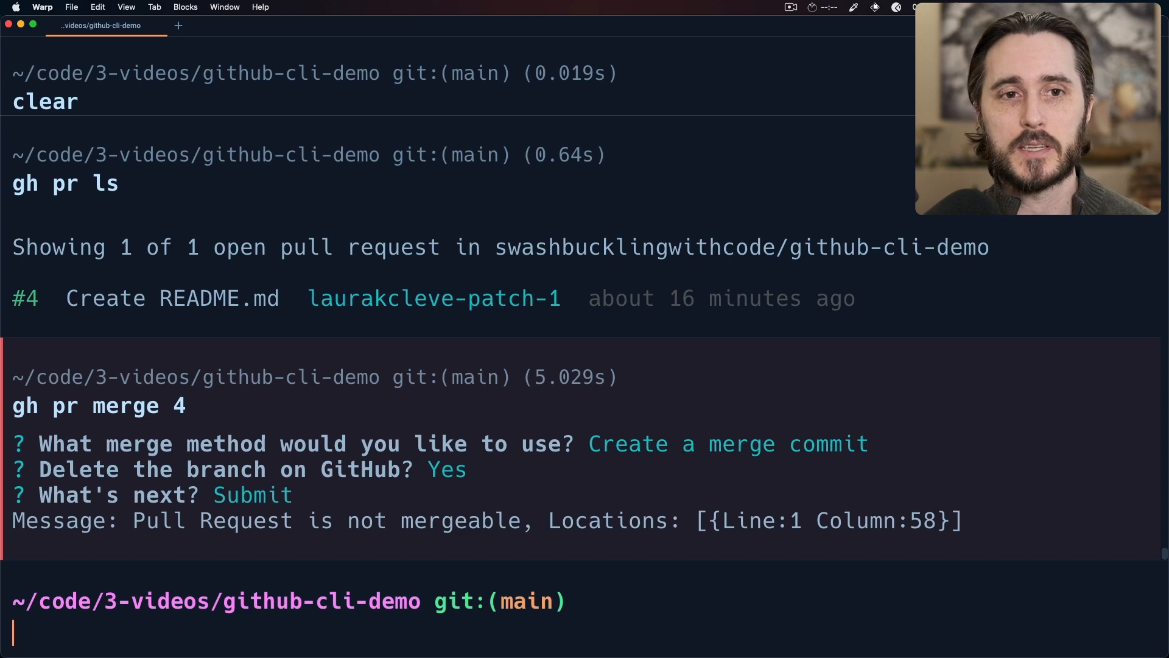
{"action": "type", "text": "gh pr merge 4"}
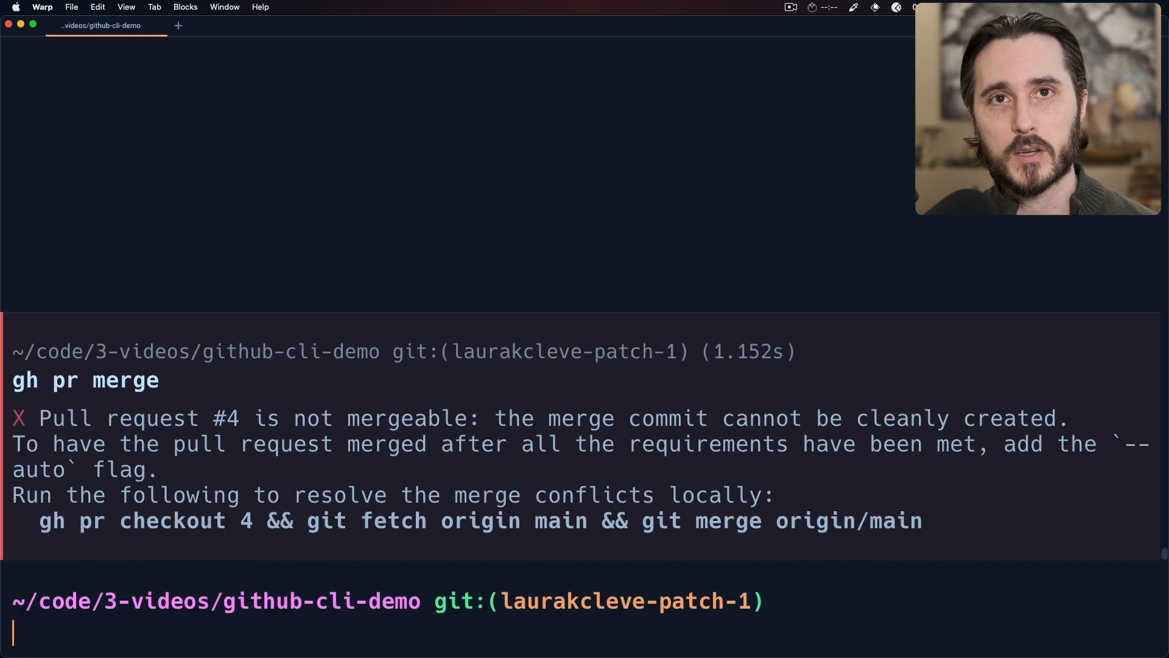
{"action": "type", "text": "git fetch --all"}
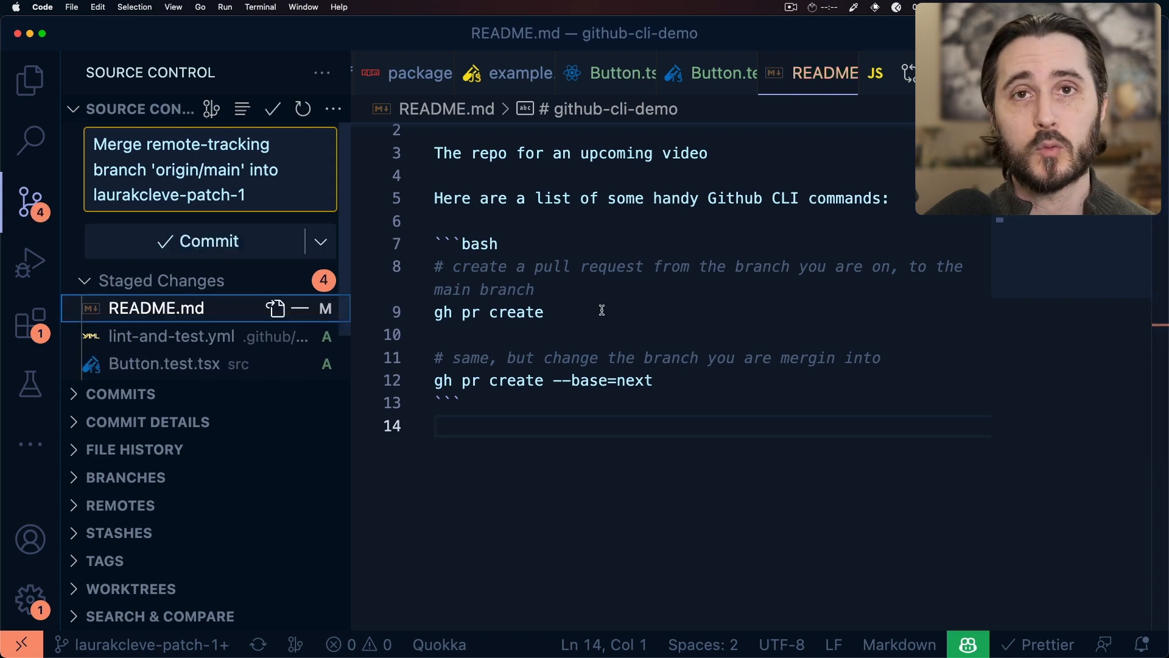
{"action": "left_click", "coordinate": [197, 241]}
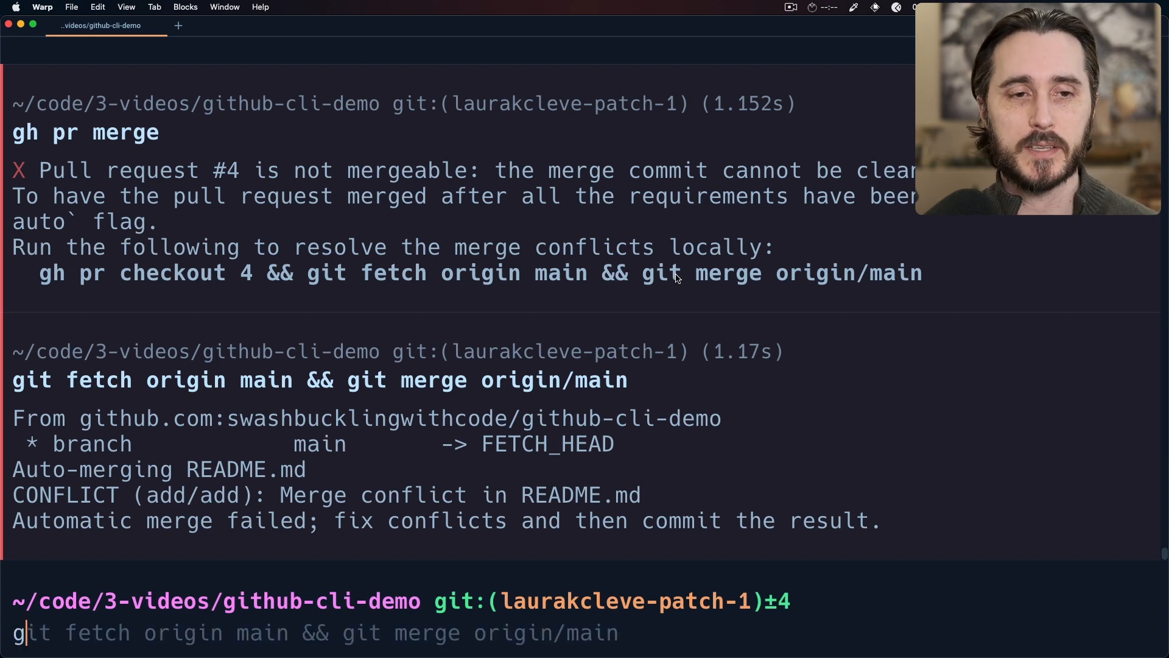
Step: Merge pull request #4 with gh pr merge, then review the git log
{"action": "type", "text": "gh pr merge"}
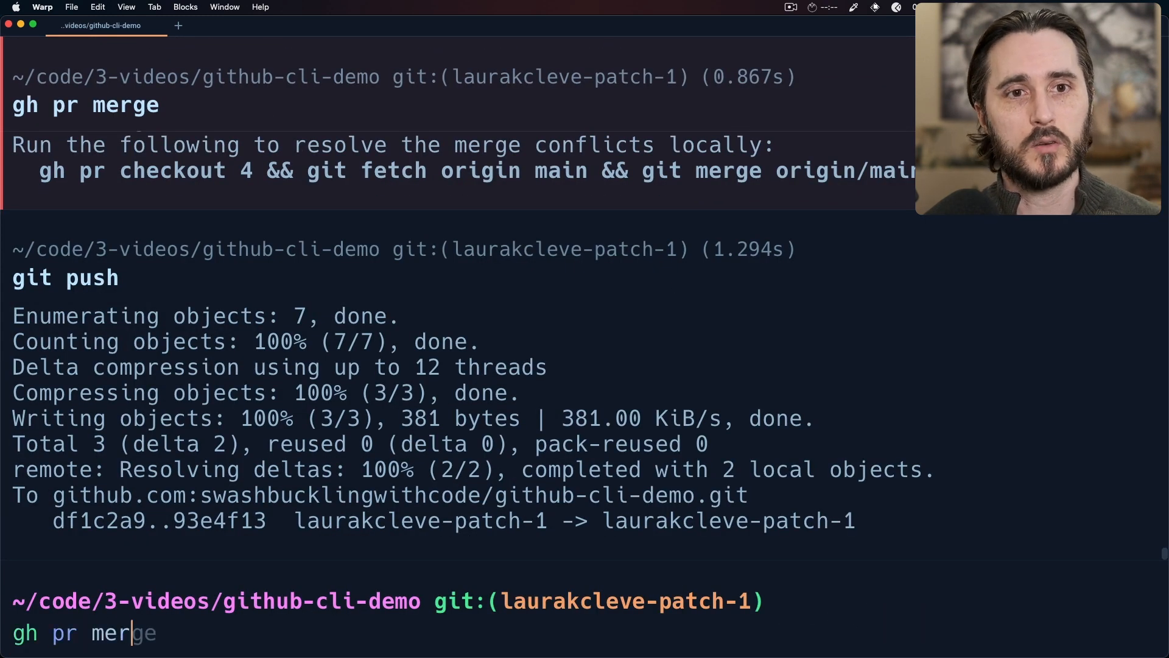
{"action": "key", "text": "enter"}
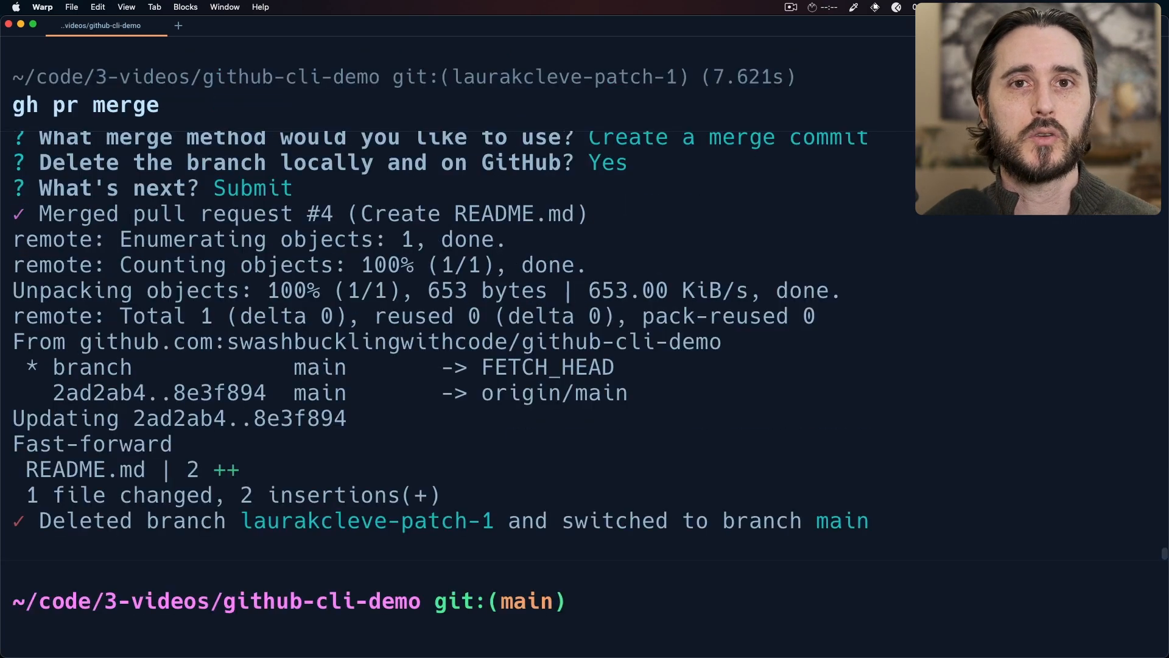
{"action": "type", "text": "git log"}
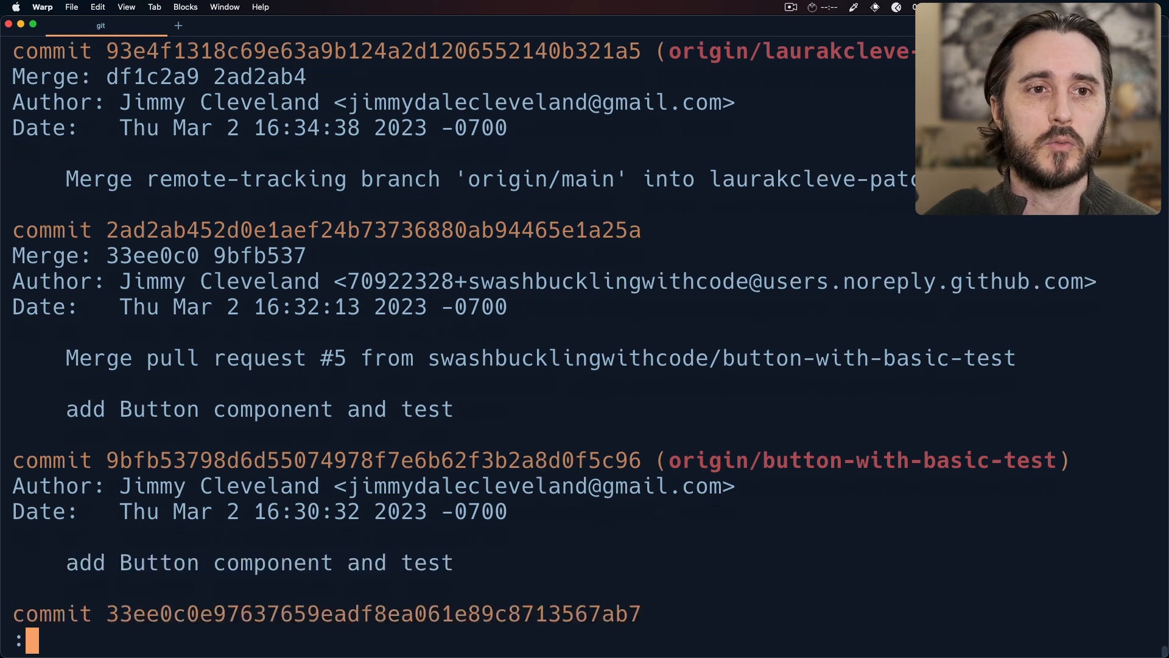
{"action": "scroll", "scroll_direction": "down", "scroll_amount": 3}
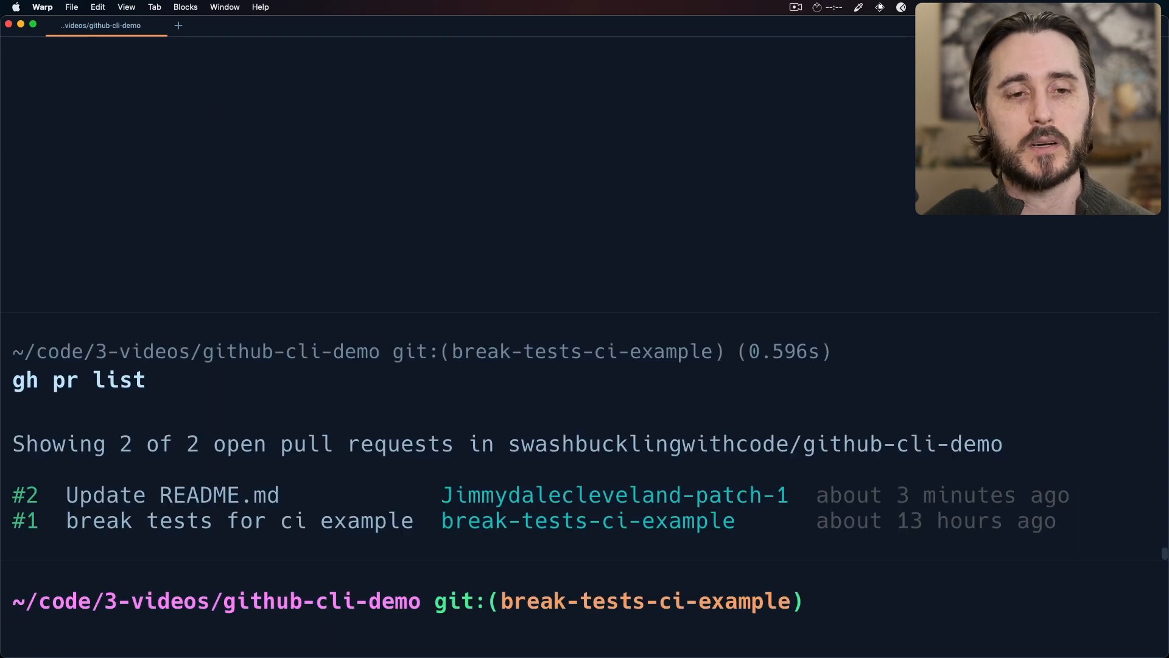
Step: Check the current pull request state with gh pr status
{"action": "type", "text": "gh pr status"}
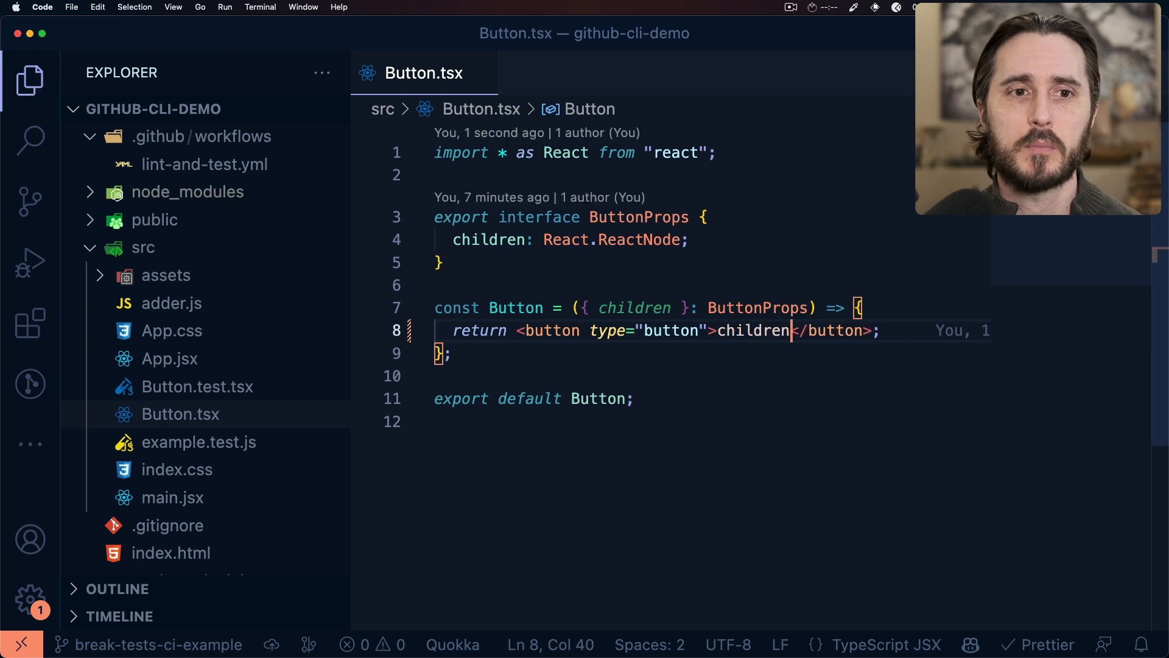
Step: Commit the staged Button.tsx change from the Source Control panel
{"action": "left_click", "coordinate": [30, 201]}
{"action": "type", "text": "break tests"}
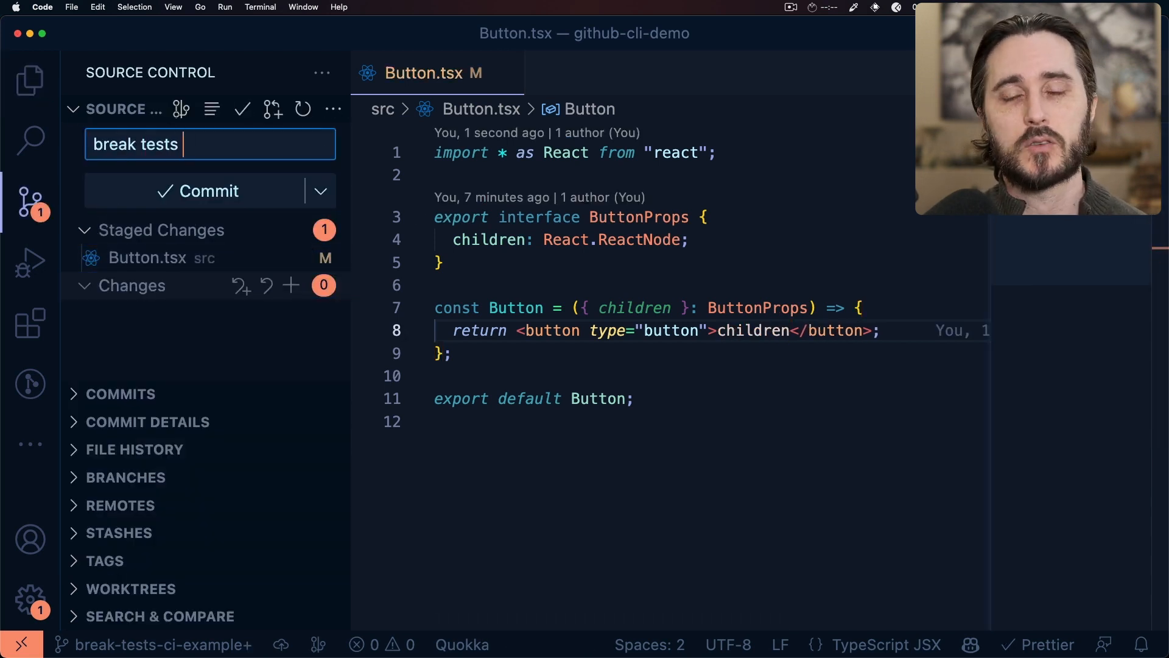
{"action": "left_click", "coordinate": [209, 191]}
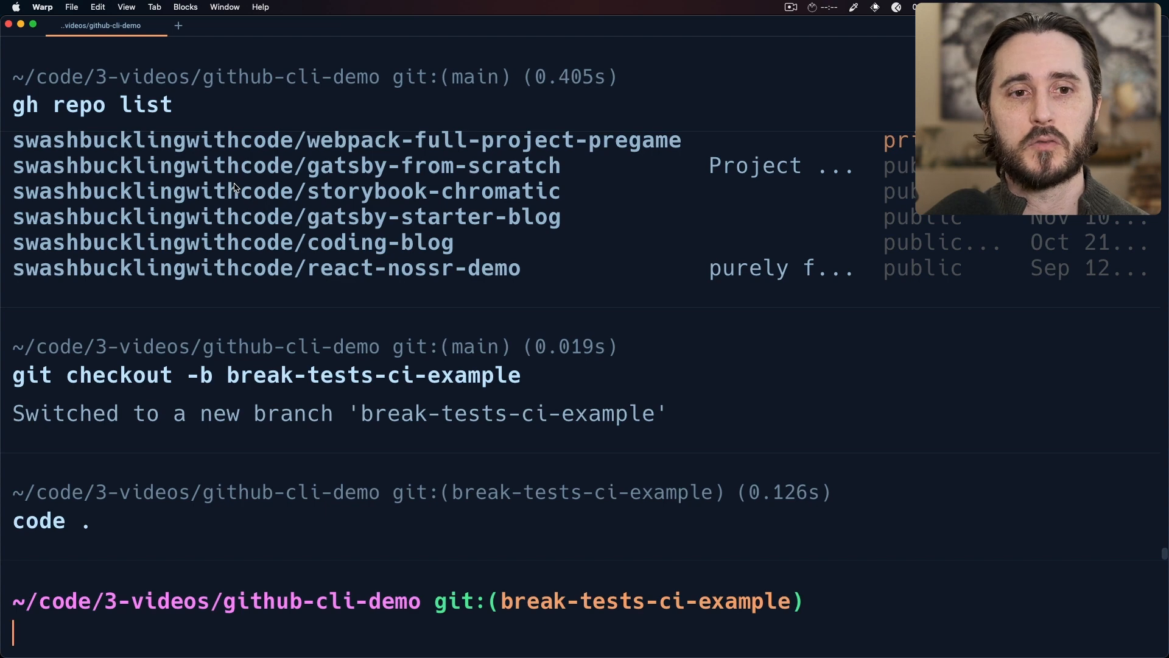
Step: Create a pull request with the body 'Just a quick example of CIs failing with github cli'
{"action": "type", "text": "gh pr create"}
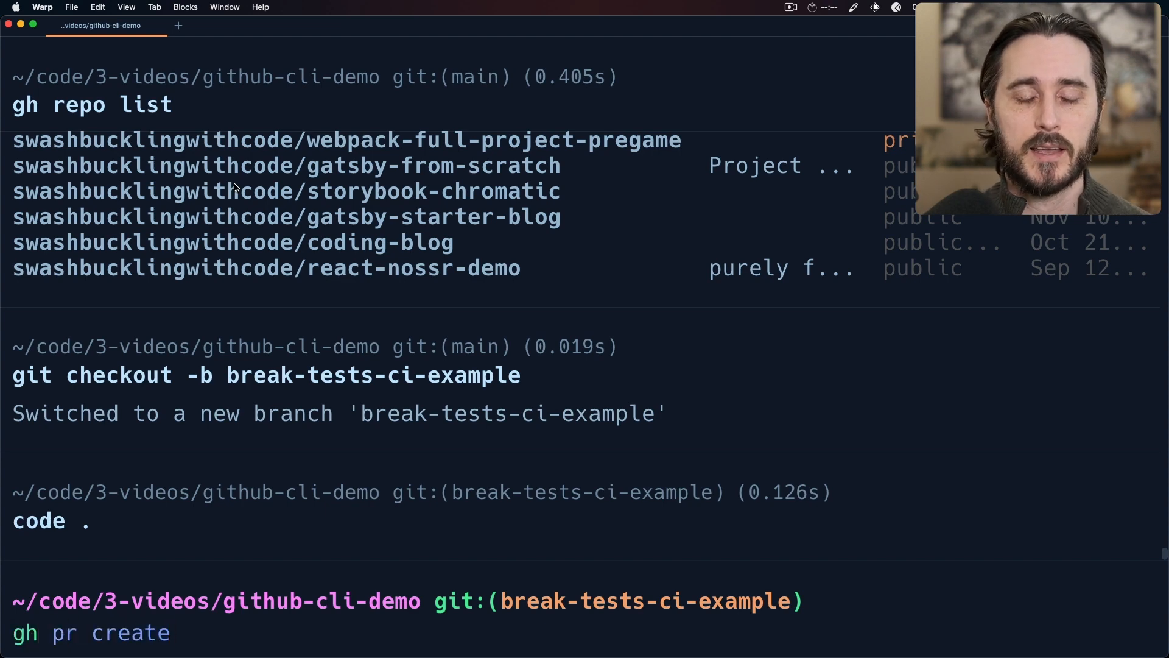
{"action": "key", "text": "enter"}
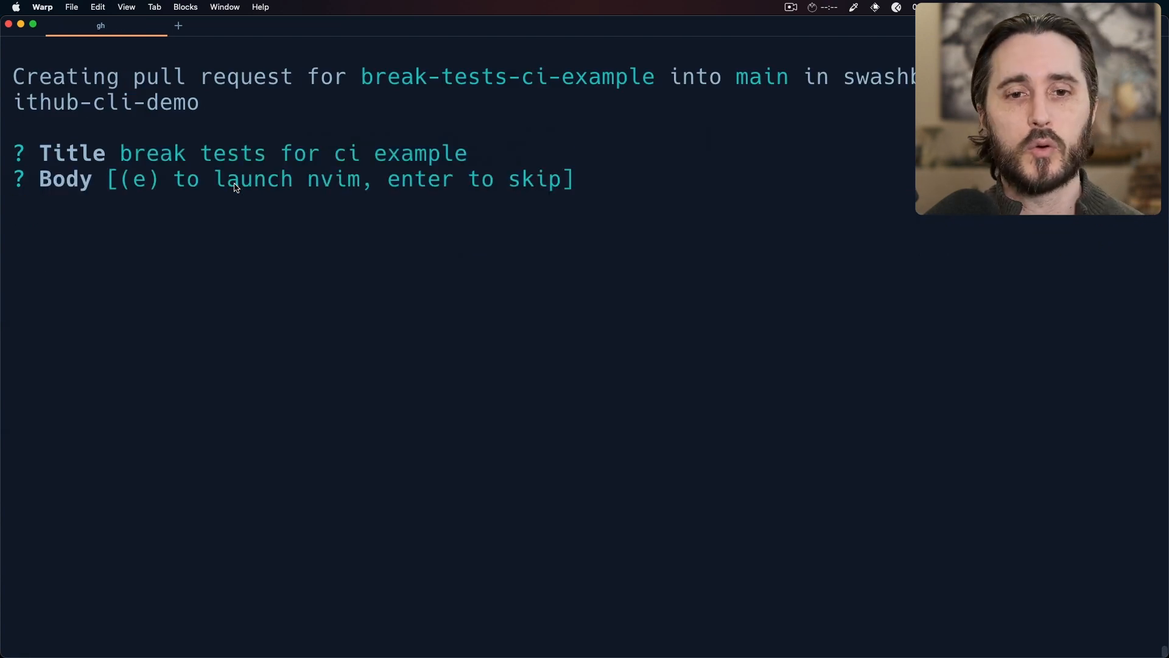
{"action": "key", "text": "e"}
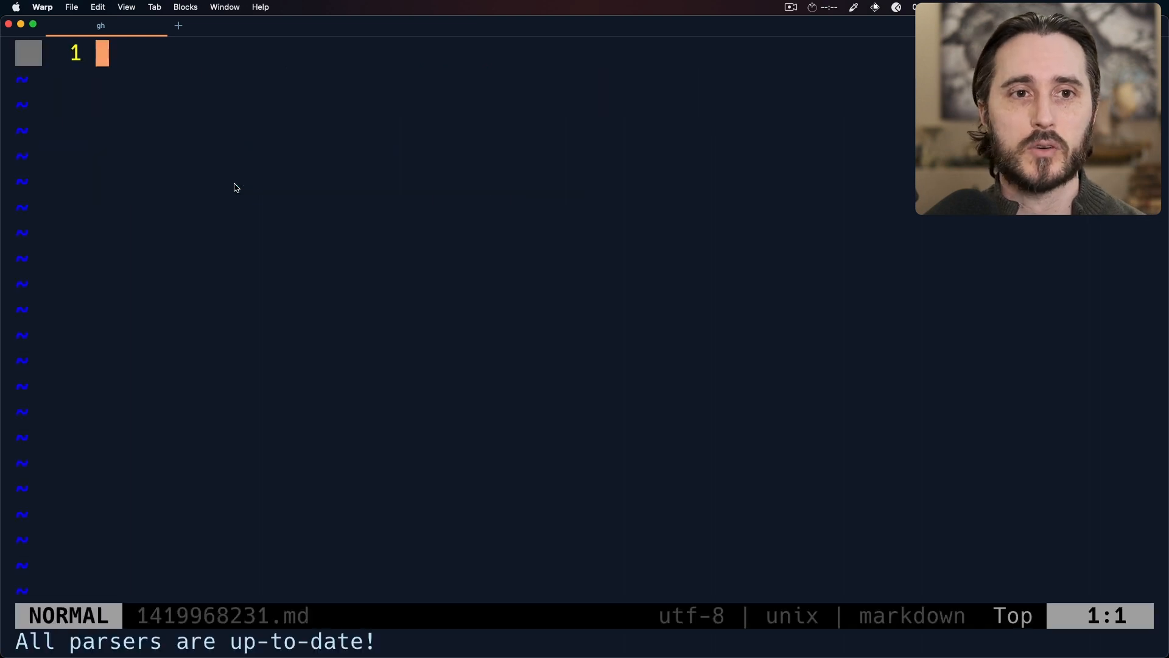
{"action": "type", "text": "Just a quick"}
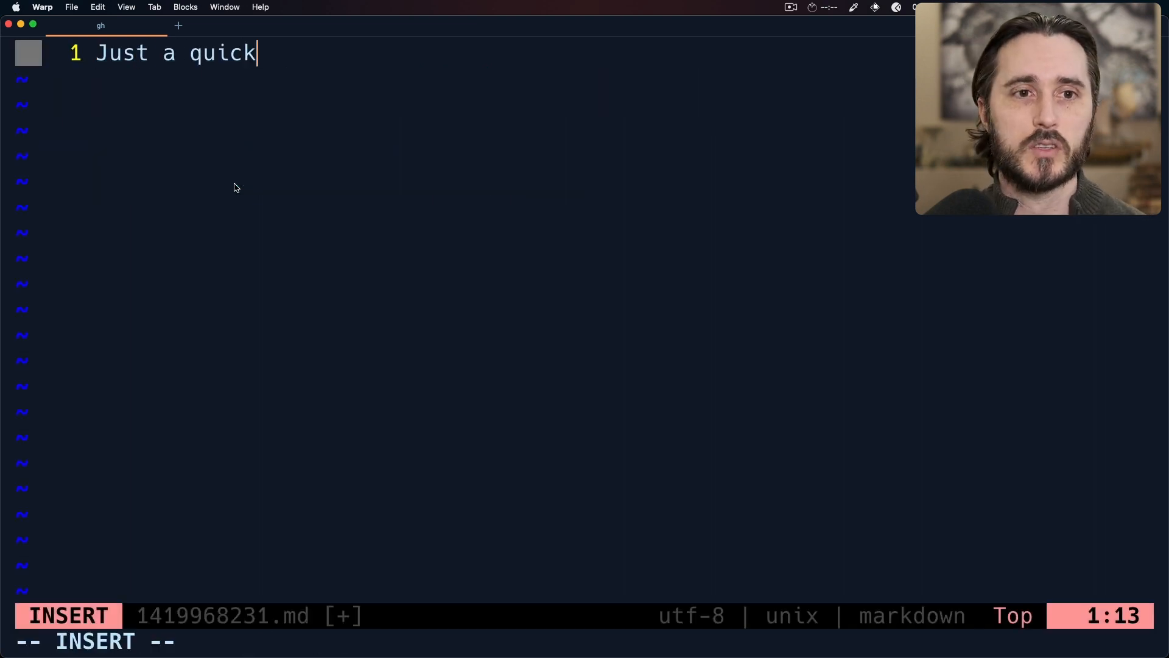
{"action": "type", "text": "example of CI test"}
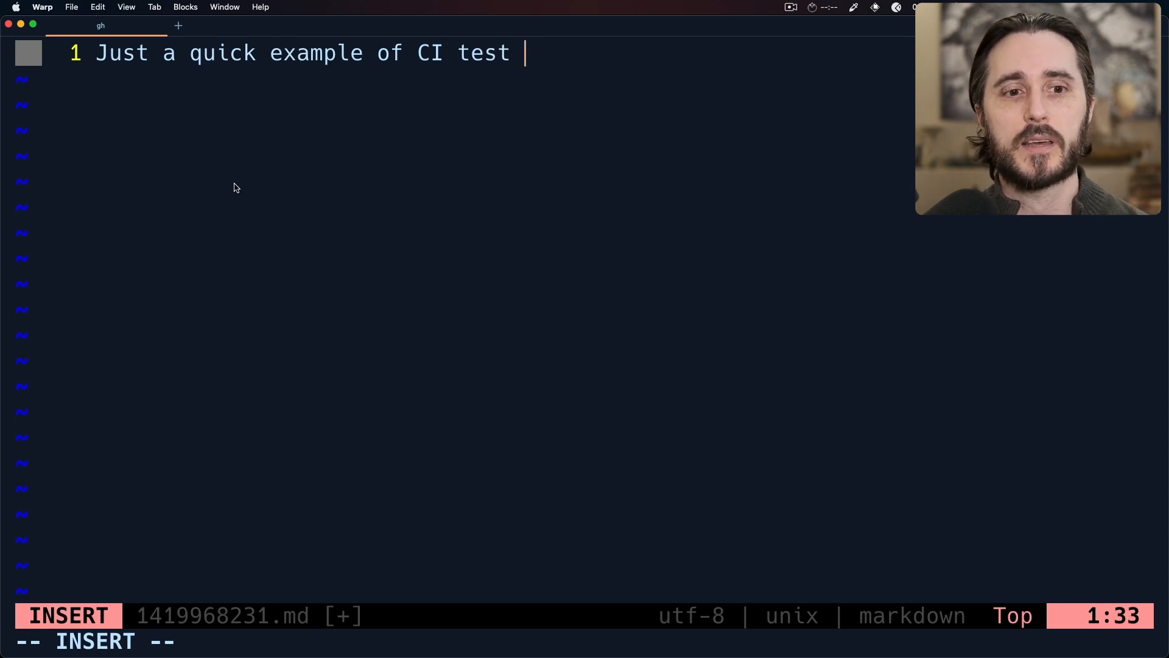
{"action": "type", "text": "s failing with gith"}
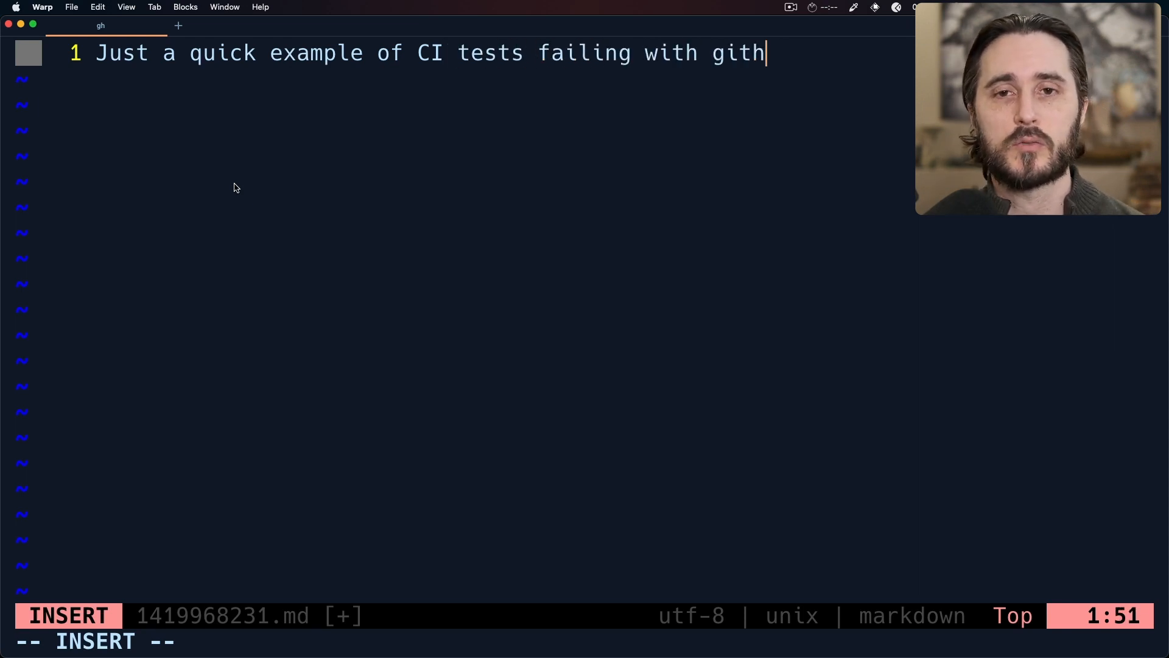
{"action": "type", "text": "ub cli"}
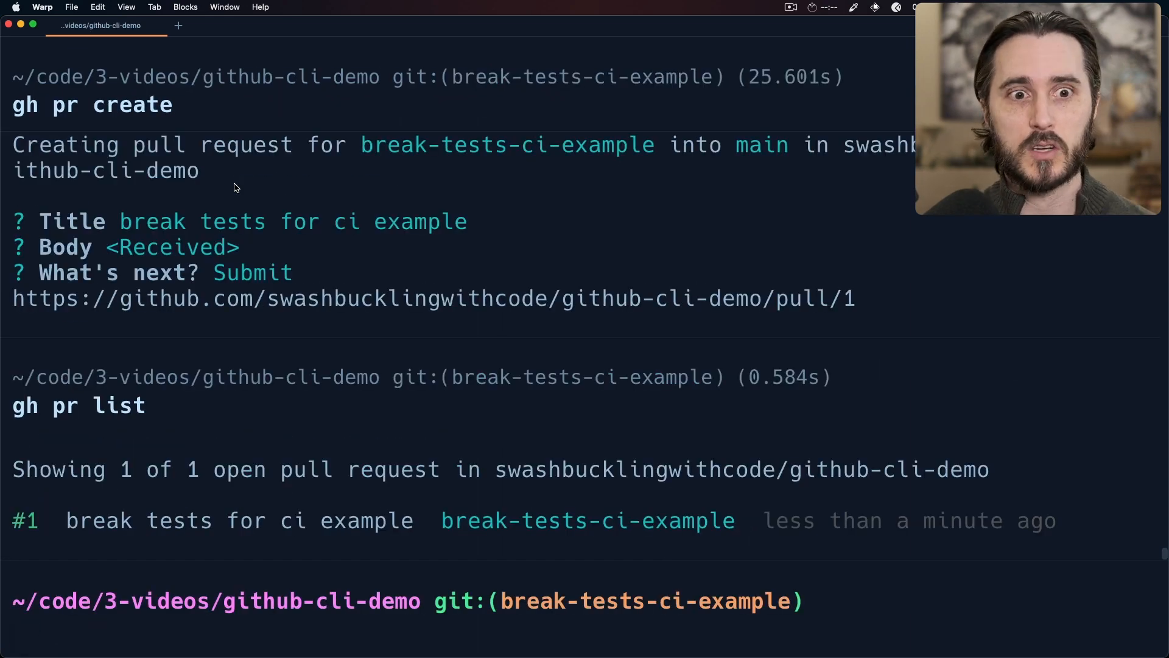
Step: List the open pull requests and the repository's workflows with gh workflow list
{"action": "type", "text": "gh pr list"}
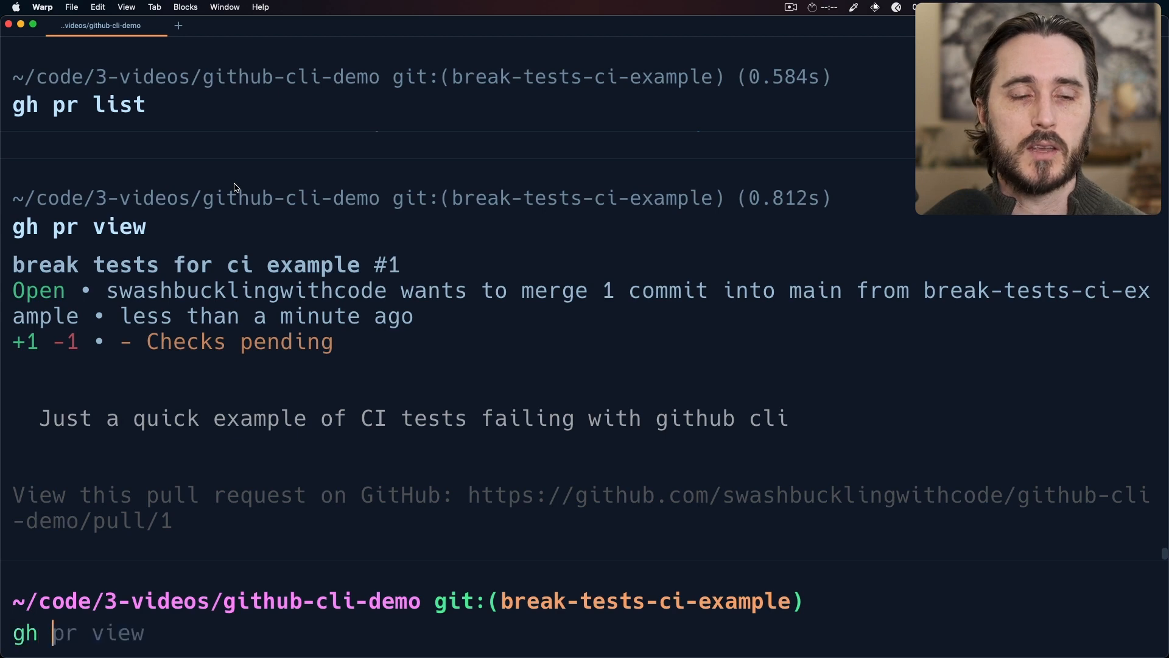
{"action": "type", "text": "workflow list"}
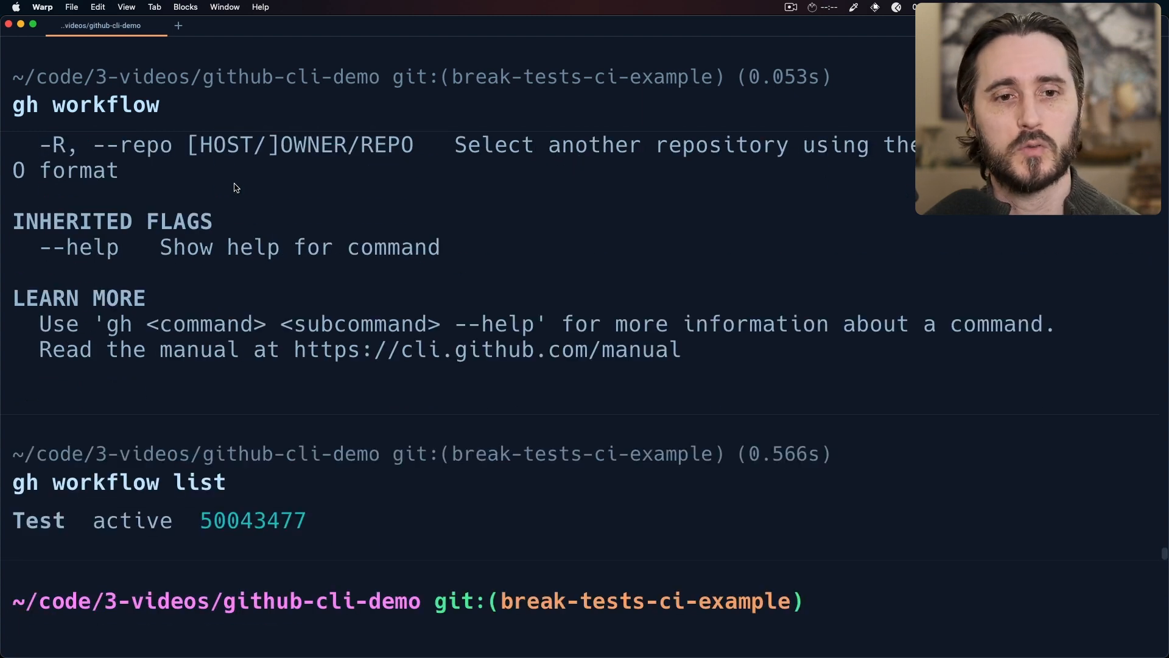
{"action": "type", "text": "gh workflow list"}
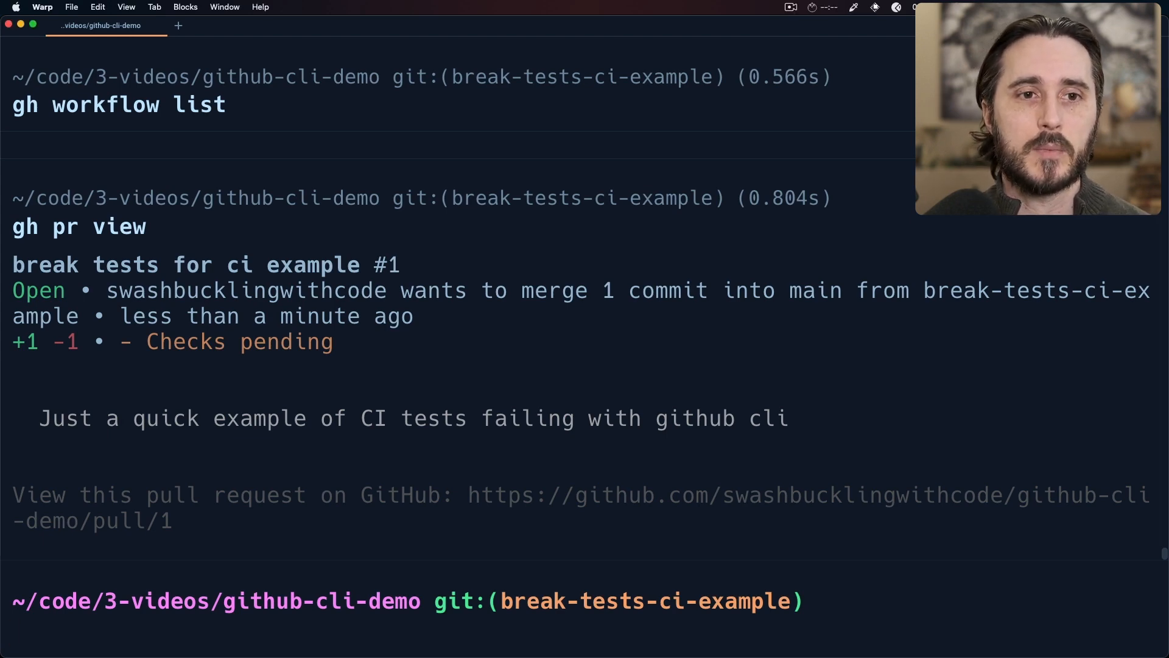
Step: Run gh pr status, then open pull request #1 in Arc to see its failing check
{"action": "type", "text": "gh pr status"}
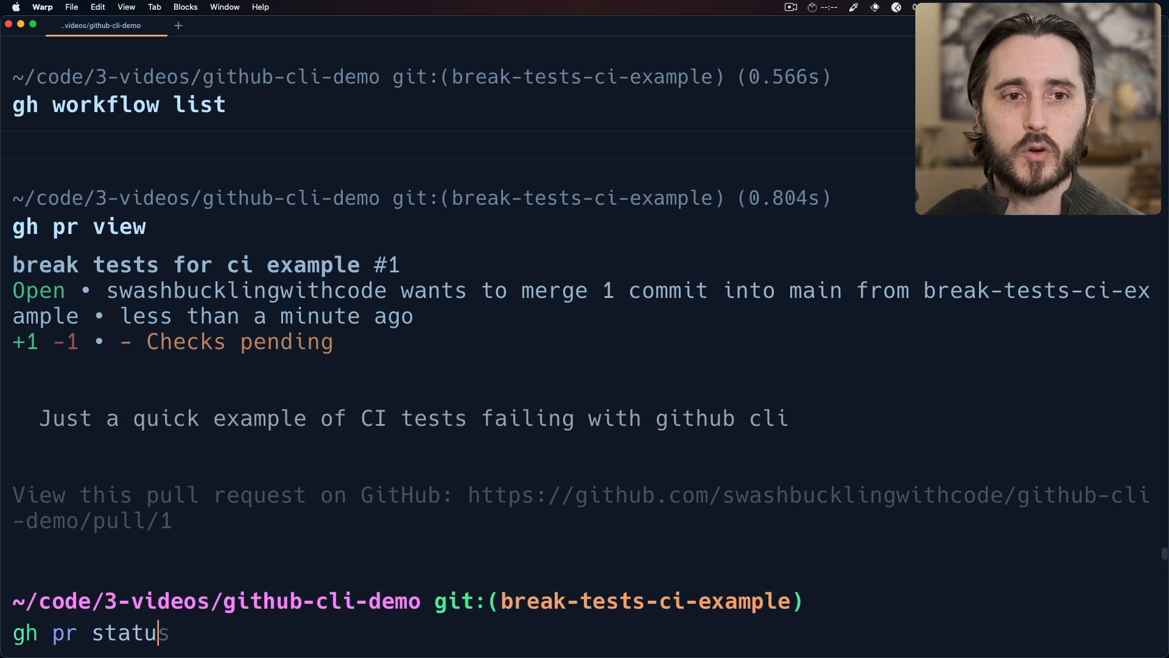
{"action": "key", "text": "enter"}
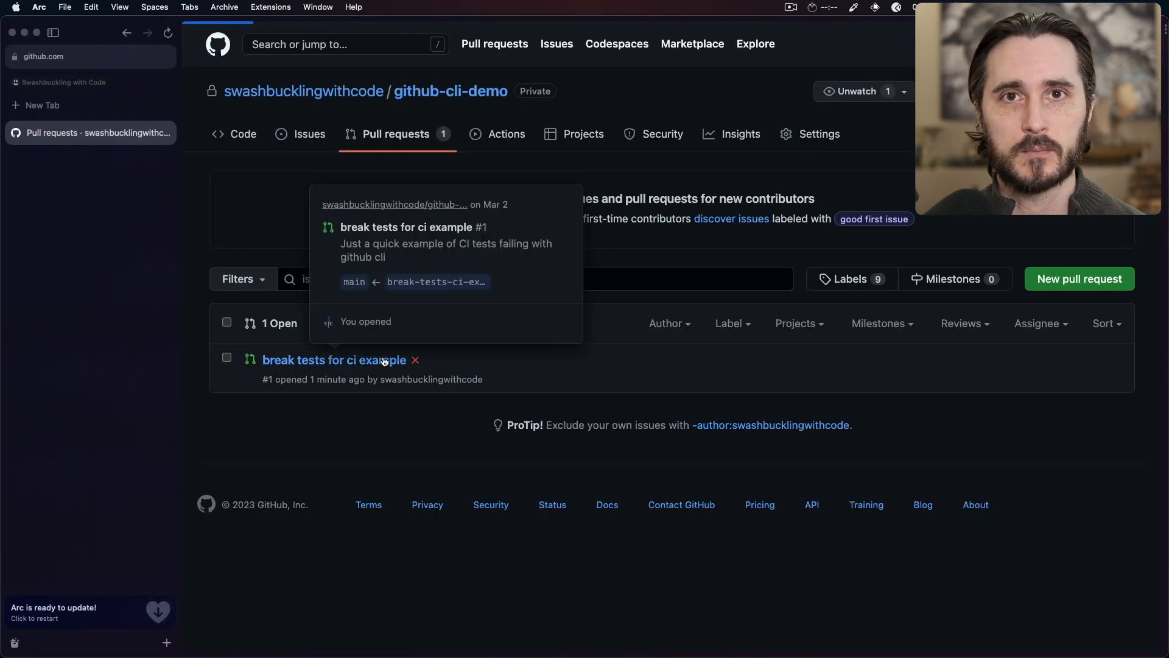
{"action": "left_click", "coordinate": [335, 360]}
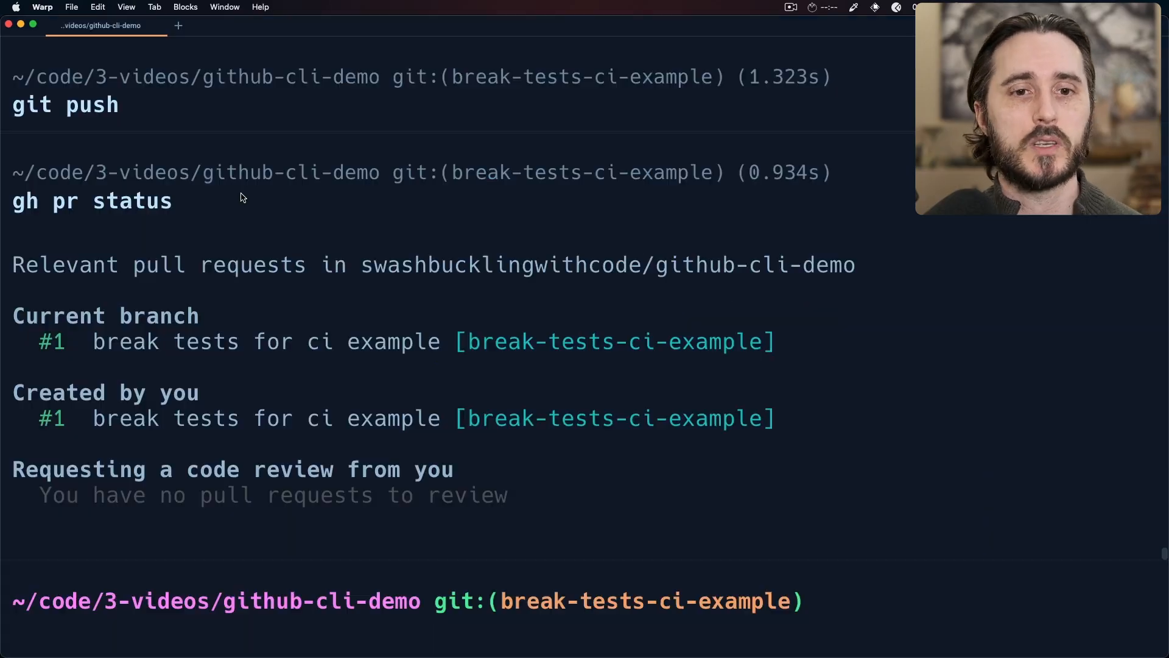
Step: View pull request #1 with its passing checks and merge it via gh pr merge
{"action": "type", "text": "gh pr view"}
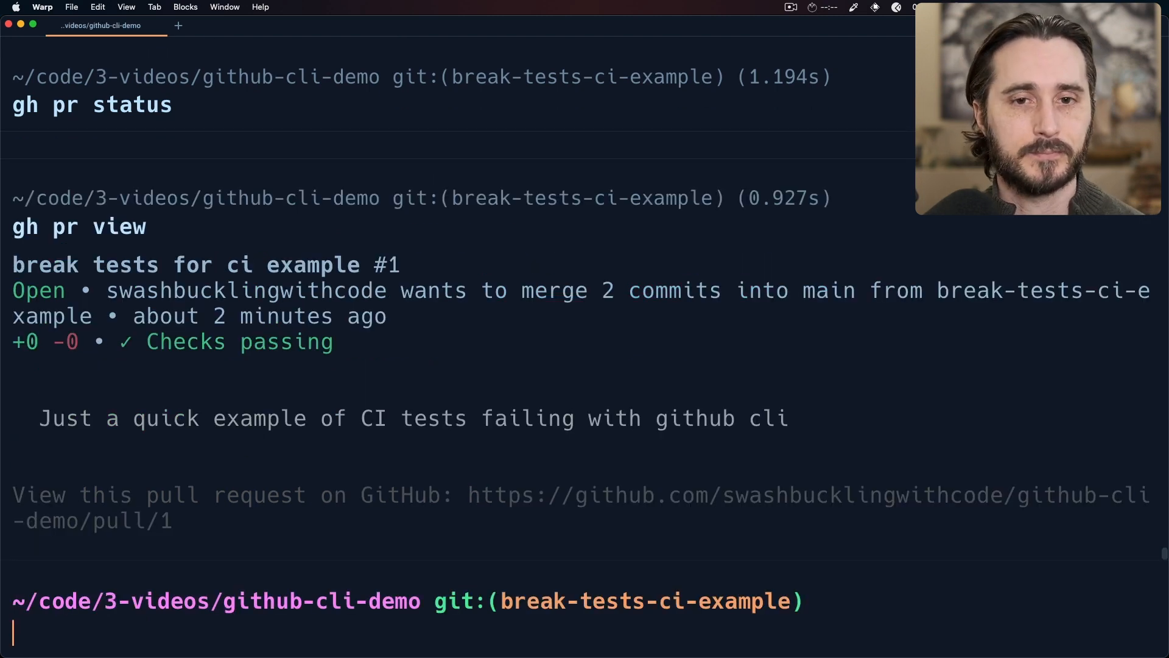
{"action": "type", "text": "gh pr merge"}
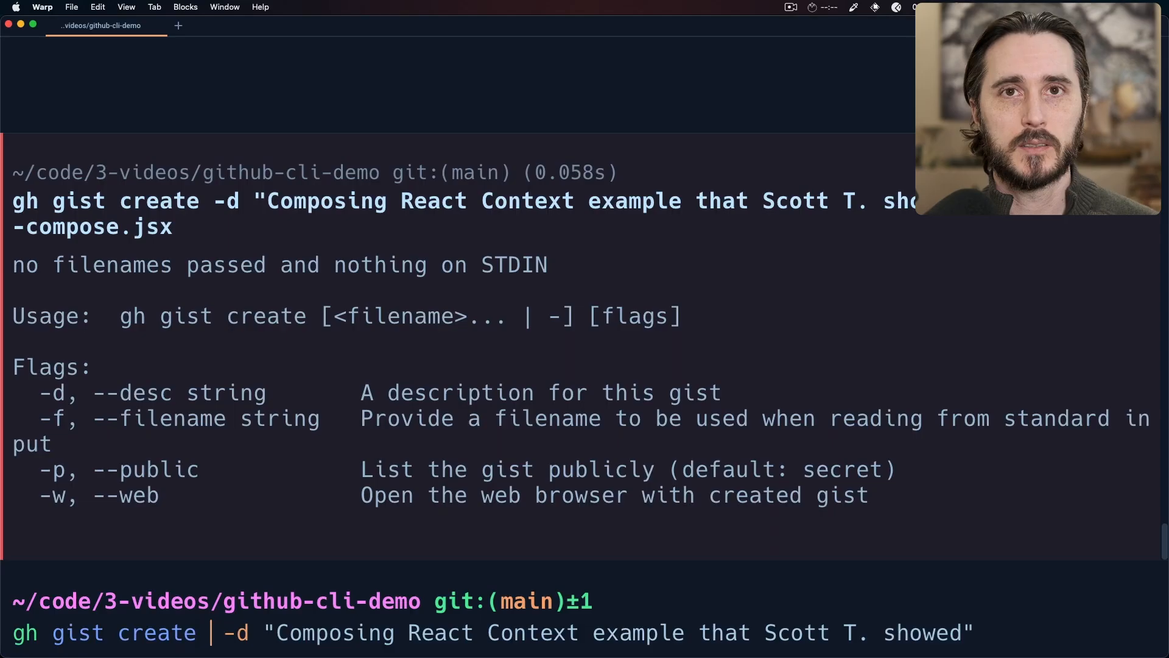
Step: Create the gist from ./context-compose.jsx and list the account's gists
{"action": "type", "text": "./"}
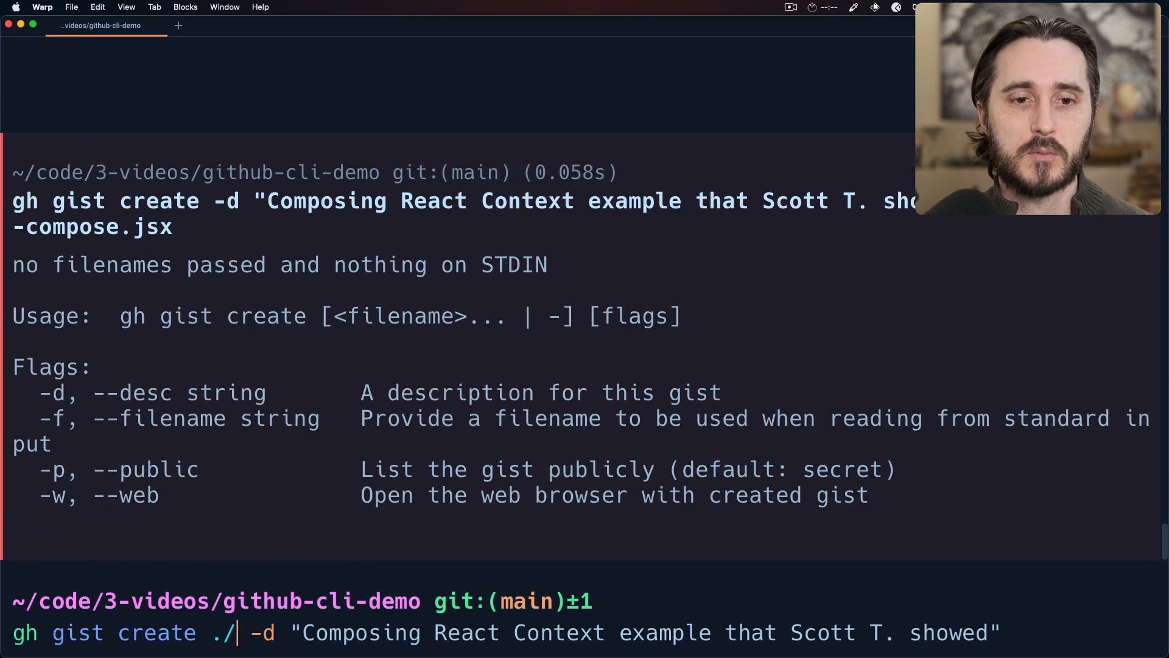
{"action": "type", "text": "context-com"}
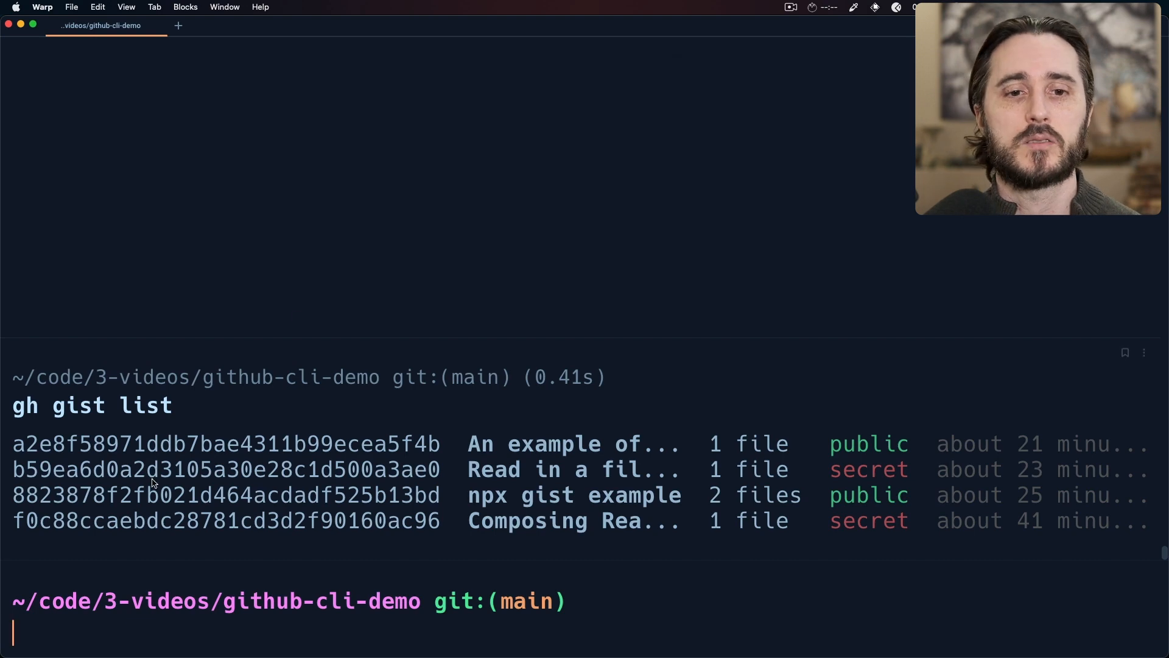
Step: View the Composing React Context gist by its id, syntax-highlighted, and scroll through the code
{"action": "double_click", "coordinate": [168, 521]}
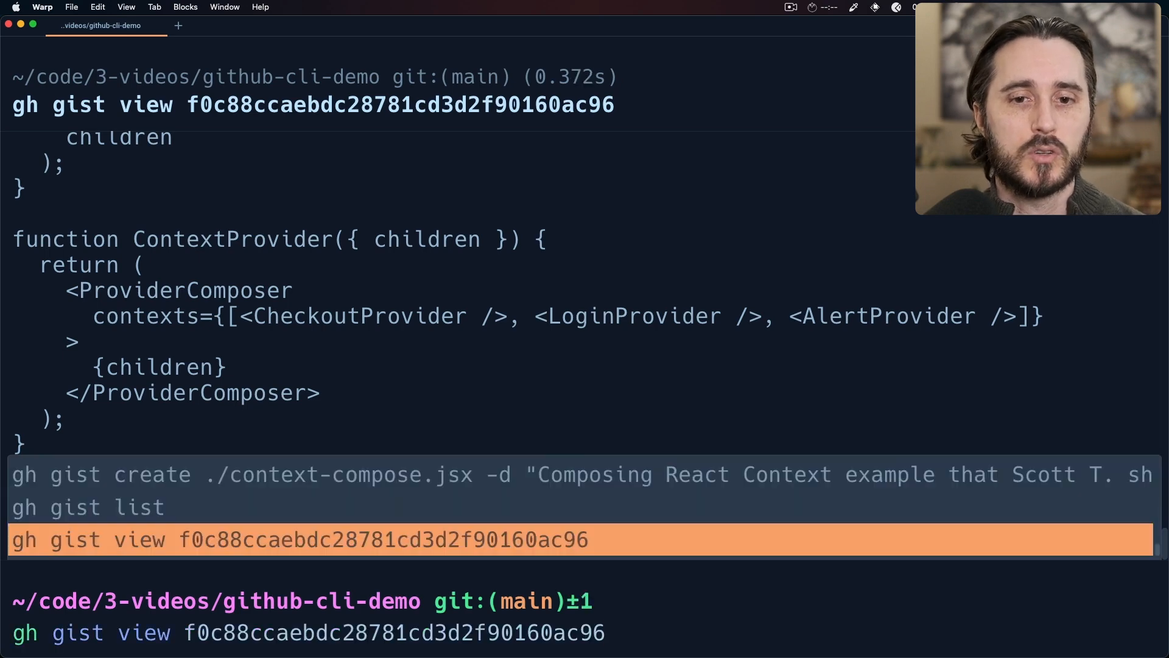
{"action": "type", "text": "| npm"}
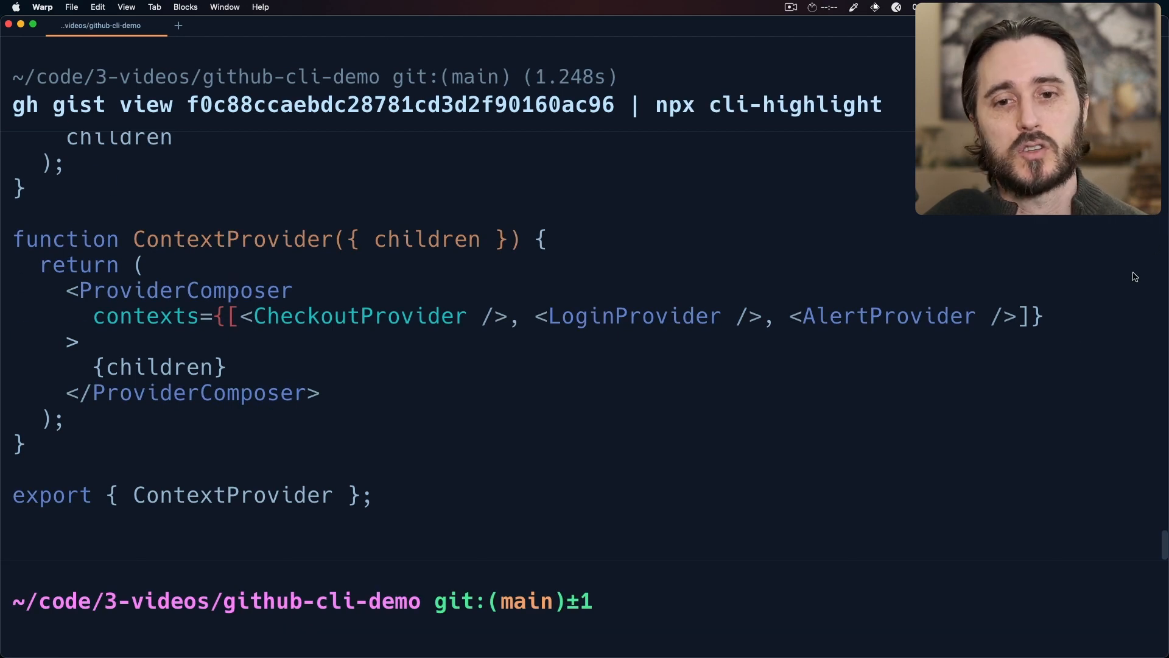
{"action": "scroll", "scroll_direction": "down", "scroll_amount": 3}
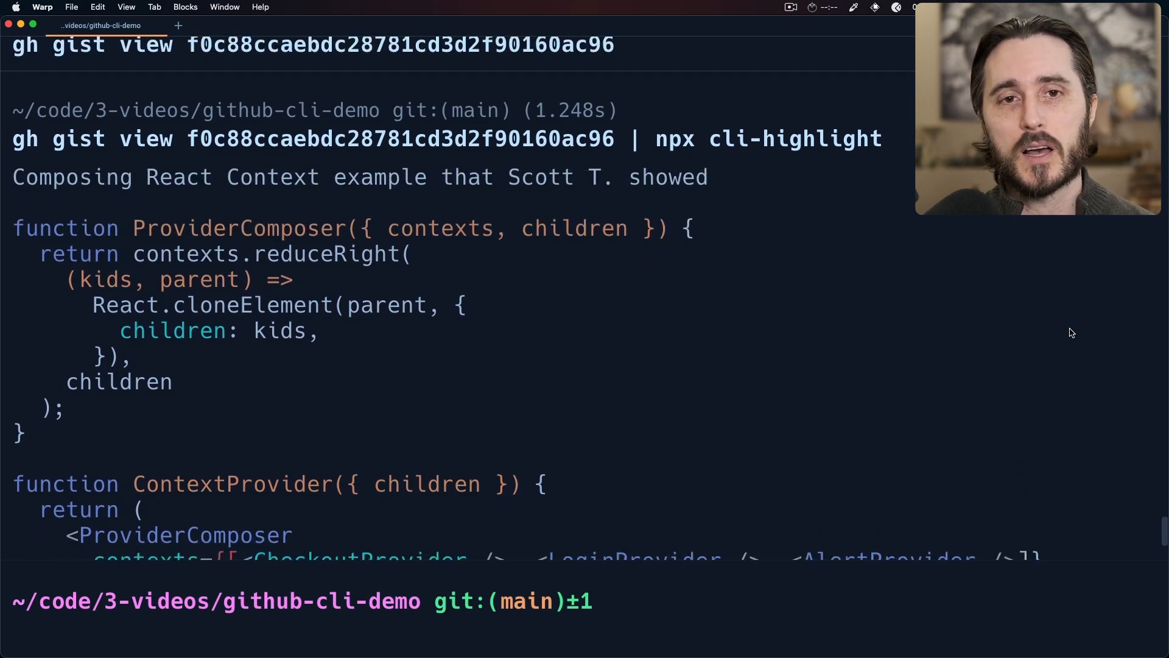
{"action": "scroll", "scroll_direction": "down", "scroll_amount": 3}
{"action": "type", "text": "gh gi"}
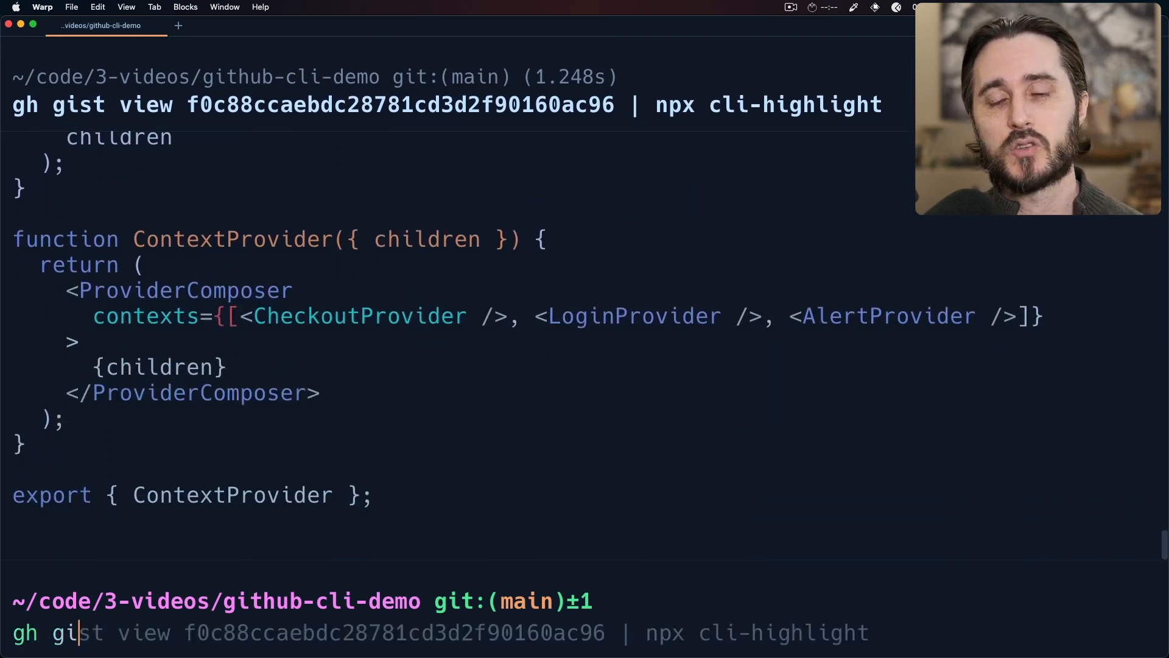
Step: Redirect the gist output into ./src/ContextProvider.jsx
{"action": "type", "text": "st"}
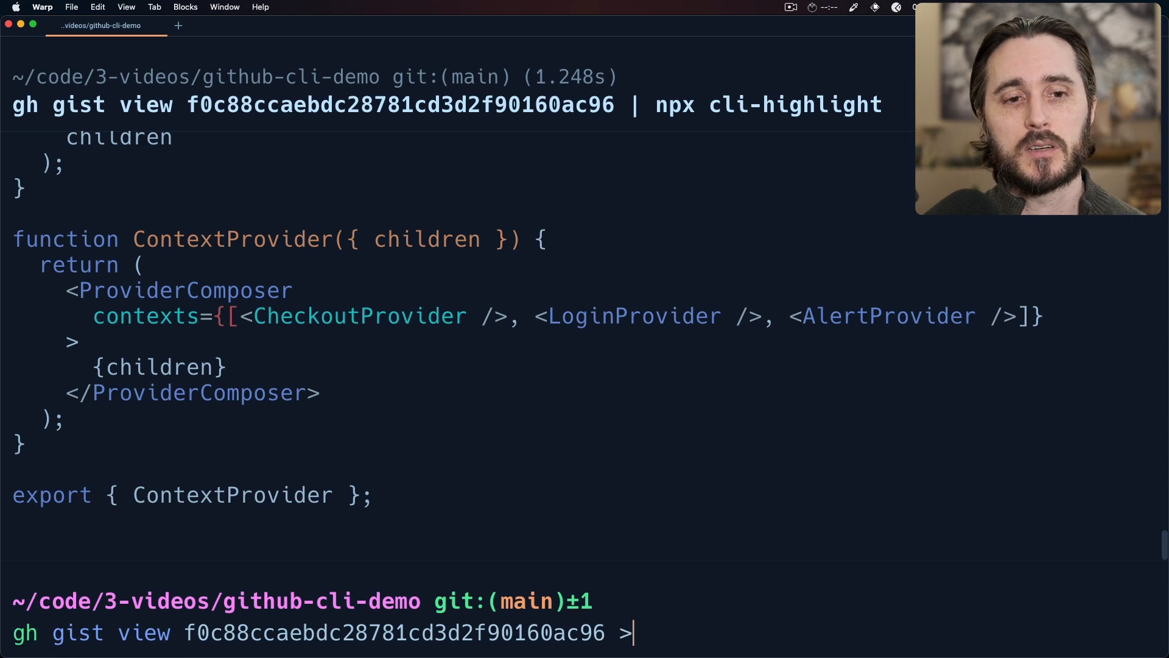
{"action": "type", "text": "./src/"}
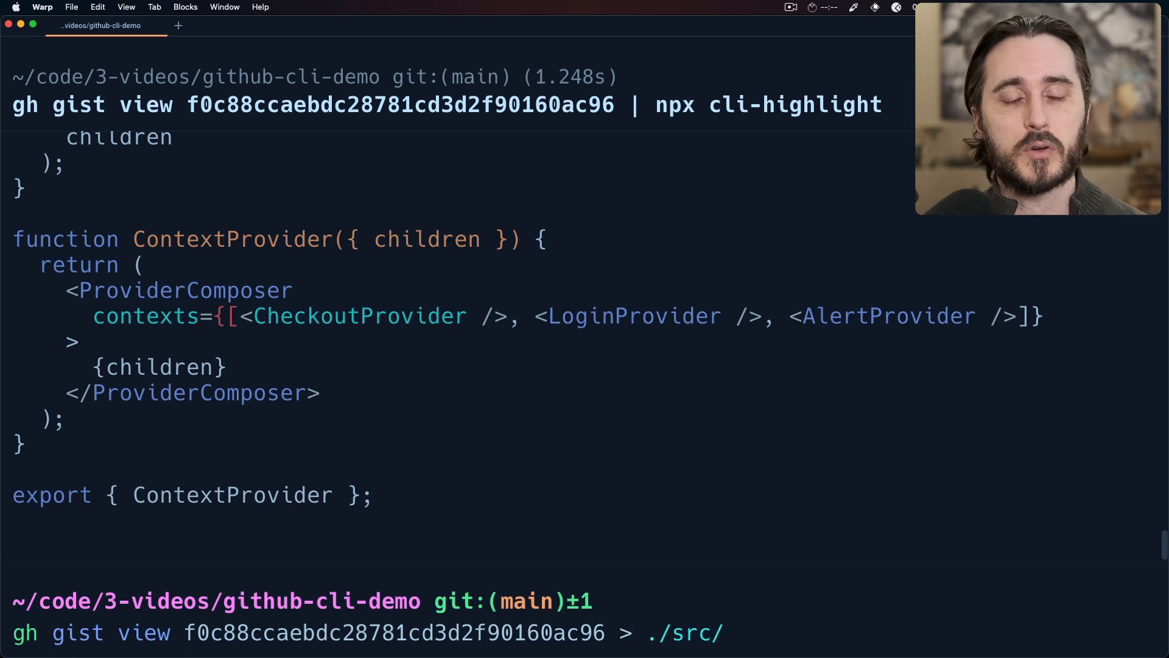
{"action": "type", "text": "ContextP"}
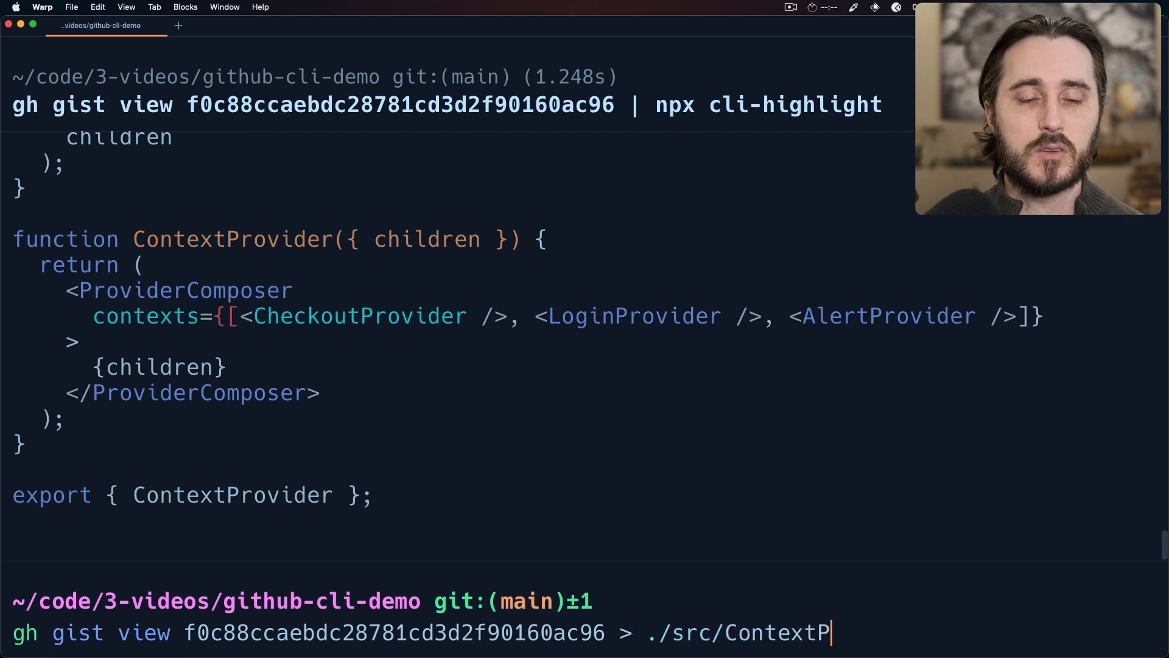
{"action": "type", "text": "rovider.jsx"}
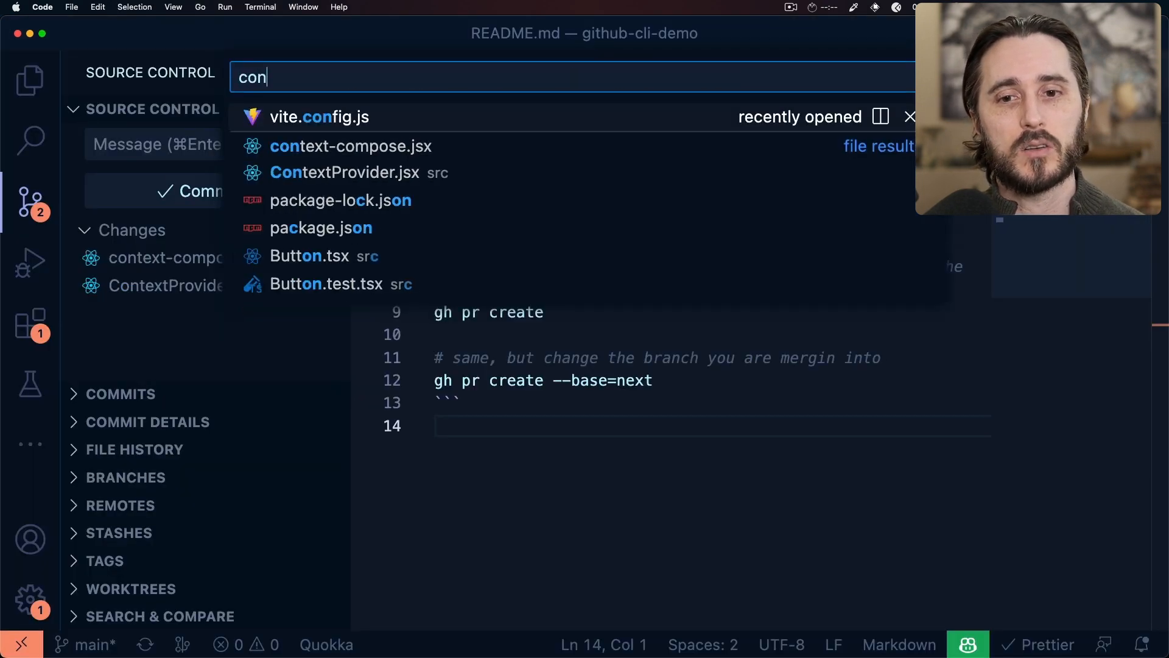
Step: Open src/gists/context-compose.jsx to view the ProviderComposer and ContextProvider code
{"action": "left_click", "coordinate": [345, 172]}
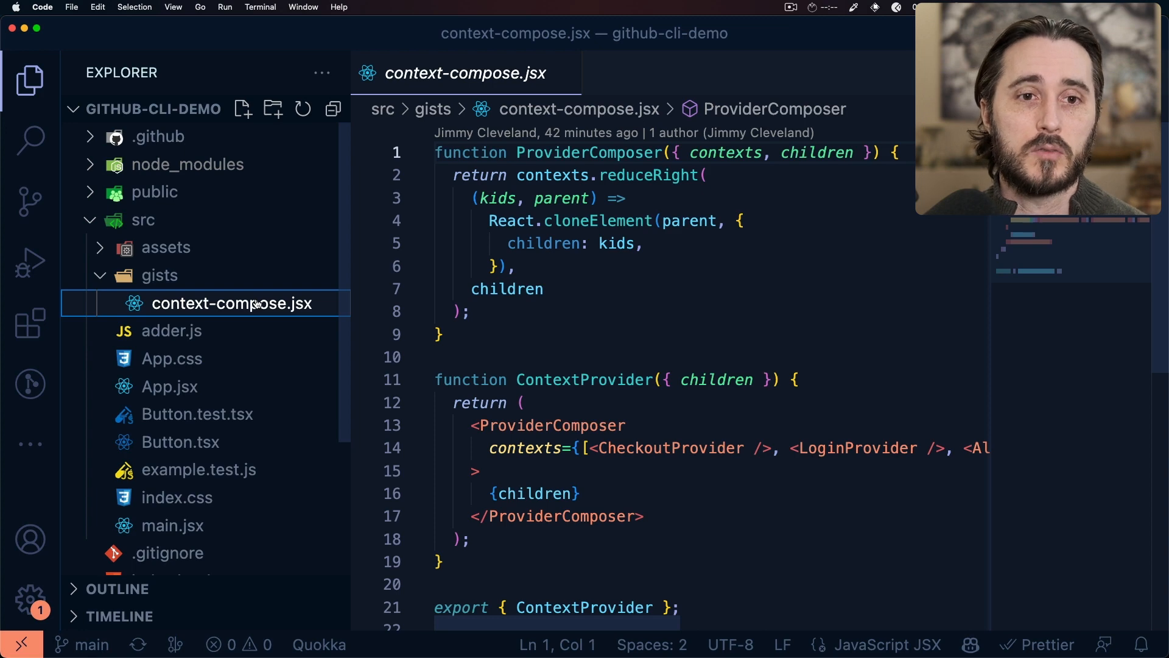
{"action": "mouse_move", "coordinate": [314, 261]}
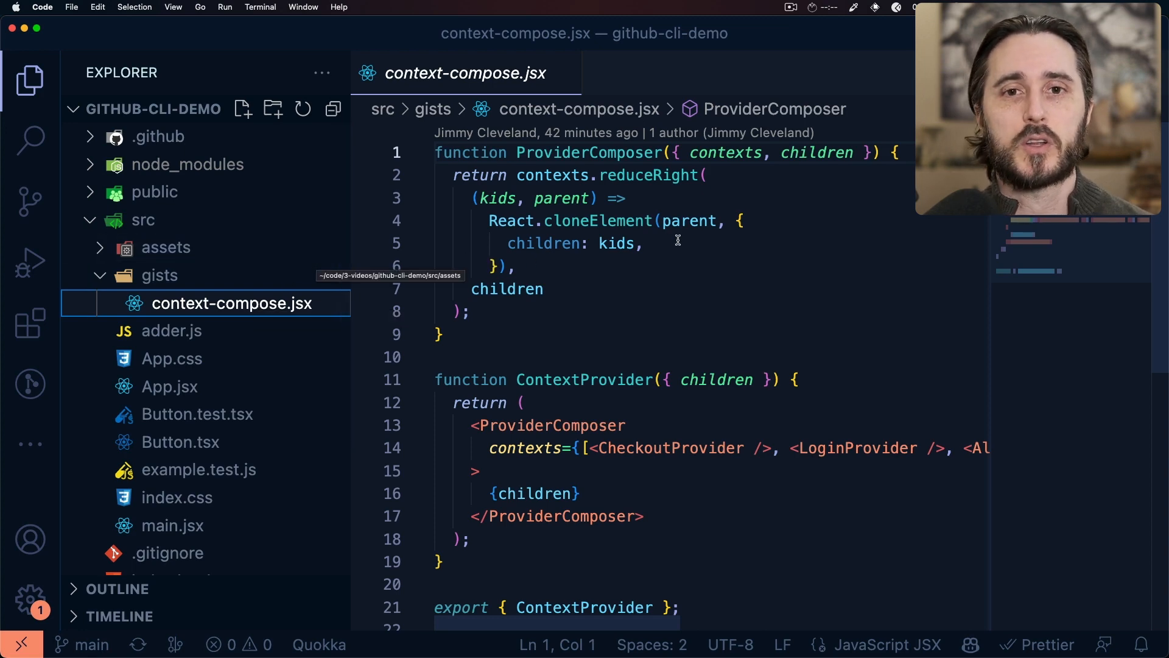
{"action": "mouse_move", "coordinate": [690, 323]}
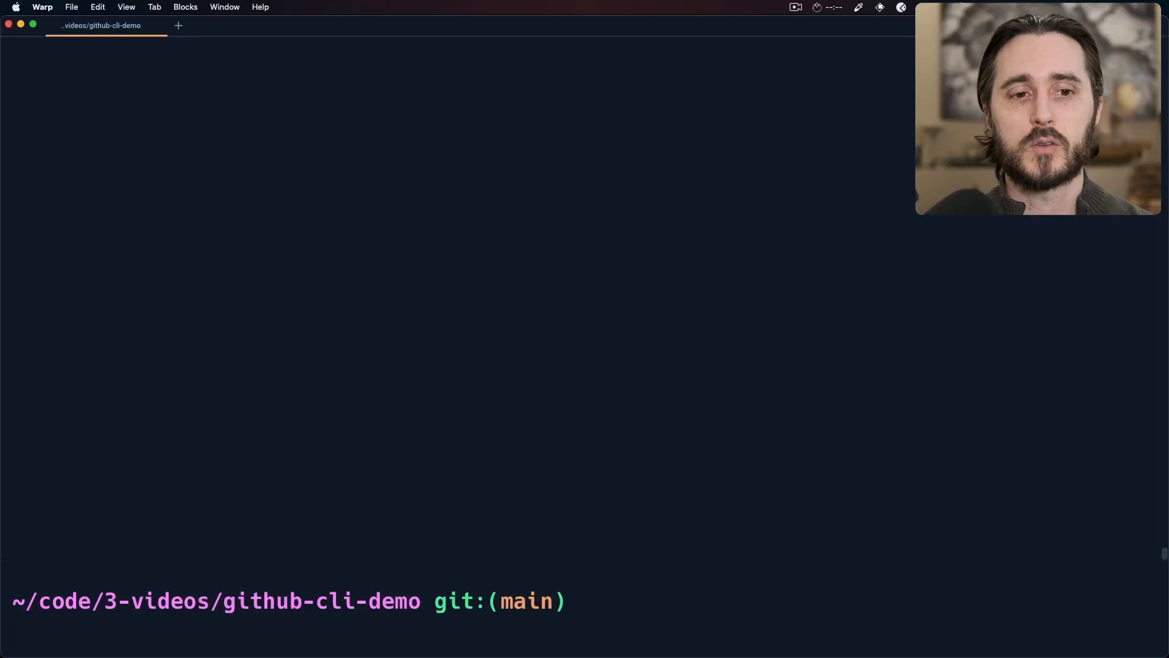
Step: Search repositories for 'cli shell' and view the awslabs/aws-shell README
{"action": "type", "text": "gh search repos cli shell"}
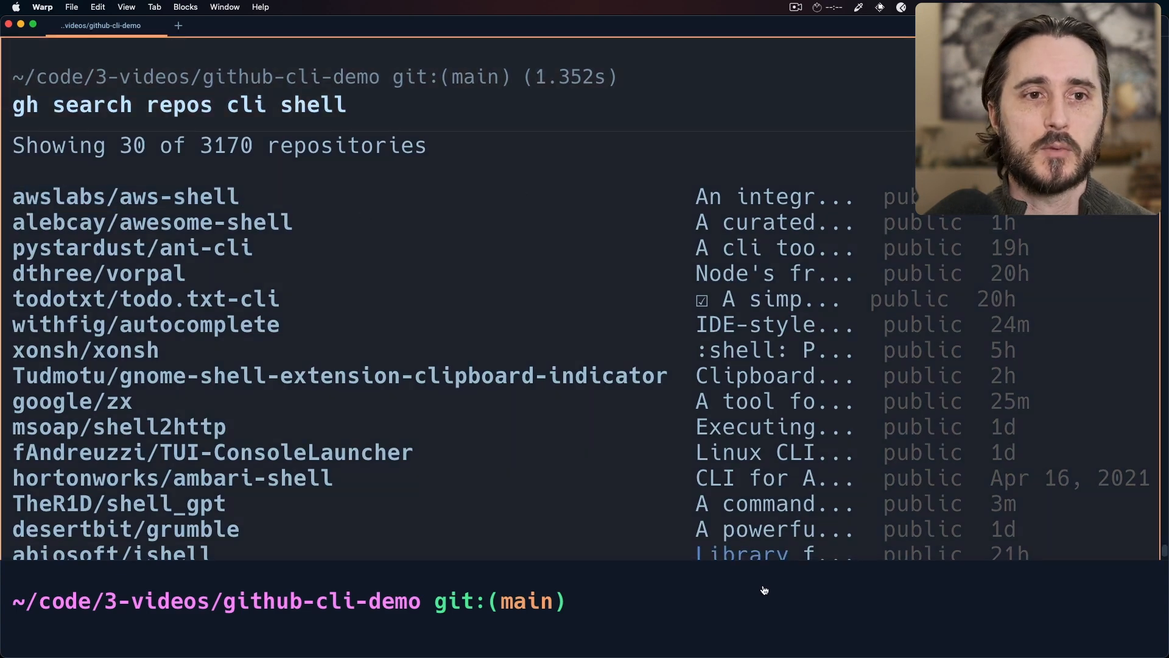
{"action": "type", "text": "gh search repos cli shell"}
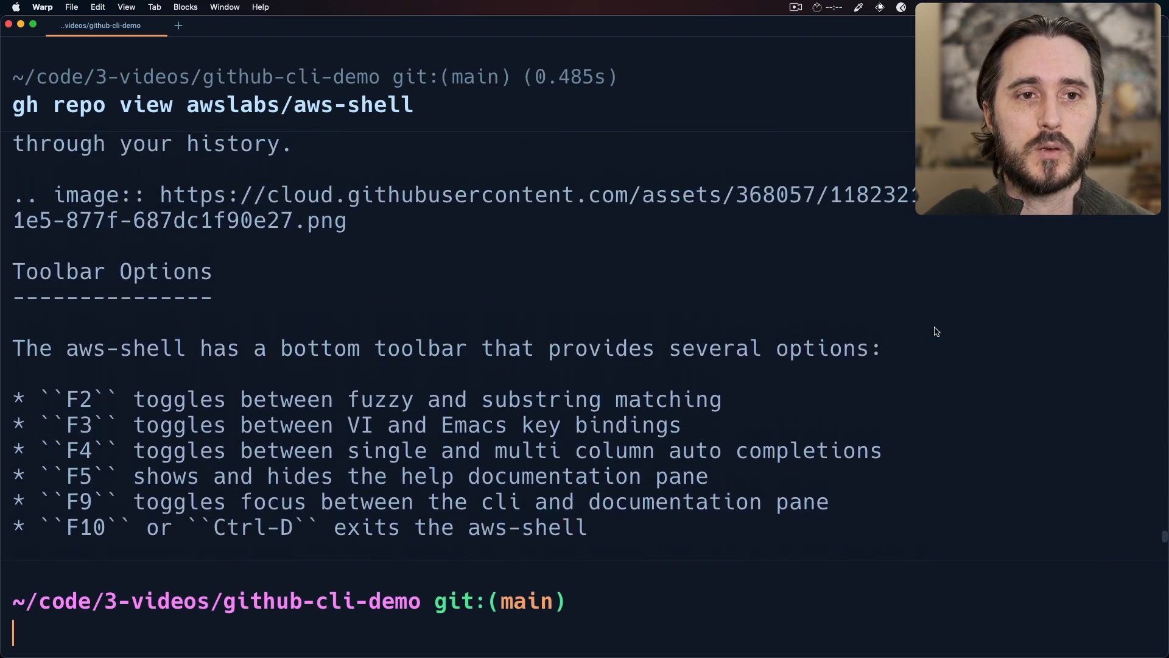
Step: Append --json watchers,createdAt,updatedAt,stargazerCount,latestRelease to the aws-shell repo view
{"action": "scroll", "scroll_direction": "down", "scroll_amount": 3}
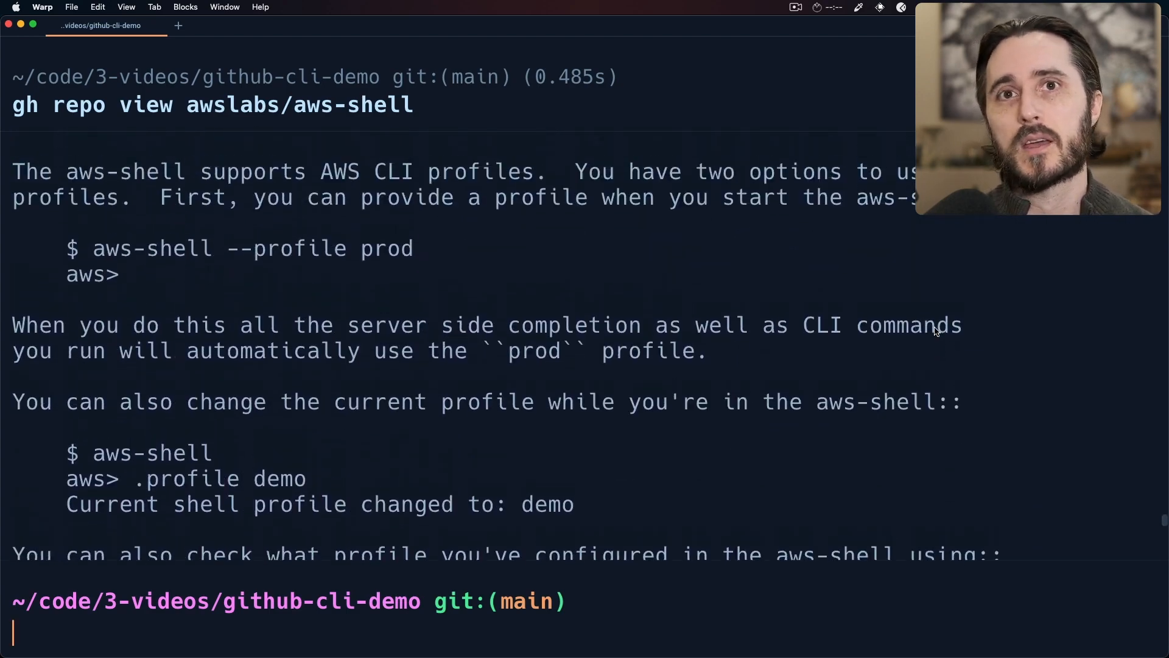
{"action": "scroll", "scroll_direction": "down", "scroll_amount": 3}
{"action": "type", "text": "gh repo view"}
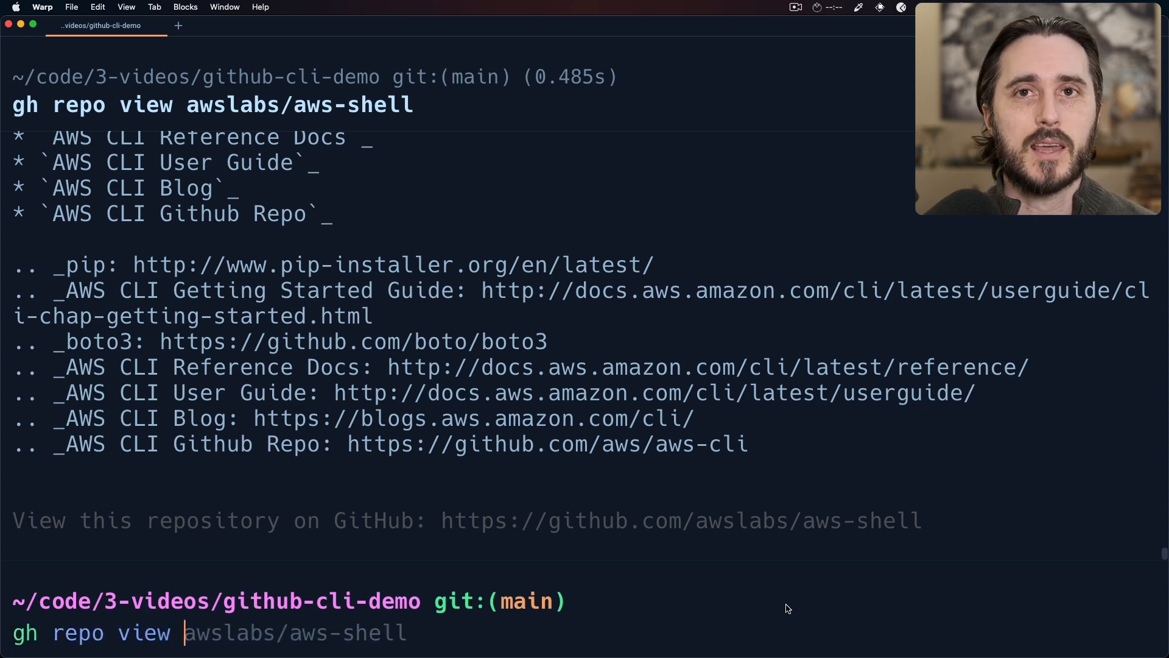
{"action": "type", "text": "--json watchers,createdAt,updatedAt,stargazerCount,latestRelease"}
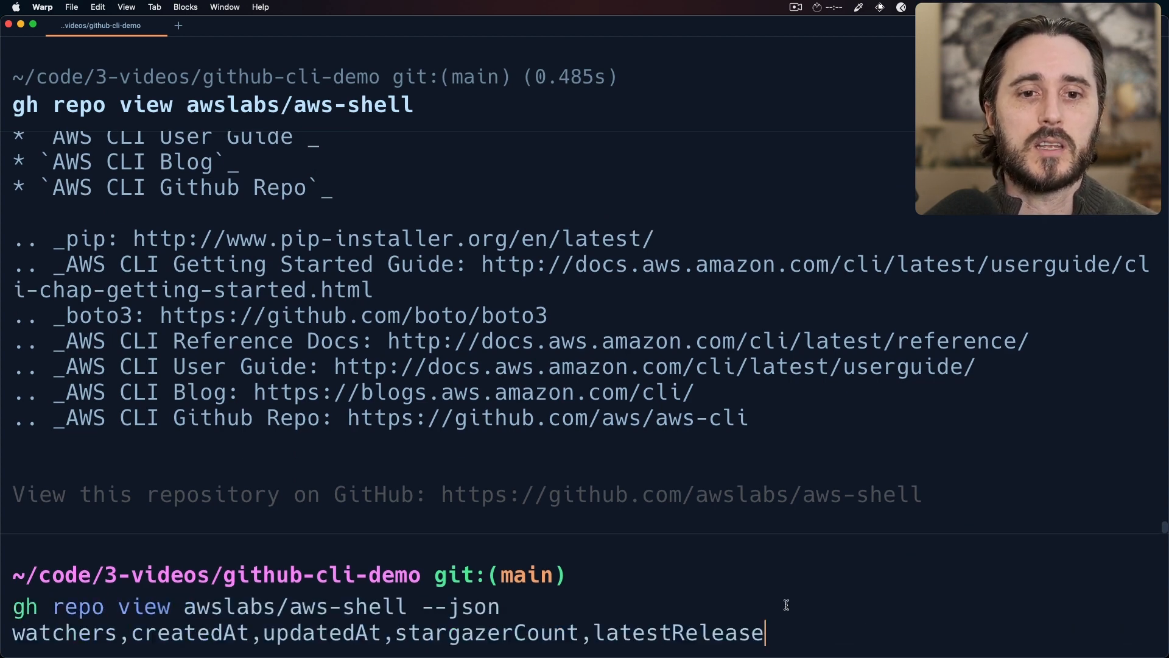